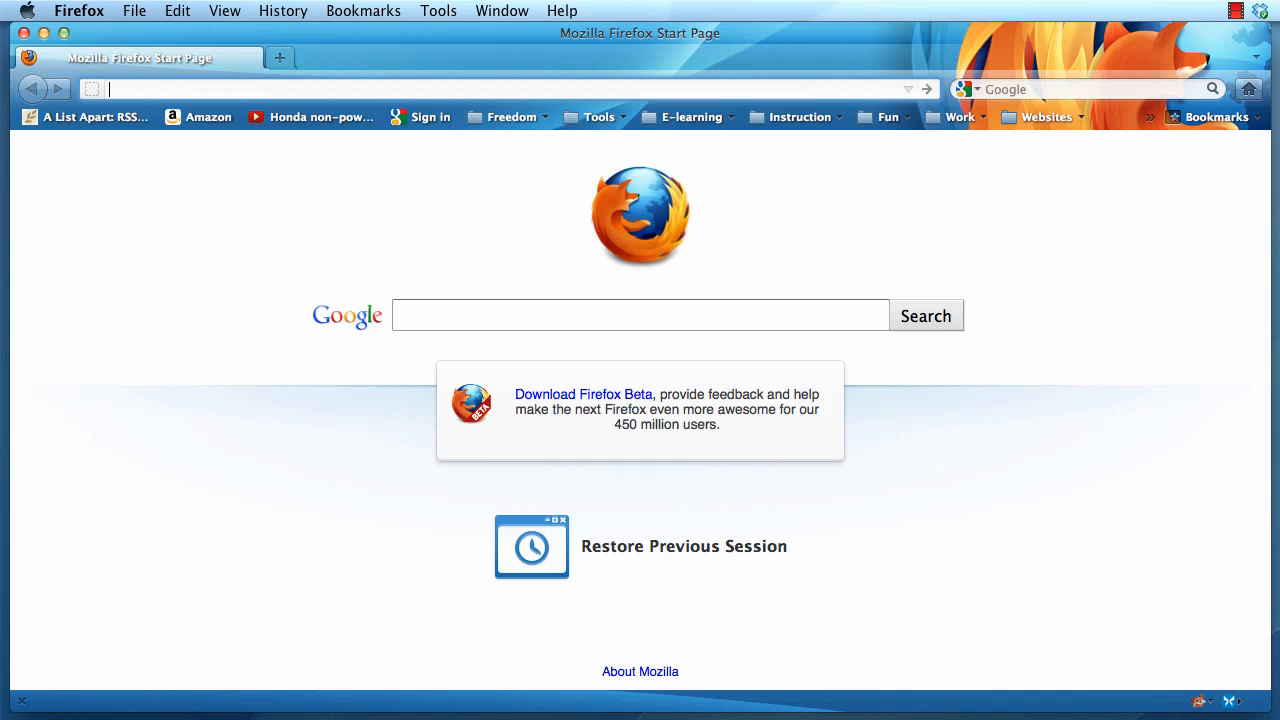
Load the Google Web Fonts catalog from the Firefox address bar
{"action": "type", "text": "googel.com/webf"}
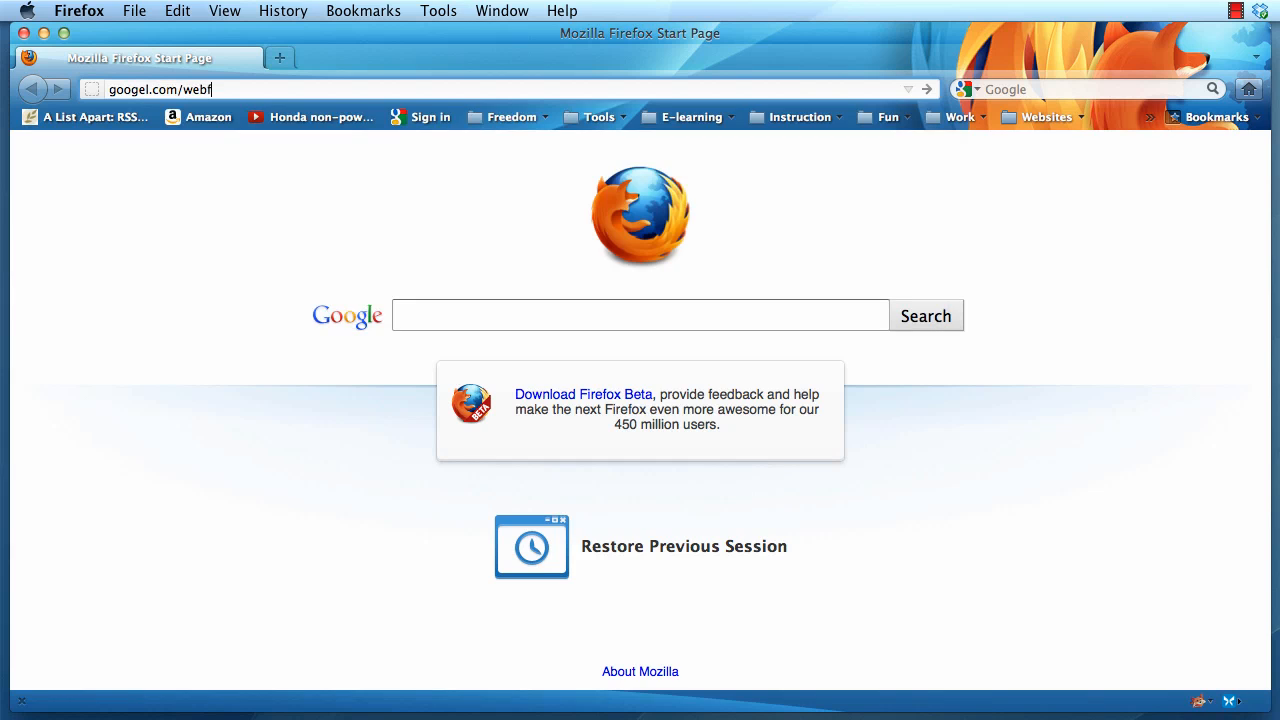
{"action": "key", "text": "Return"}
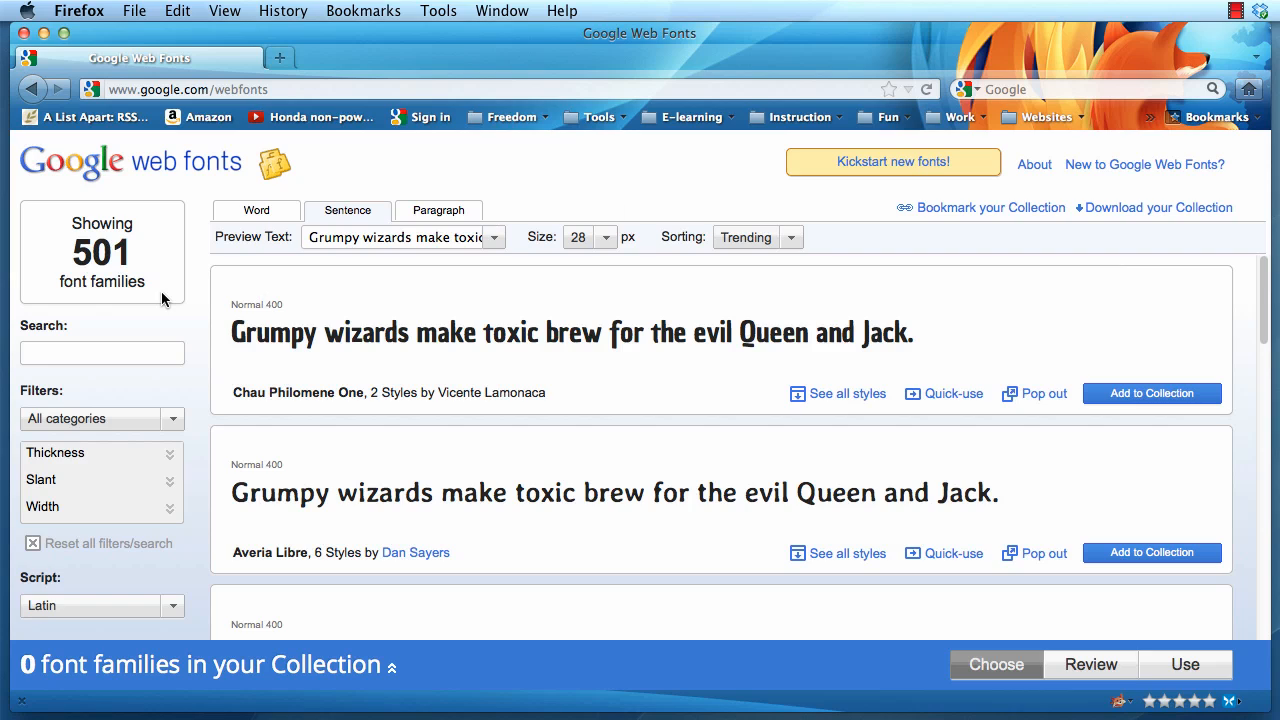
{"action": "mouse_move", "coordinate": [152, 438]}
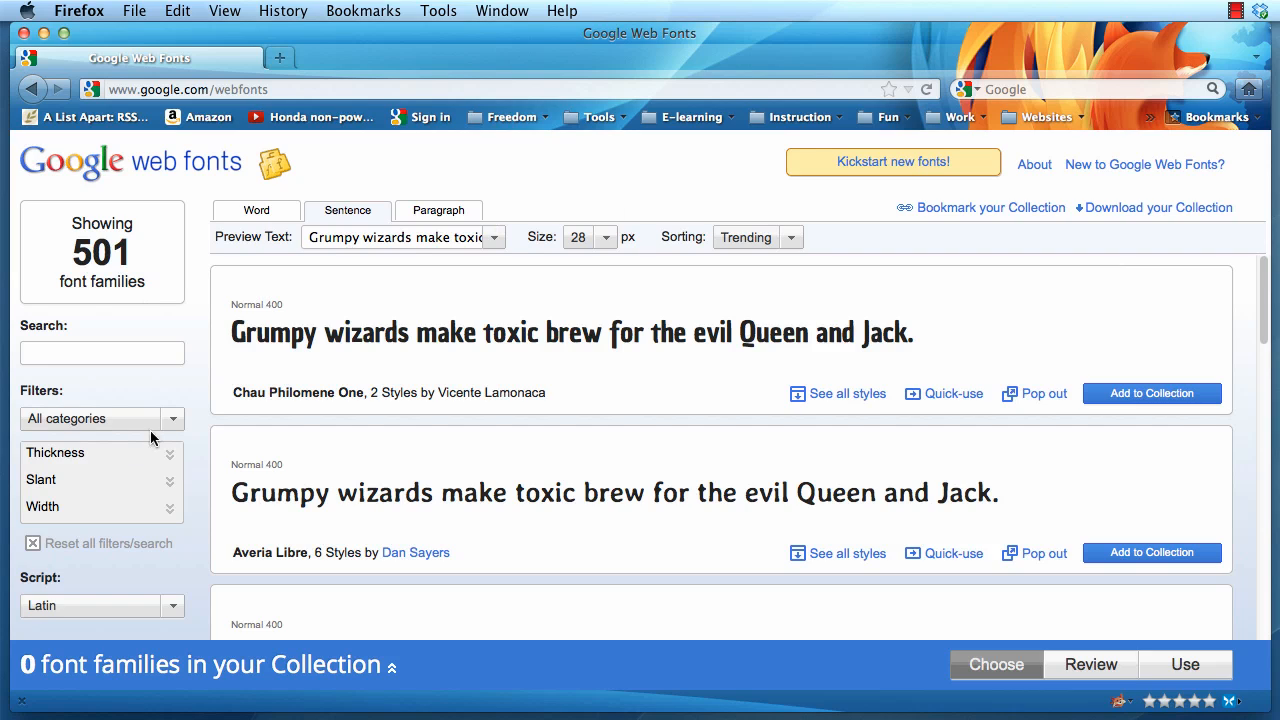
Filter the catalog to Handwriting fonts and add Great Vibes to the collection
{"action": "left_click", "coordinate": [172, 418]}
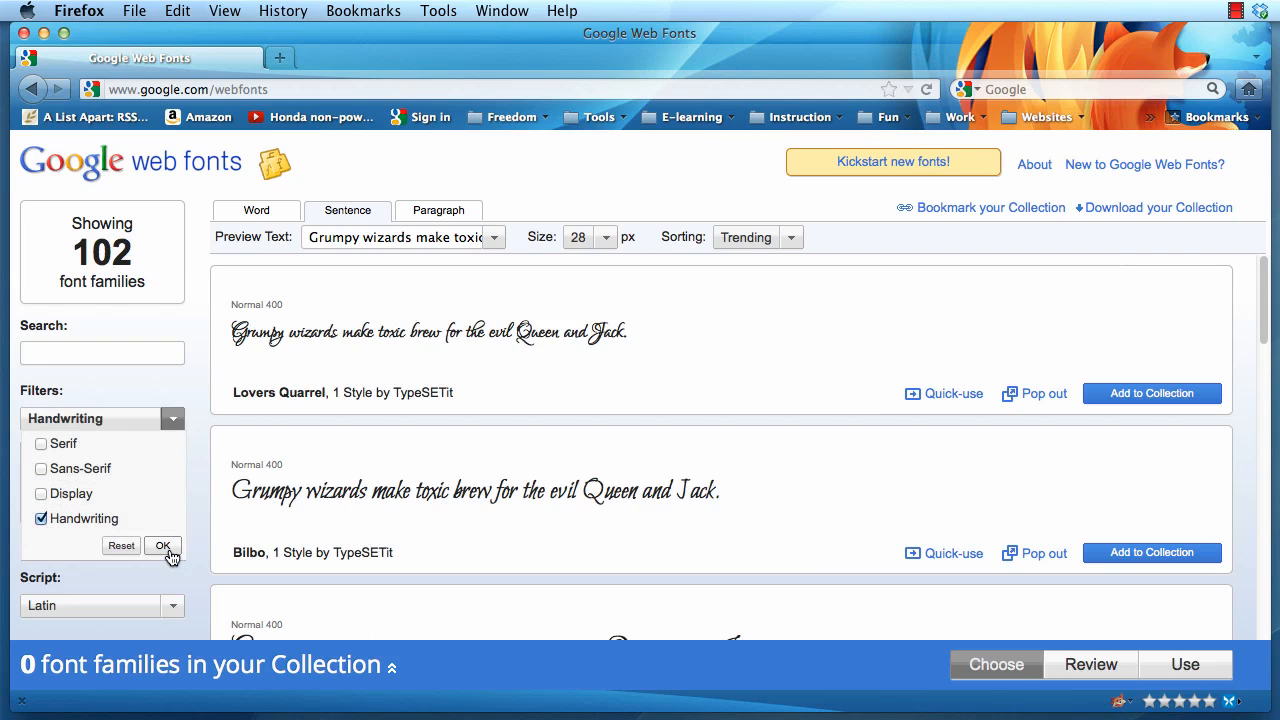
{"action": "left_click", "coordinate": [162, 544]}
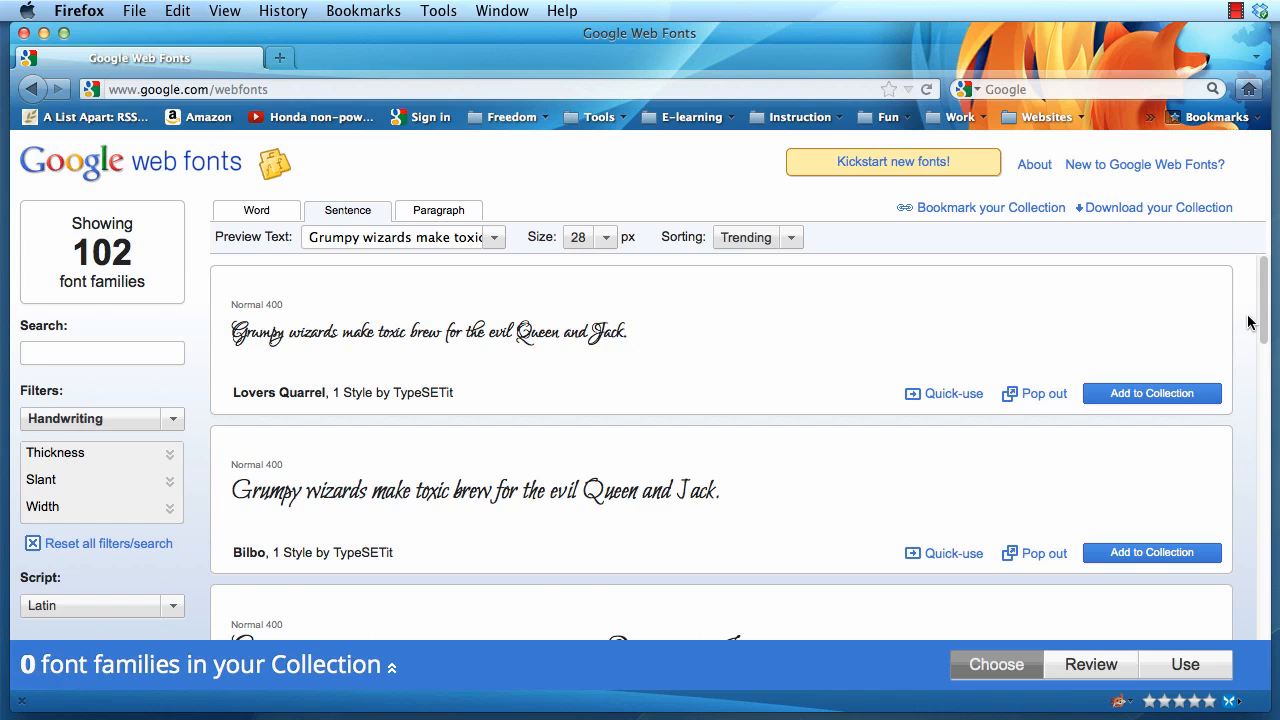
{"action": "scroll", "scroll_direction": "down", "scroll_amount": 3}
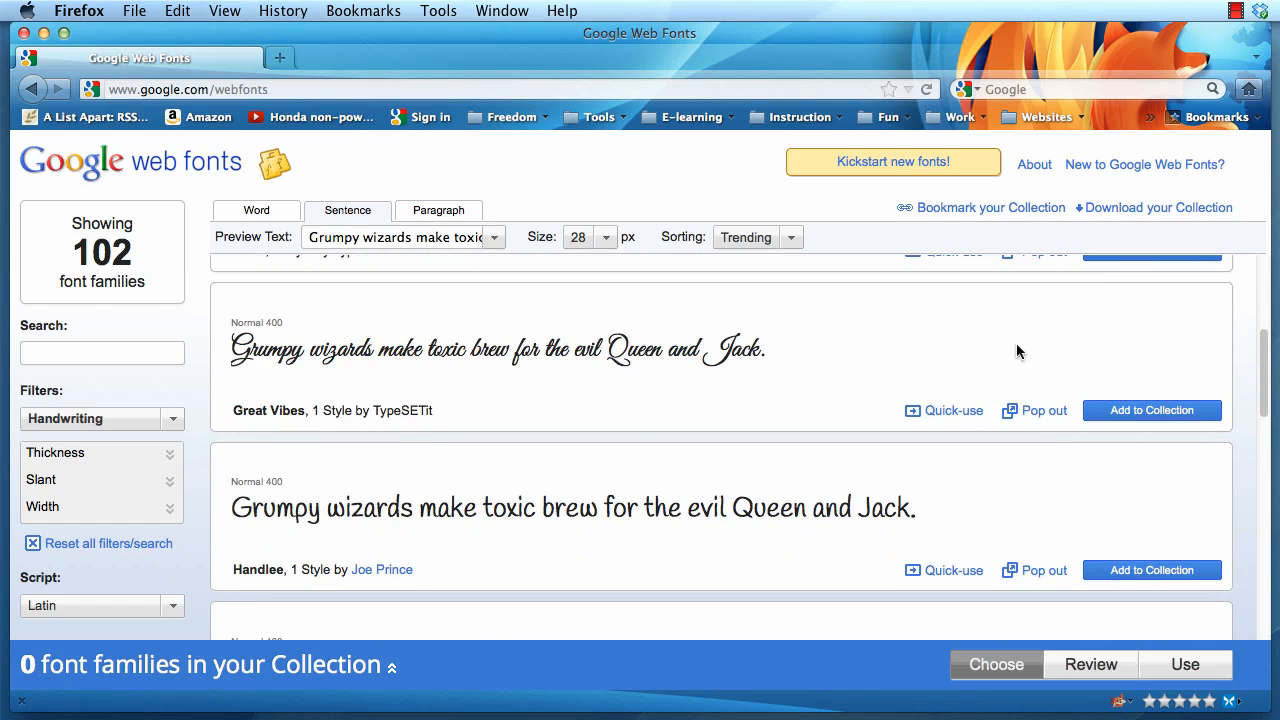
{"action": "mouse_move", "coordinate": [744, 344]}
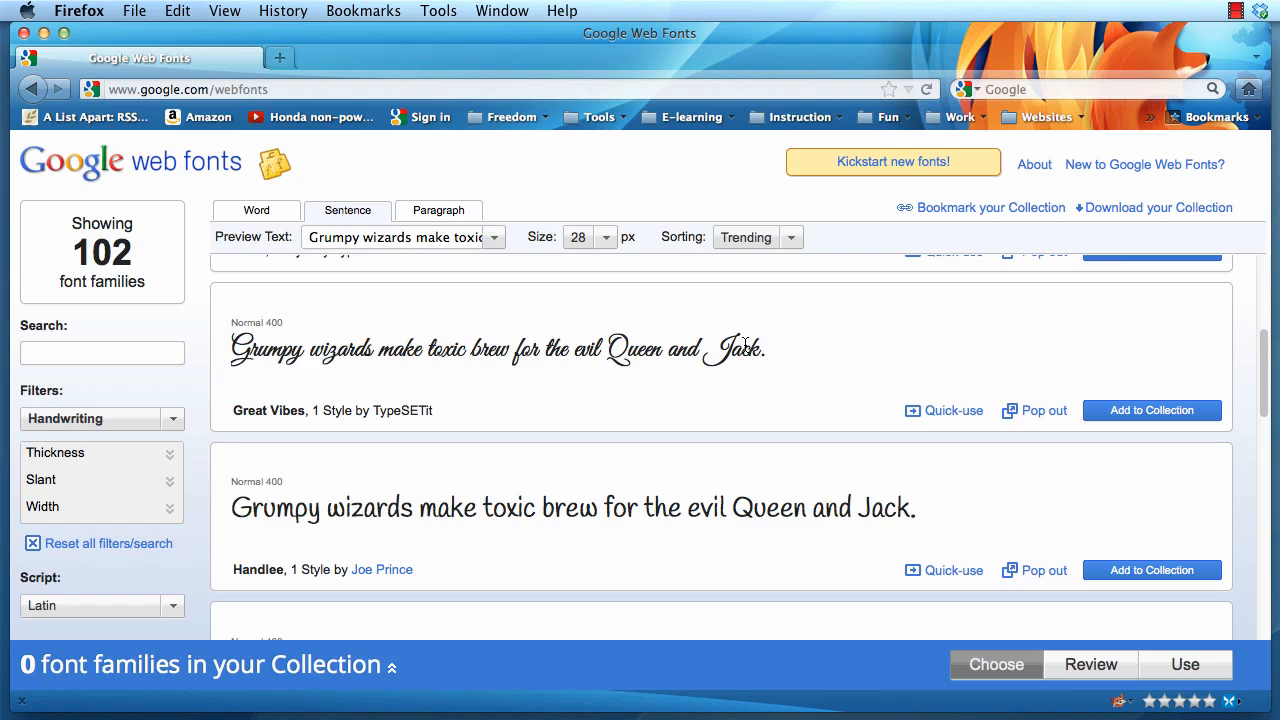
{"action": "left_click", "coordinate": [1152, 410]}
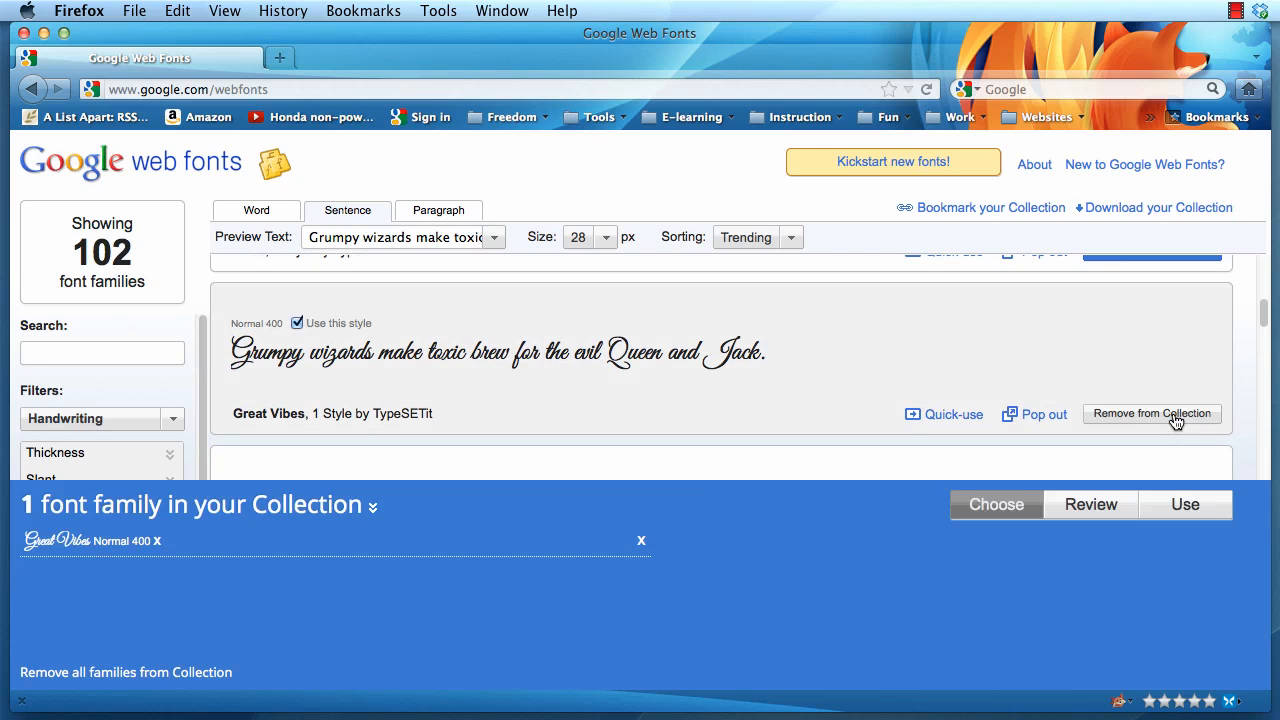
{"action": "mouse_move", "coordinate": [1028, 572]}
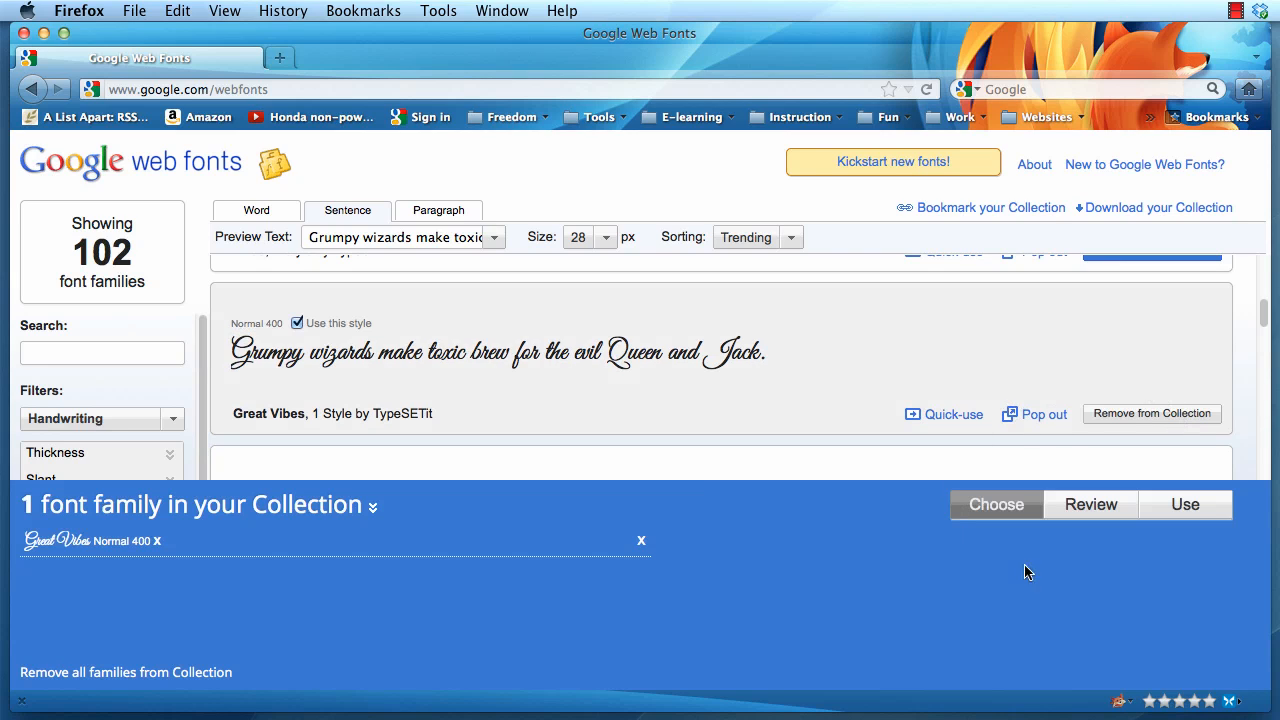
{"action": "mouse_move", "coordinate": [1020, 494]}
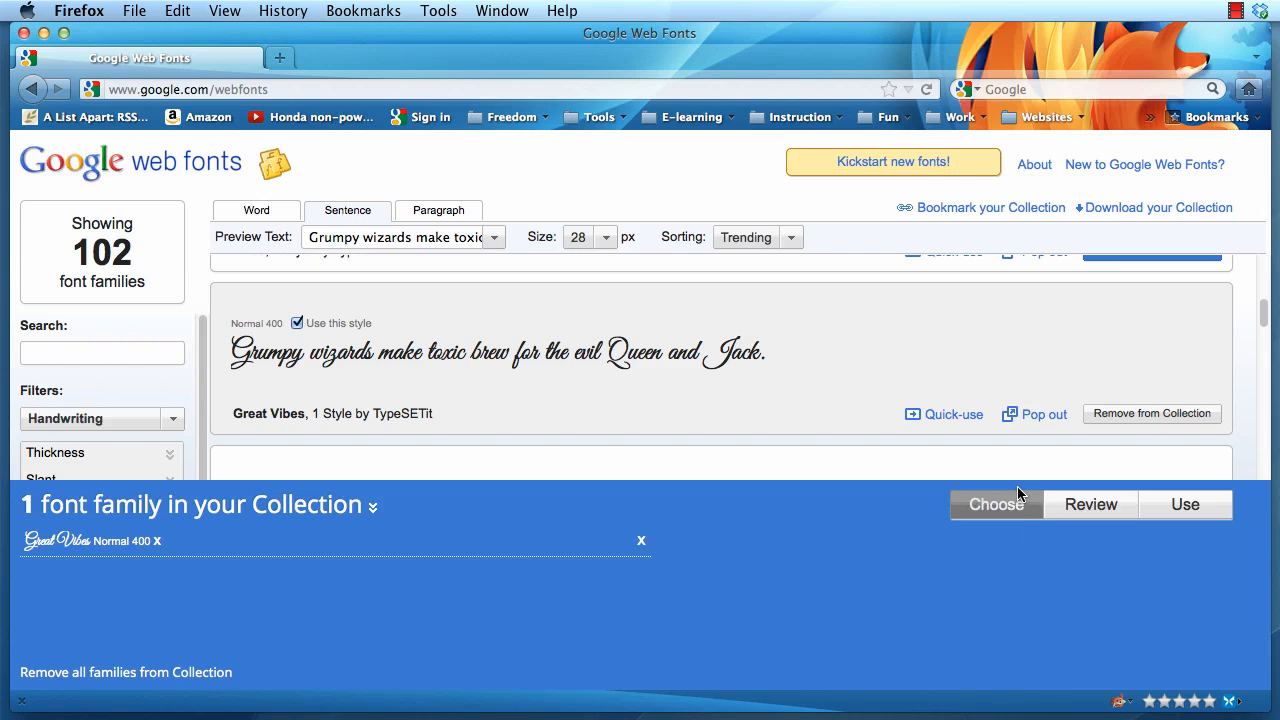
Review the collection and view the Great Vibes Use page's link code and CSS font-family rule
{"action": "left_click", "coordinate": [1092, 504]}
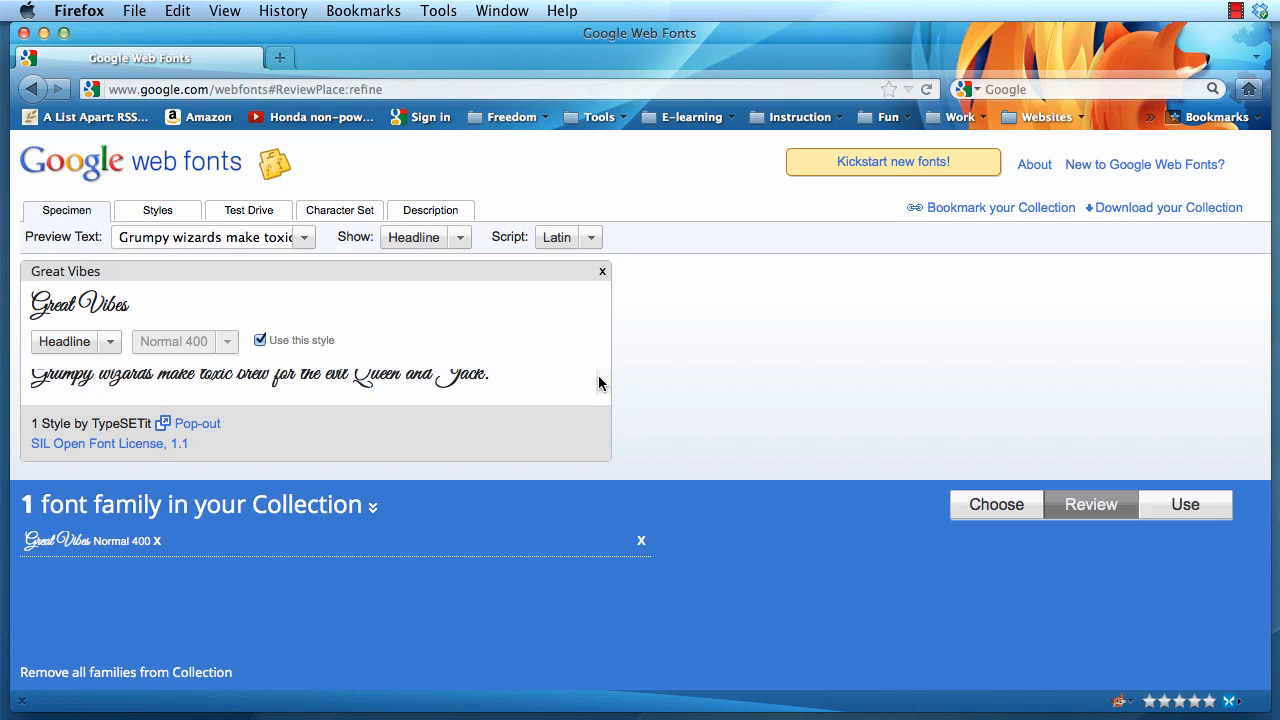
{"action": "left_click", "coordinate": [1184, 504]}
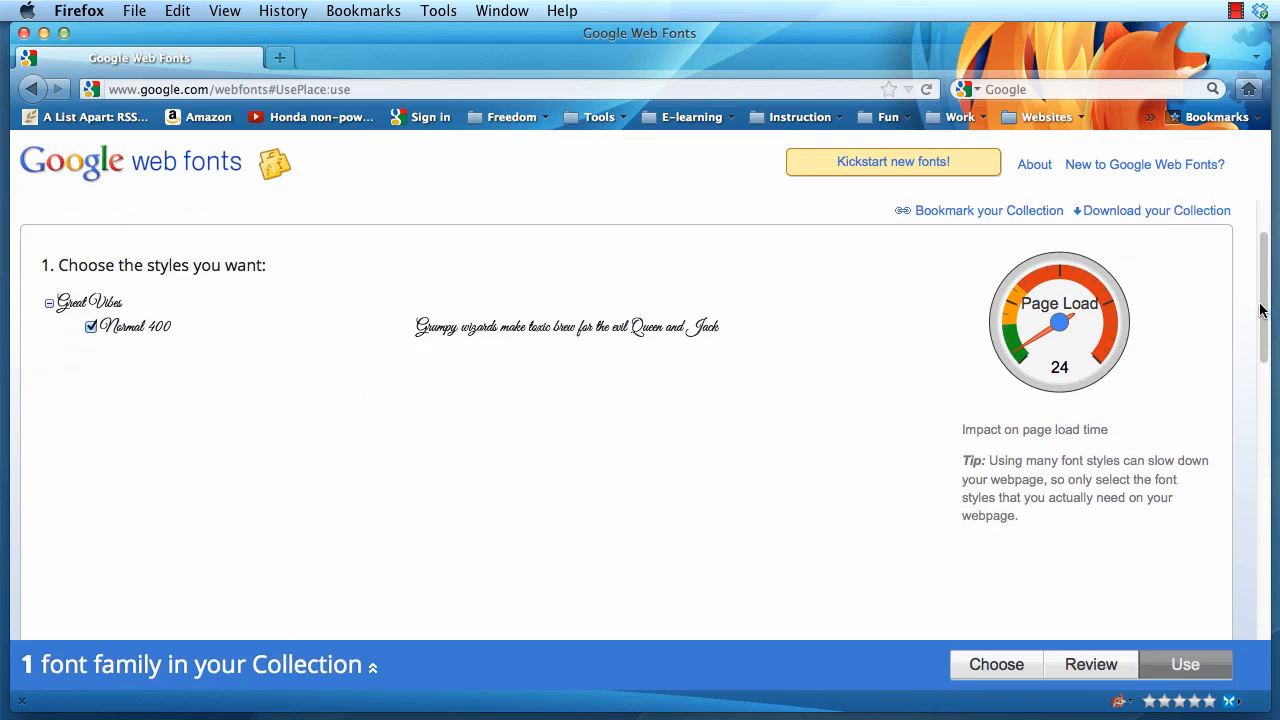
{"action": "scroll", "scroll_direction": "down", "scroll_amount": 3}
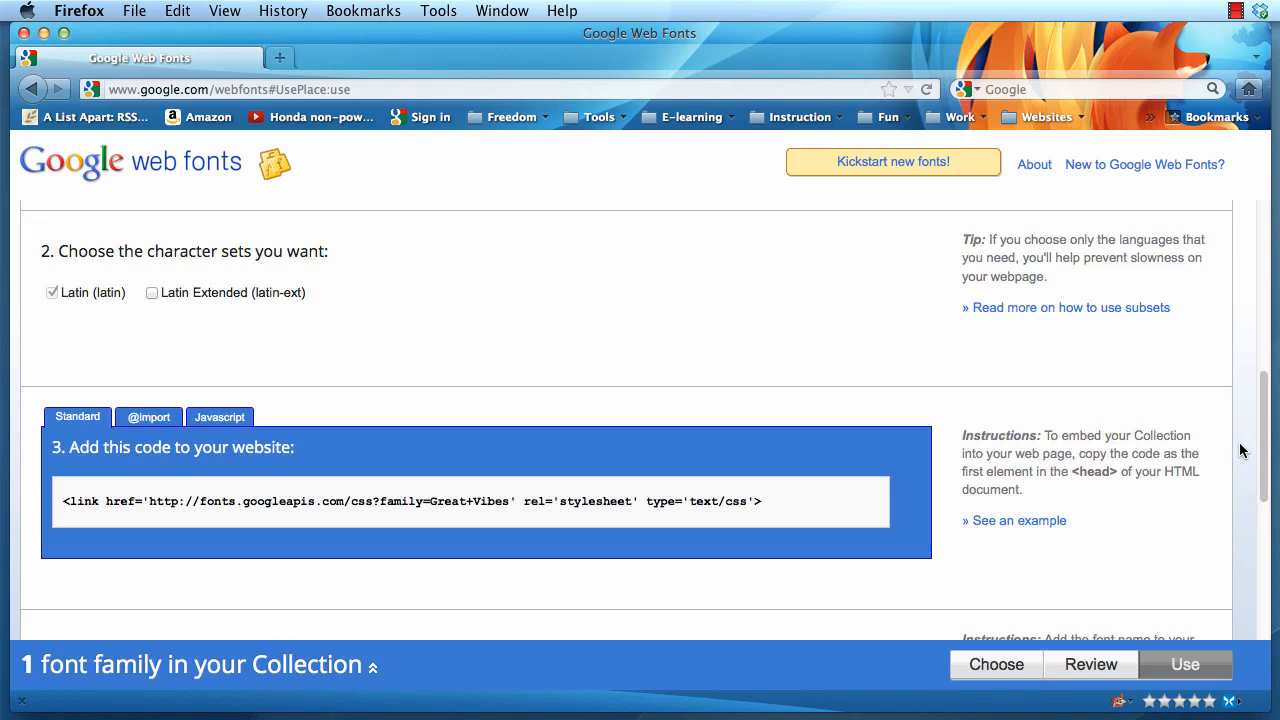
{"action": "scroll", "scroll_direction": "down", "scroll_amount": 3}
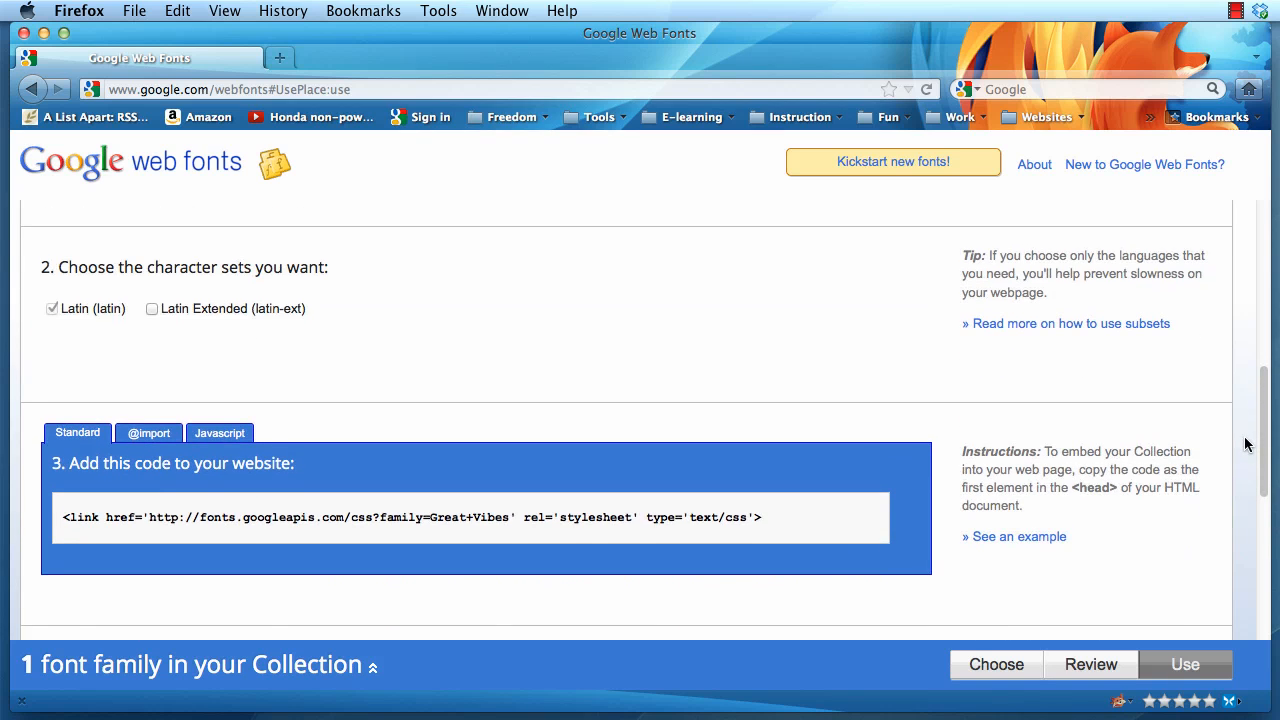
{"action": "scroll", "scroll_direction": "down", "scroll_amount": 3}
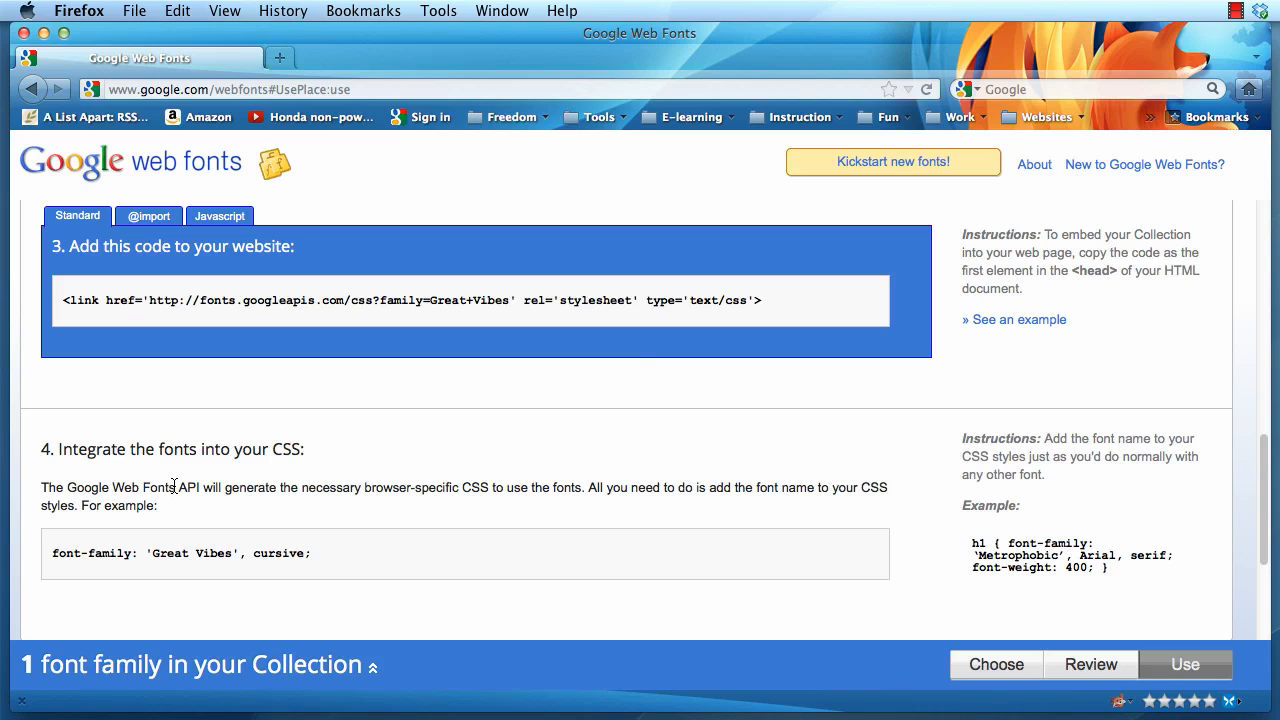
{"action": "mouse_move", "coordinate": [372, 460]}
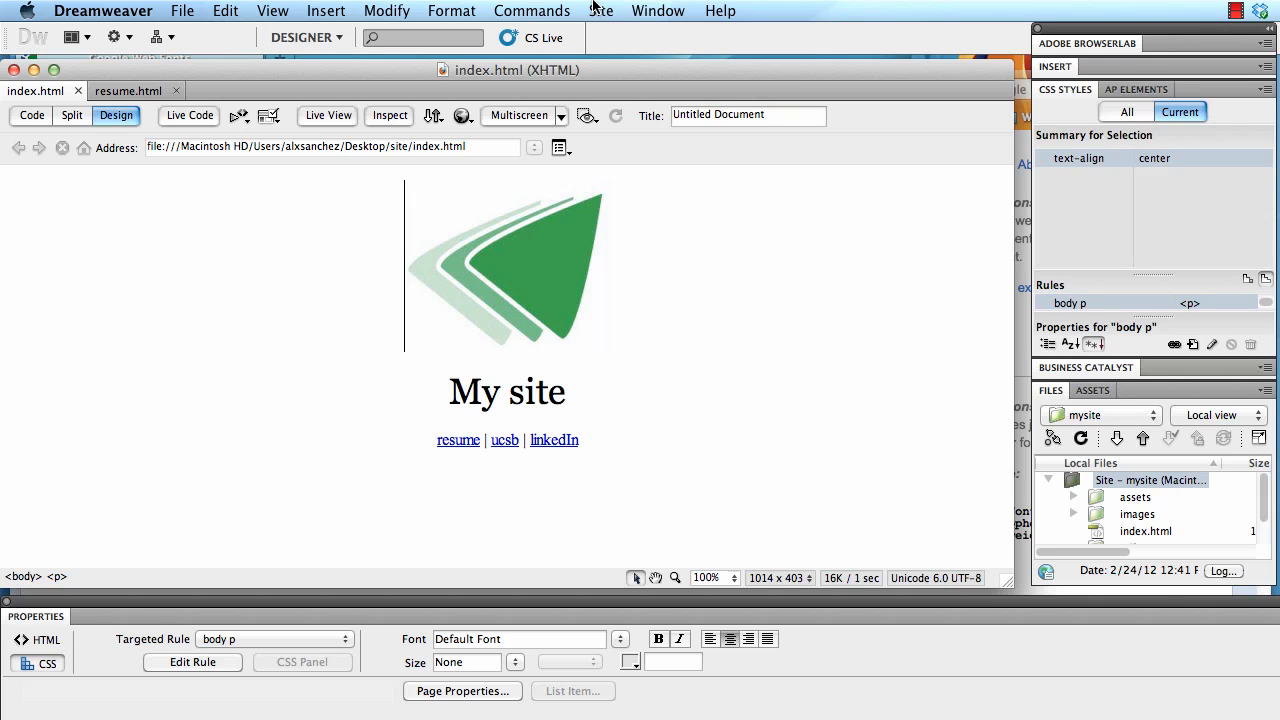
Start a new Dreamweaver site named mysite3
{"action": "left_click", "coordinate": [600, 12]}
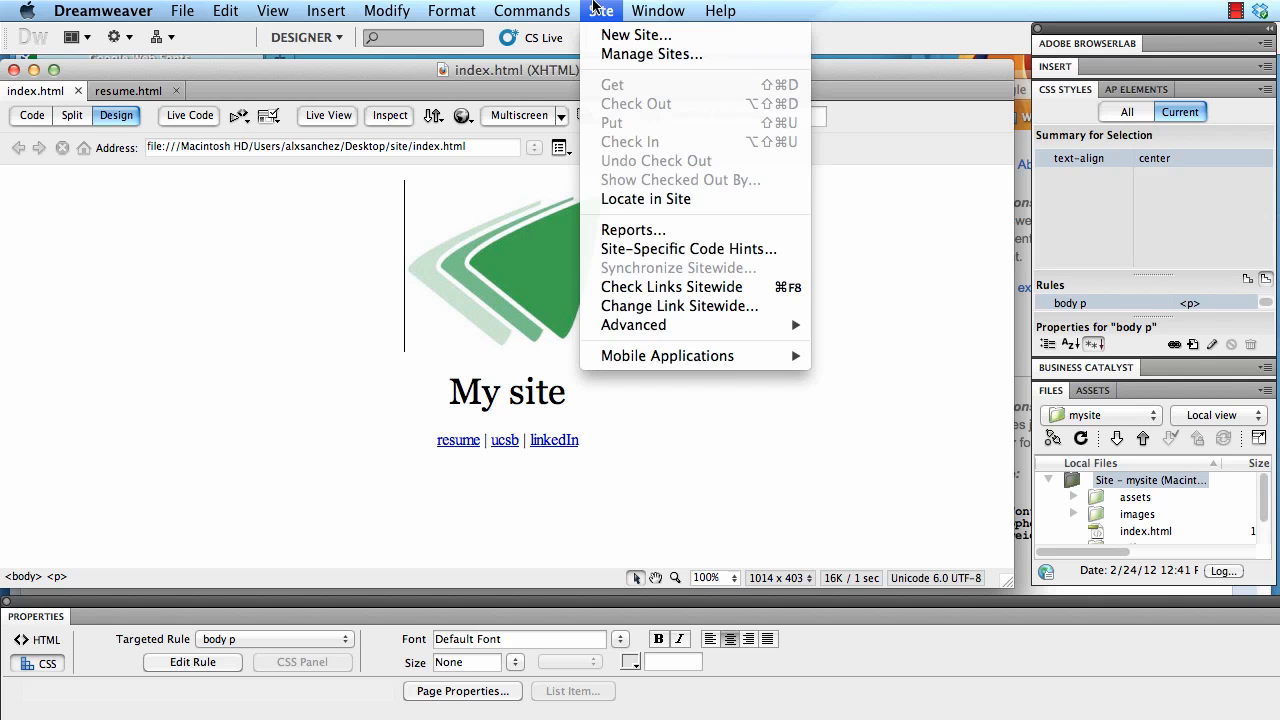
{"action": "mouse_move", "coordinate": [636, 36]}
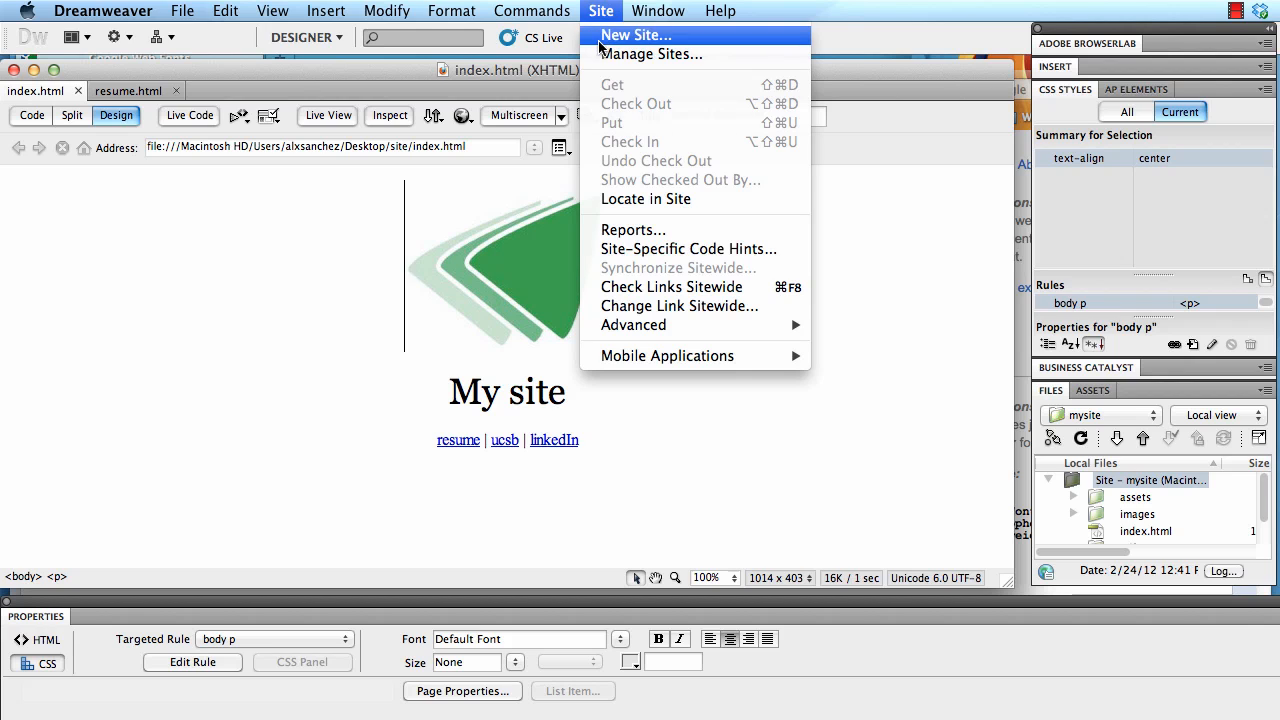
{"action": "left_click", "coordinate": [634, 36]}
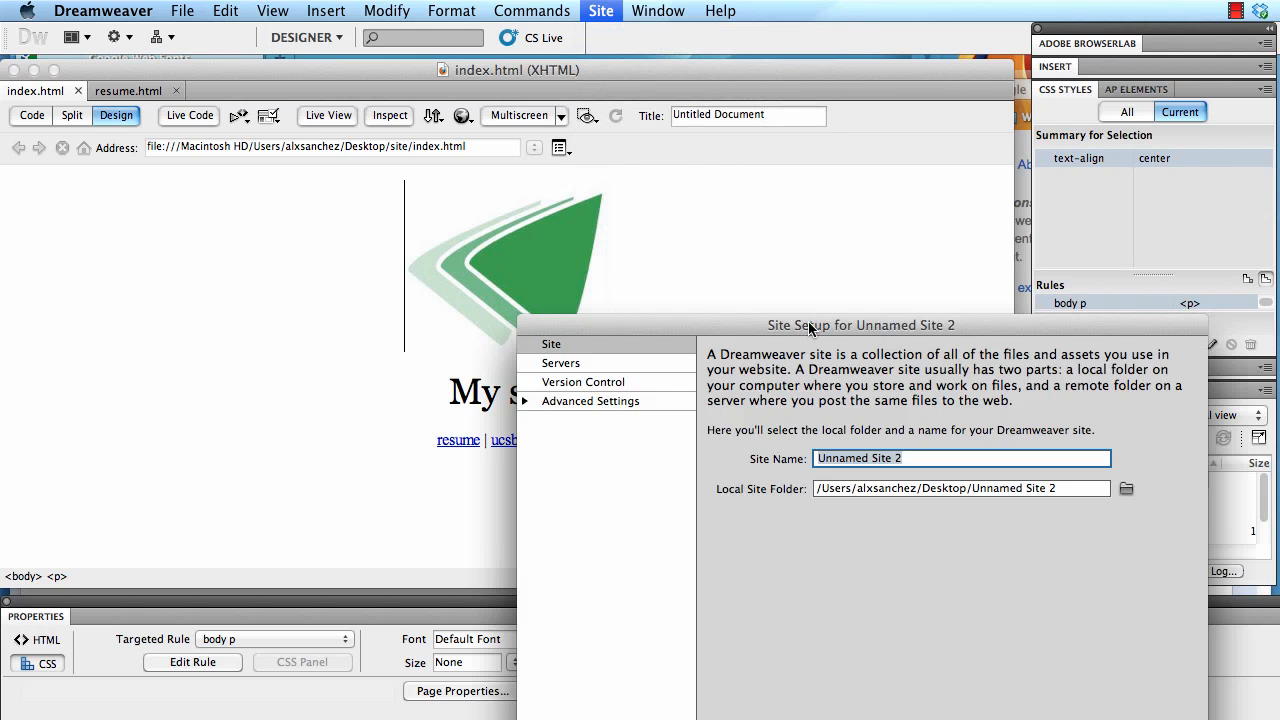
{"action": "type", "text": "my"}
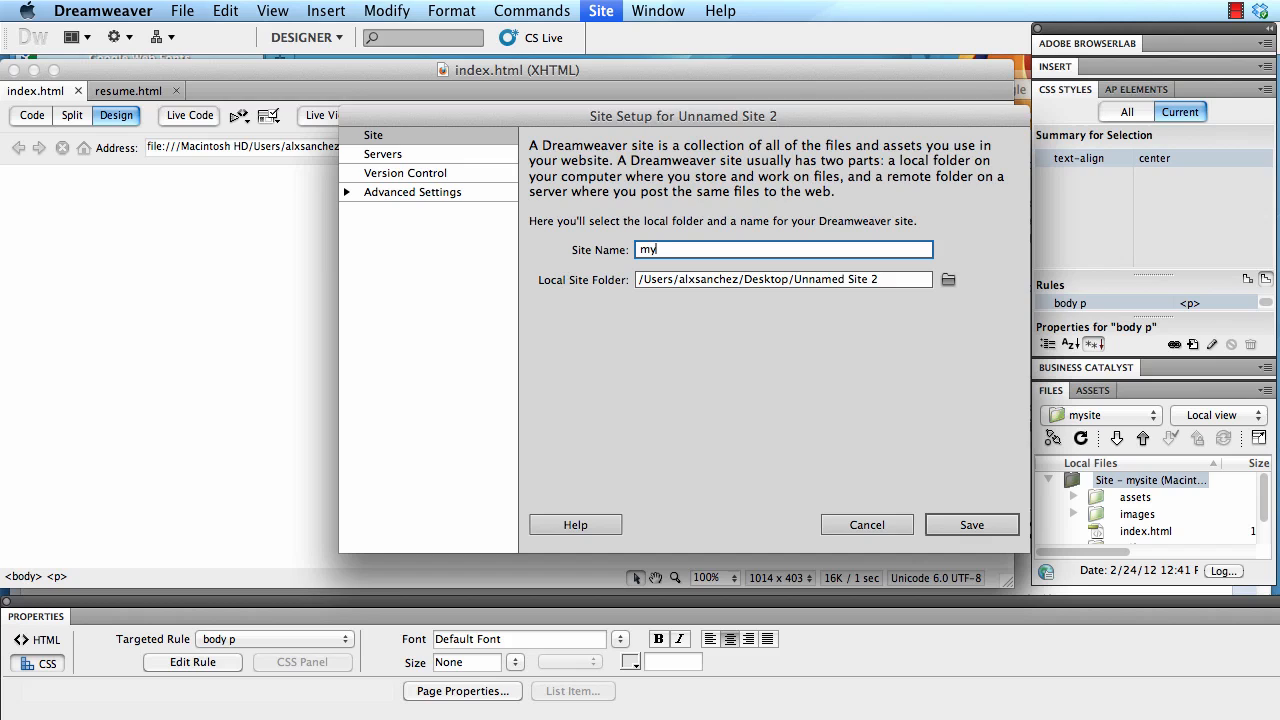
{"action": "type", "text": "site"}
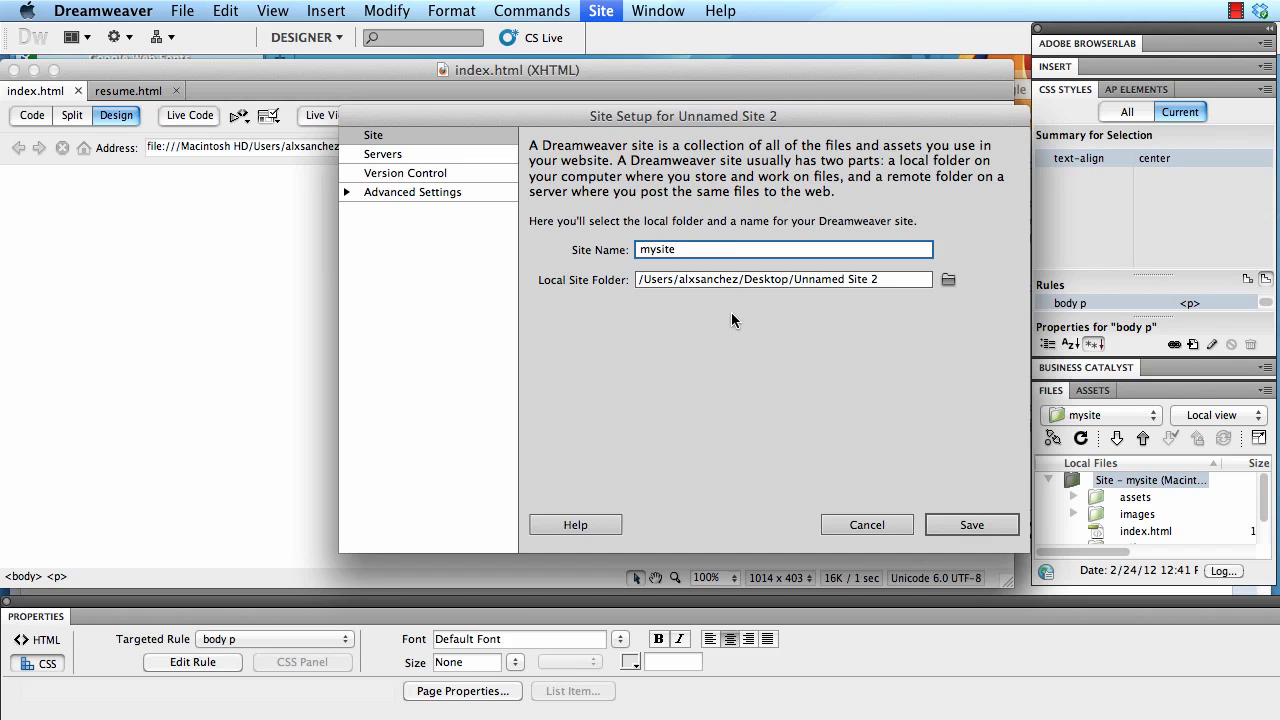
Set the site's local folder to the Desktop test folder and save the setup
{"action": "left_click", "coordinate": [948, 280]}
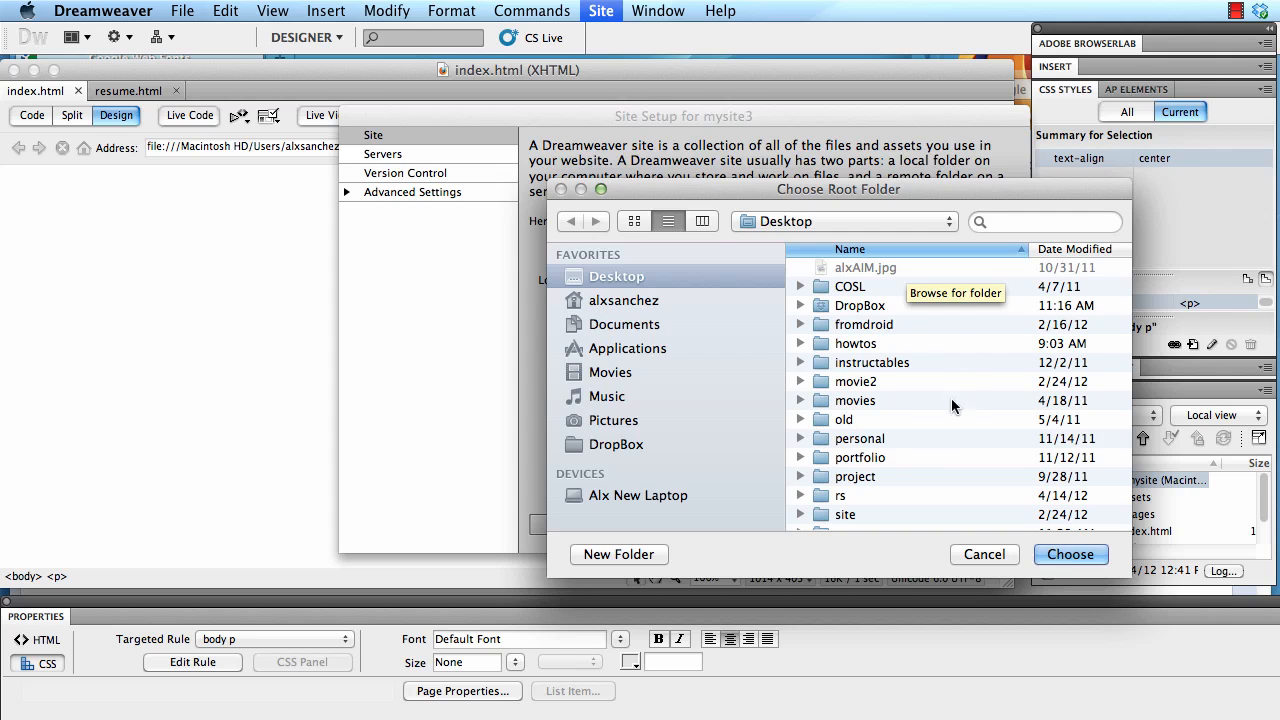
{"action": "scroll", "scroll_direction": "down", "scroll_amount": 3}
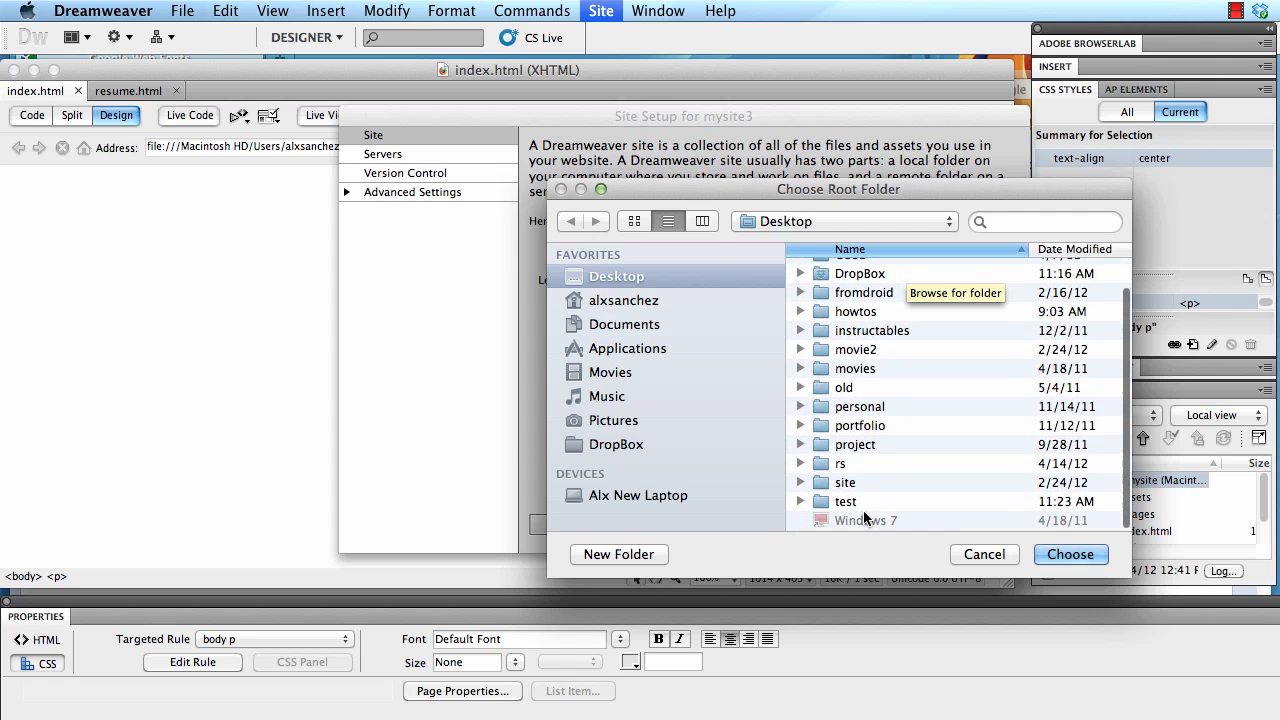
{"action": "left_click", "coordinate": [1070, 554]}
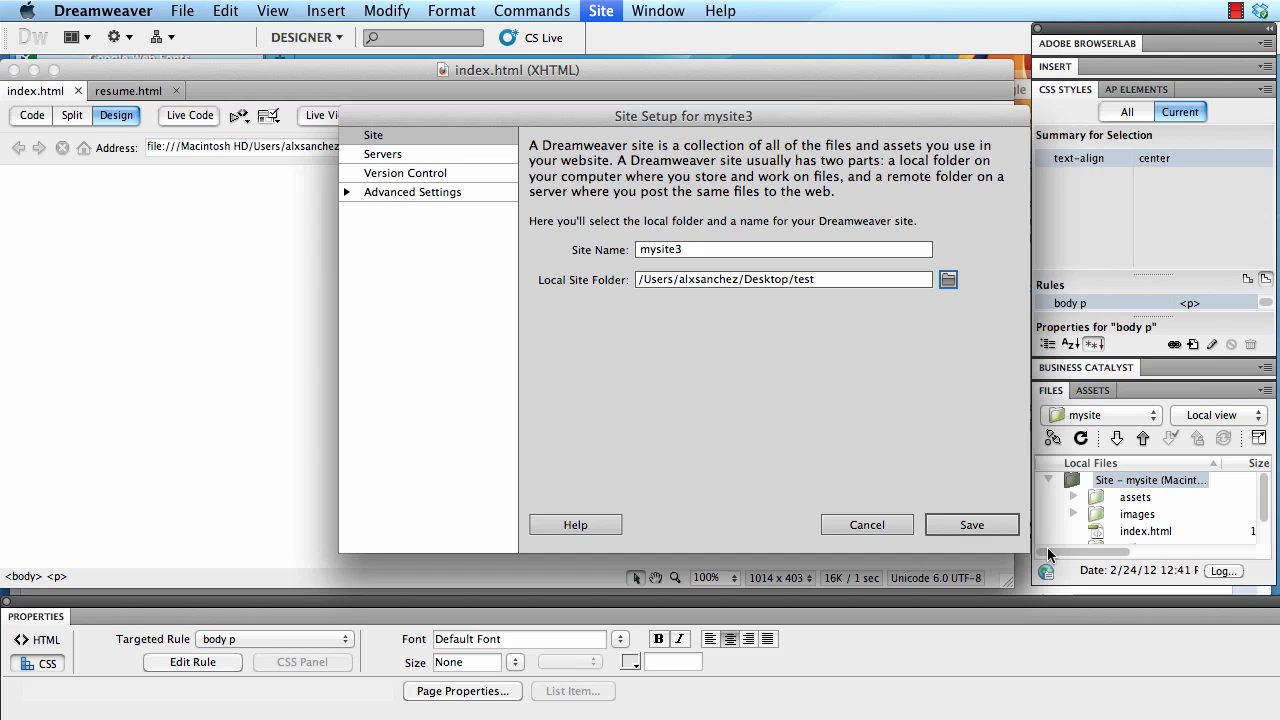
{"action": "left_click", "coordinate": [968, 524]}
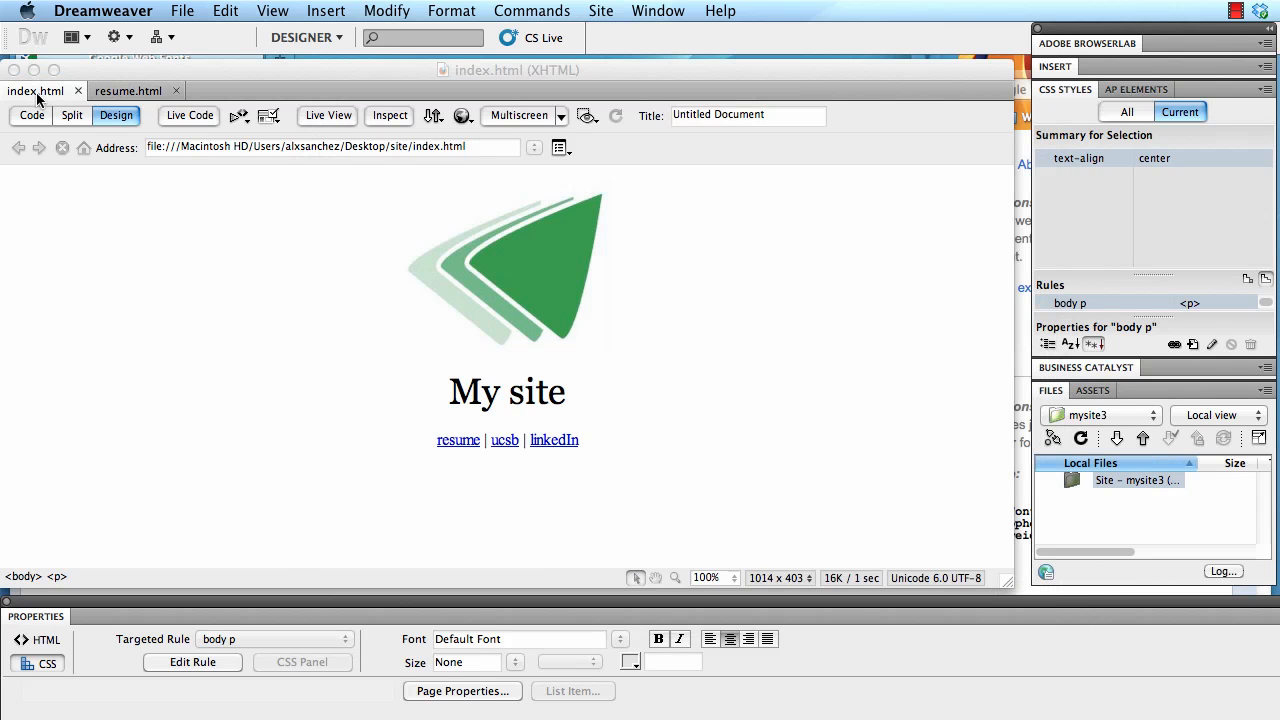
Create a new blank HTML page containing 'The quick brown fox jumps over the lazy dog.'
{"action": "left_click", "coordinate": [128, 90]}
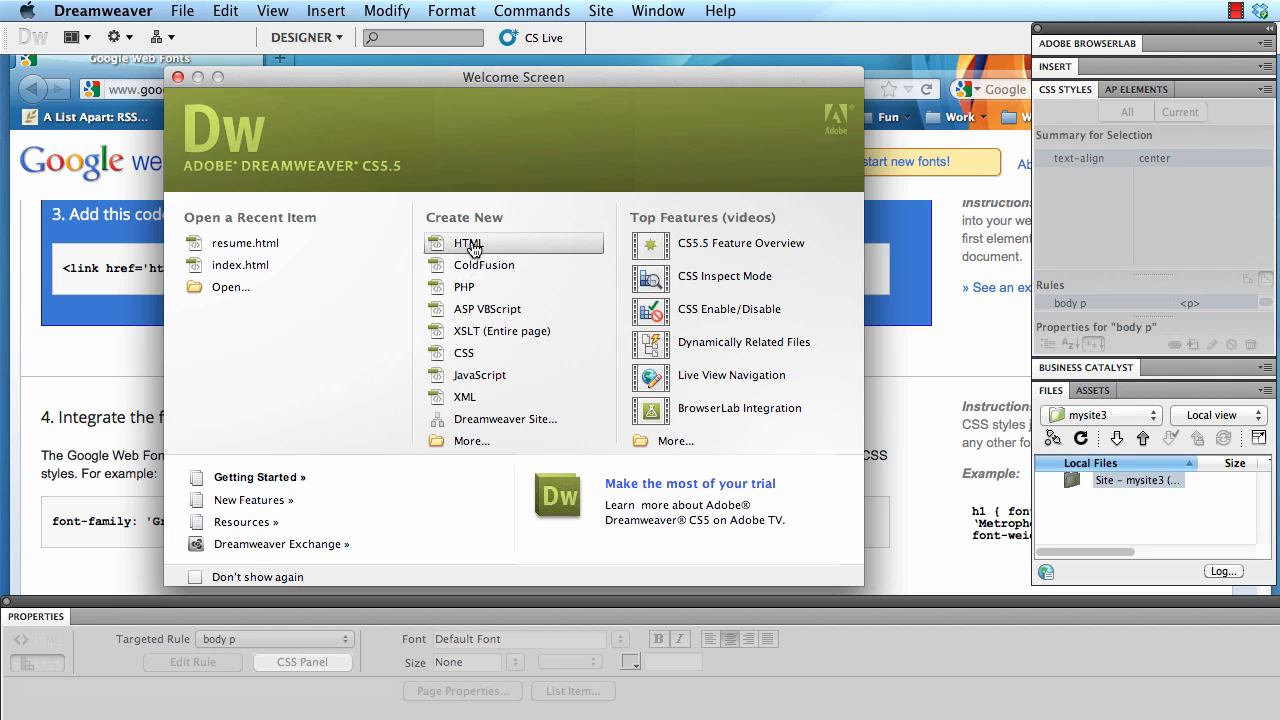
{"action": "left_click", "coordinate": [468, 244]}
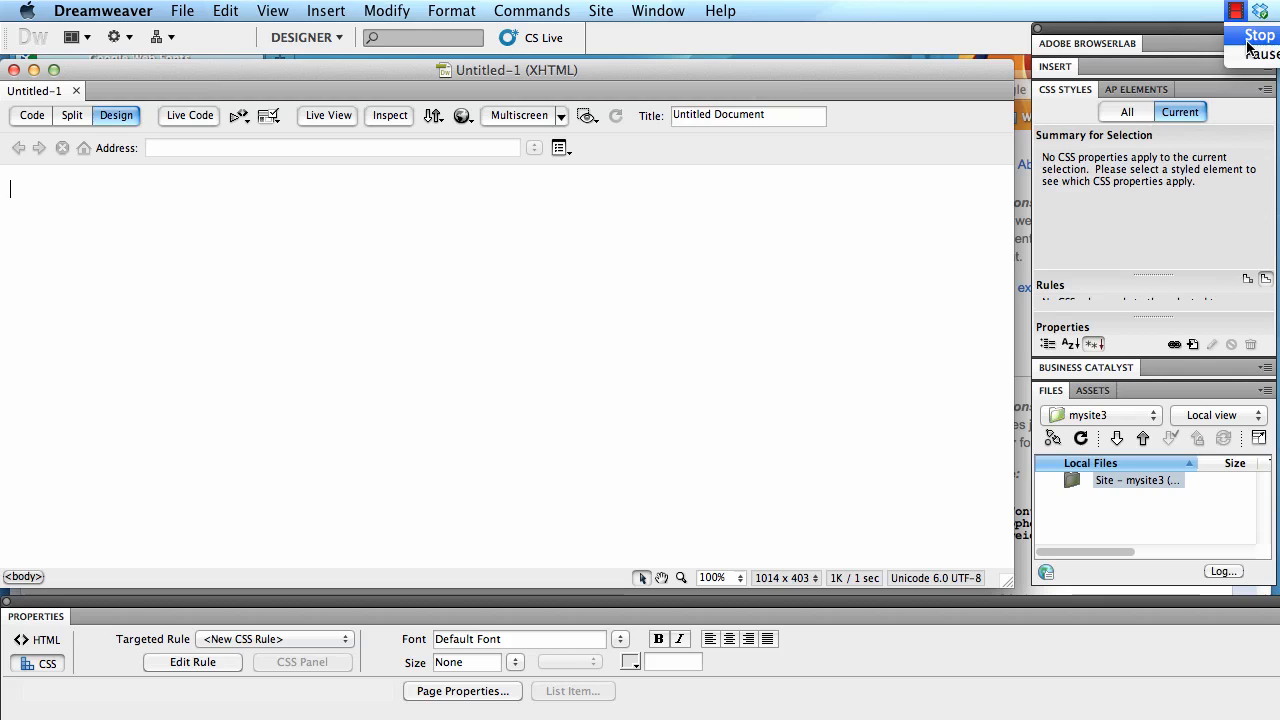
{"action": "type", "text": "The quick brown fox jumps over the lazy dog."}
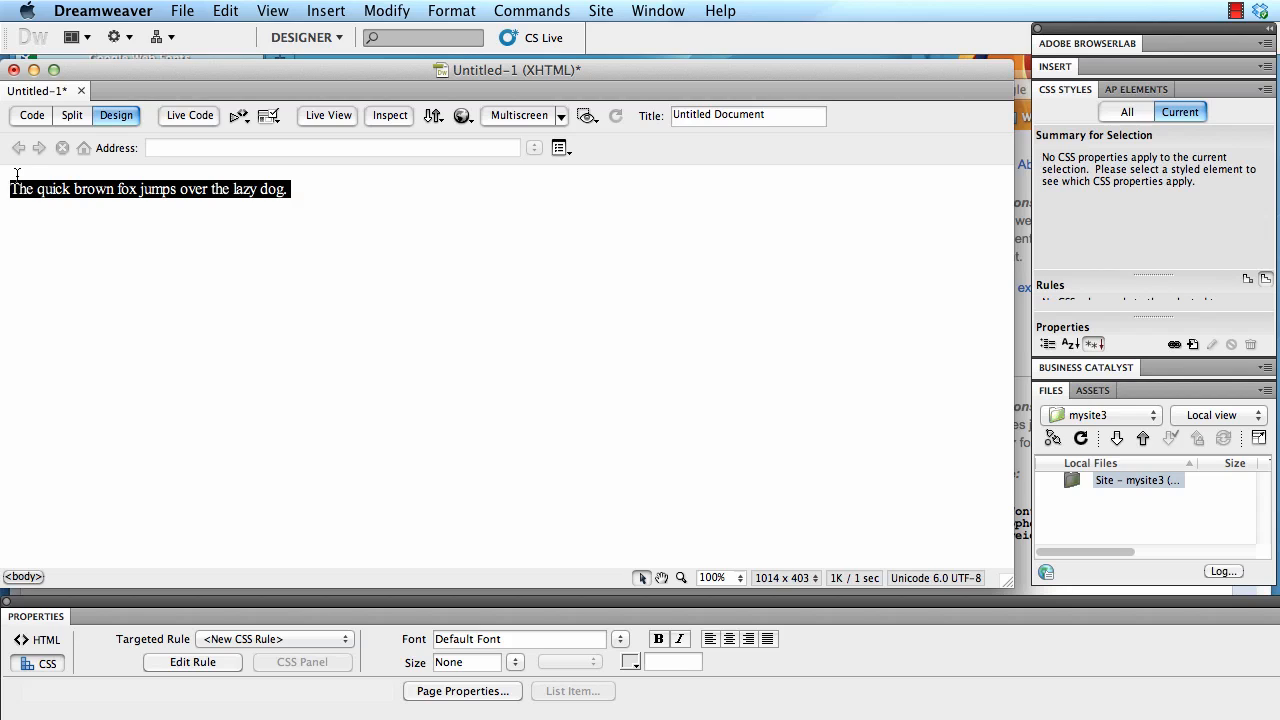
{"action": "mouse_move", "coordinate": [80, 138]}
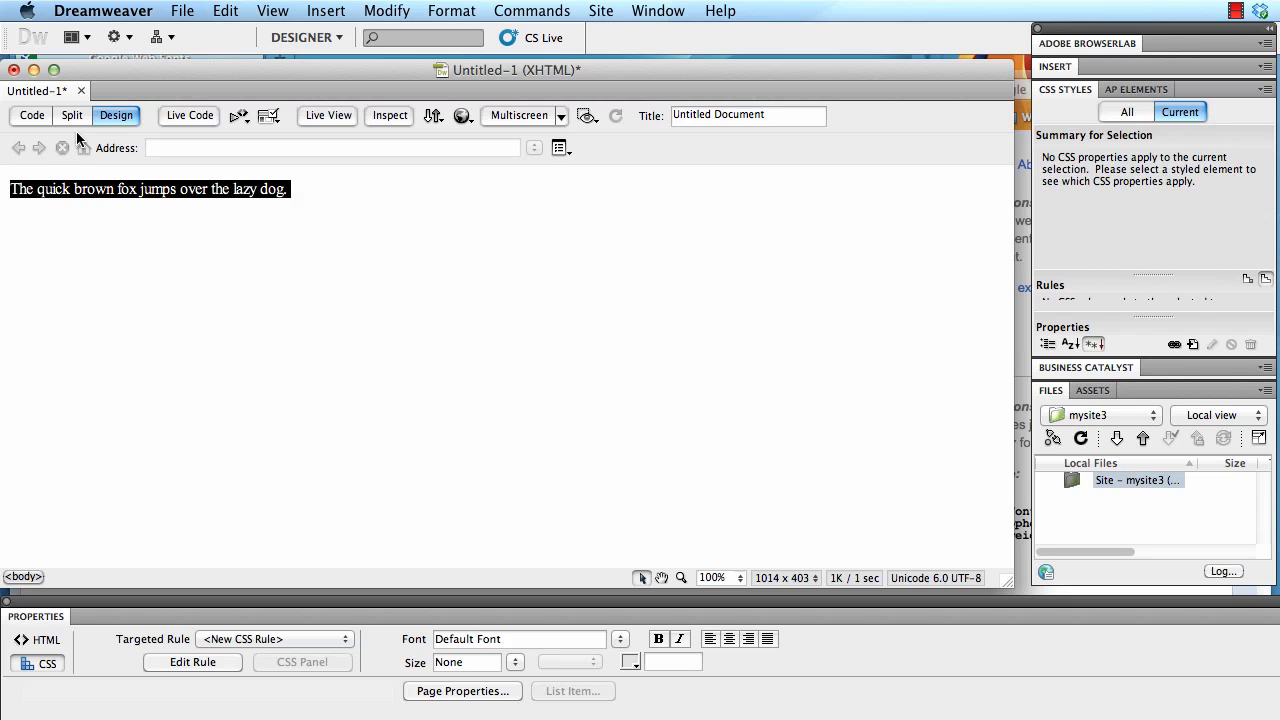
{"action": "mouse_move", "coordinate": [32, 114]}
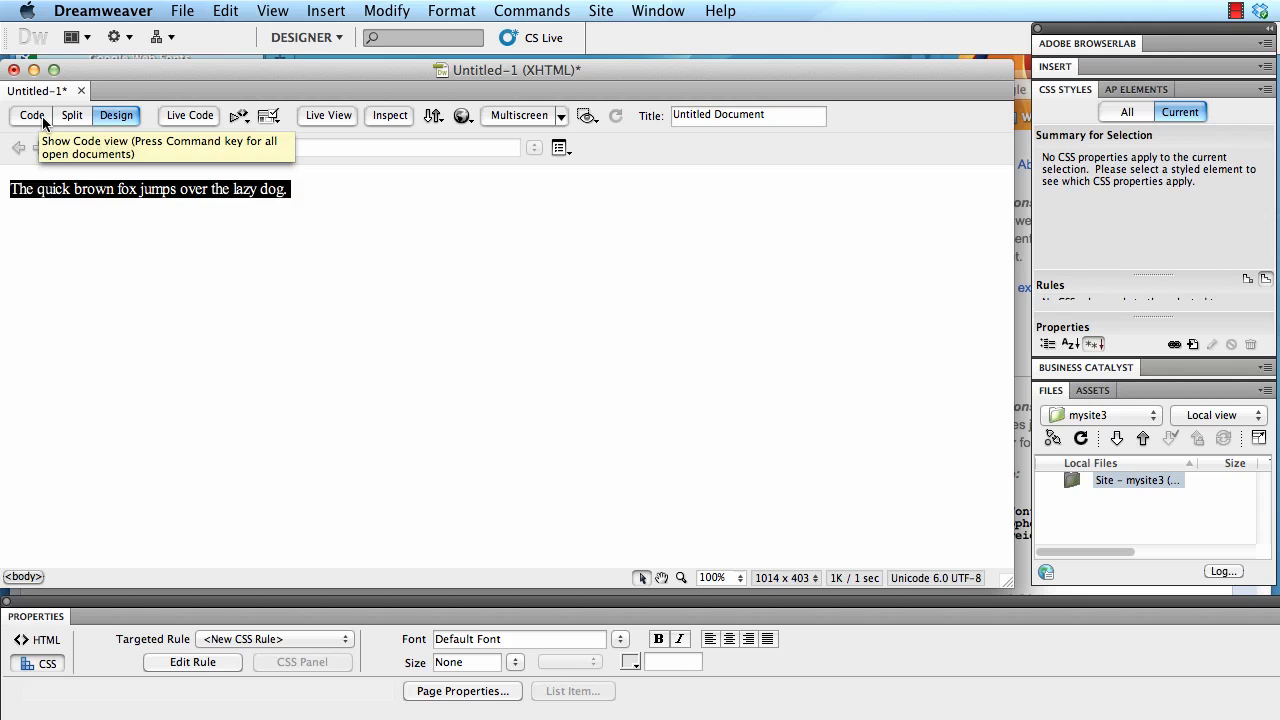
In Code view, add a new empty line in the head after the title
{"action": "left_click", "coordinate": [30, 114]}
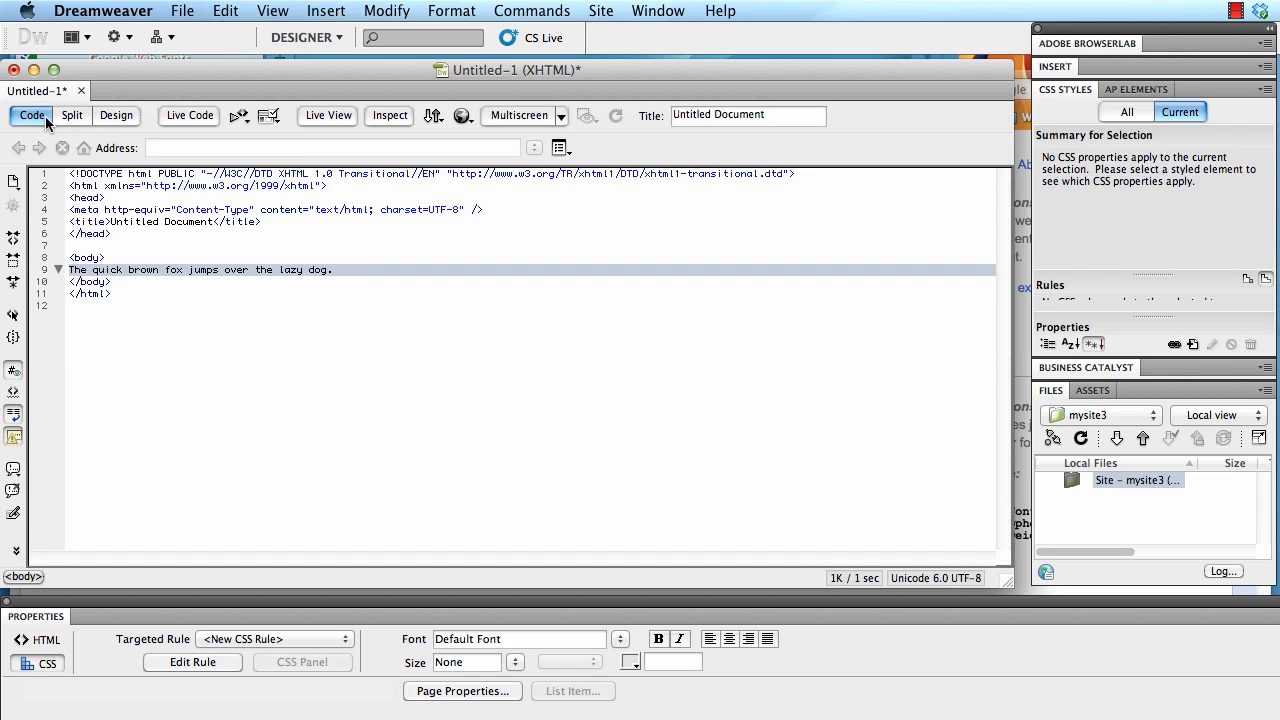
{"action": "left_click", "coordinate": [272, 220]}
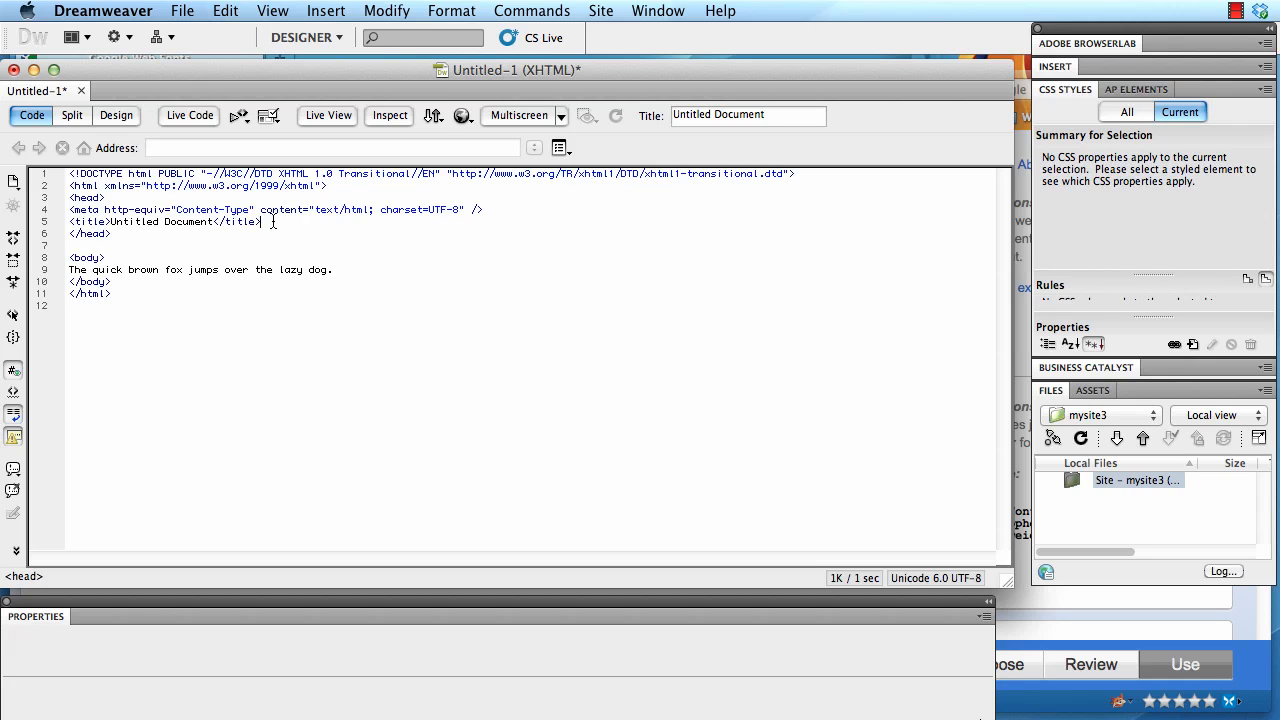
{"action": "key", "text": "Return"}
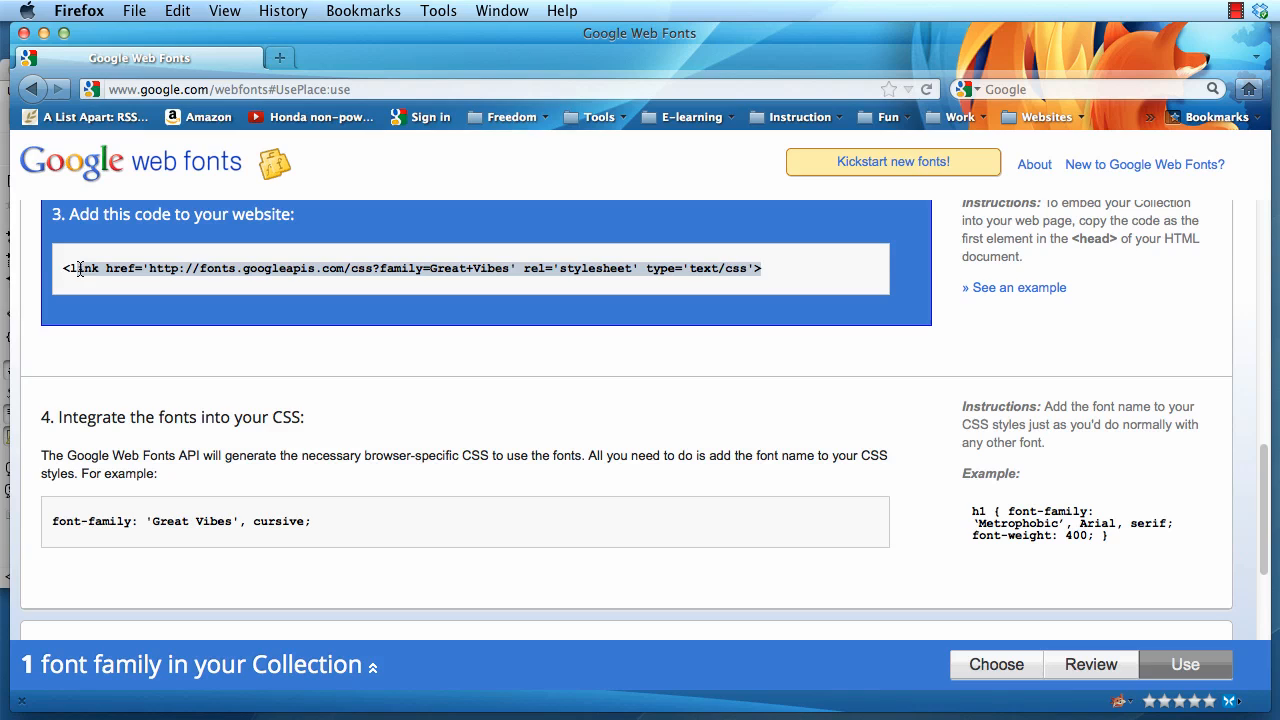
Copy the Great Vibes stylesheet link code from Google Web Fonts
{"action": "right_click", "coordinate": [76, 268]}
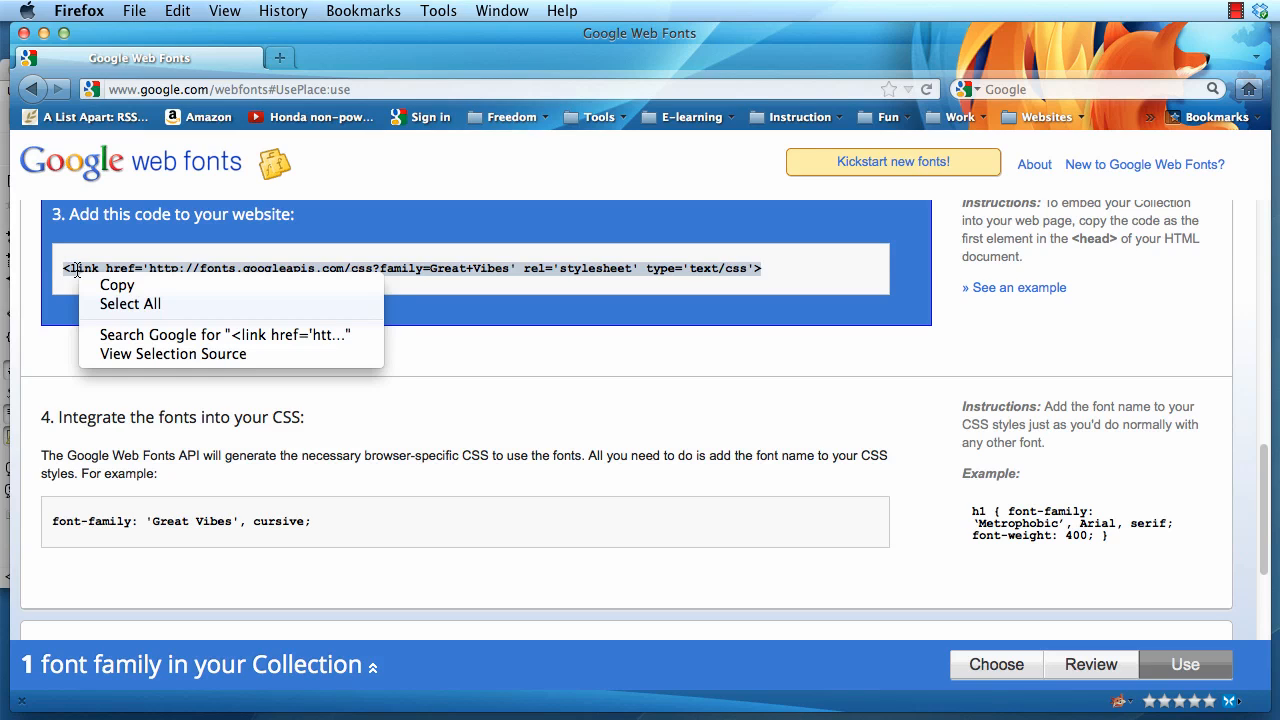
{"action": "left_click", "coordinate": [128, 304]}
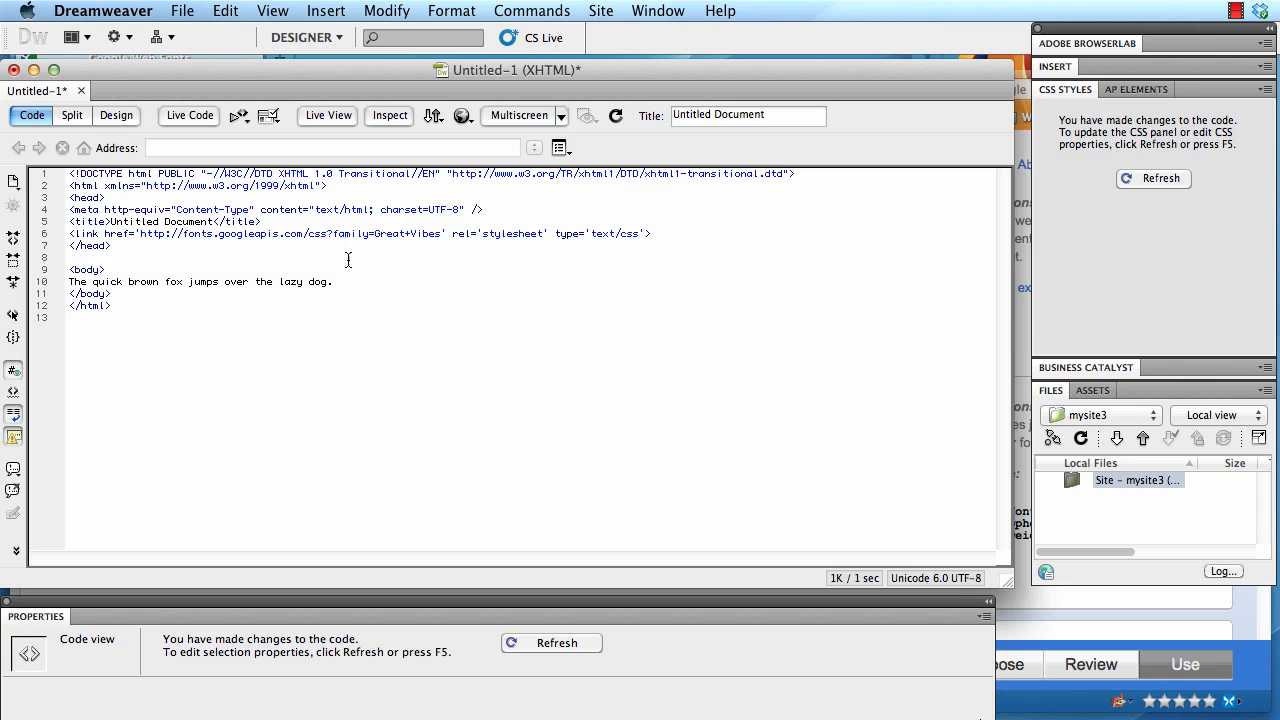
{"action": "mouse_move", "coordinate": [116, 122]}
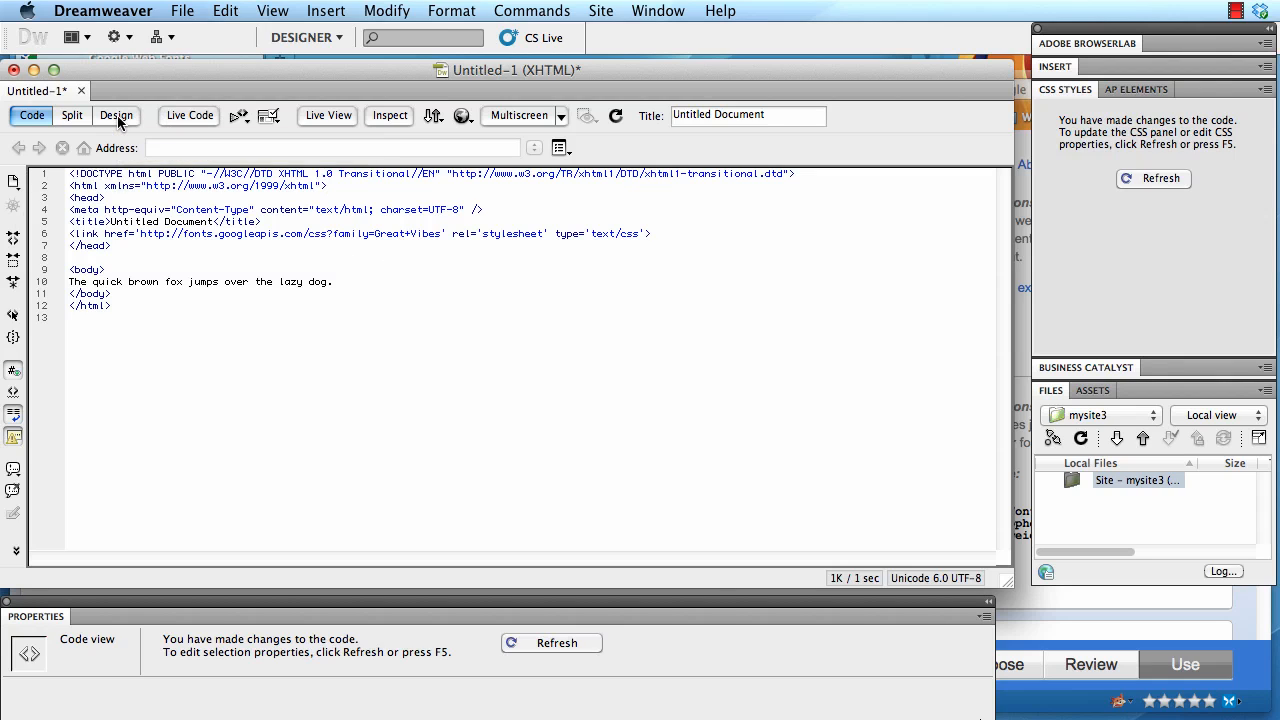
Return the page to Design view after the Great Vibes link is in the head
{"action": "left_click", "coordinate": [116, 114]}
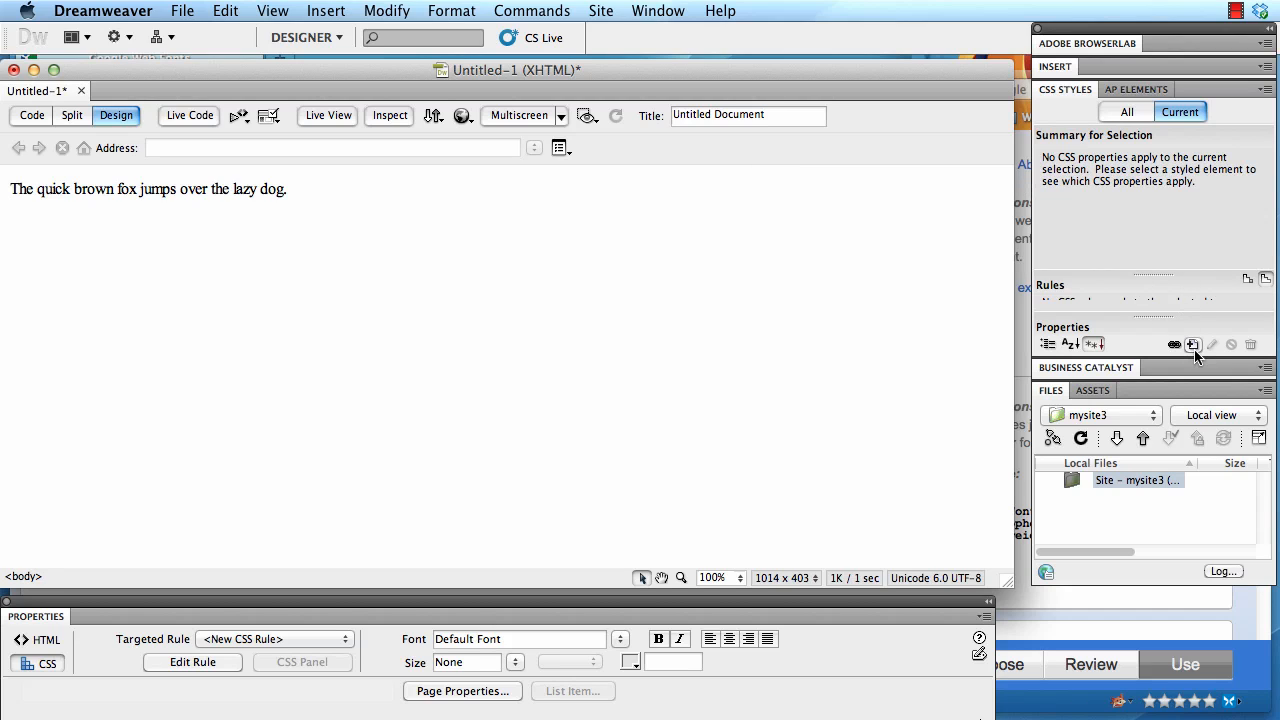
{"action": "mouse_move", "coordinate": [1192, 344]}
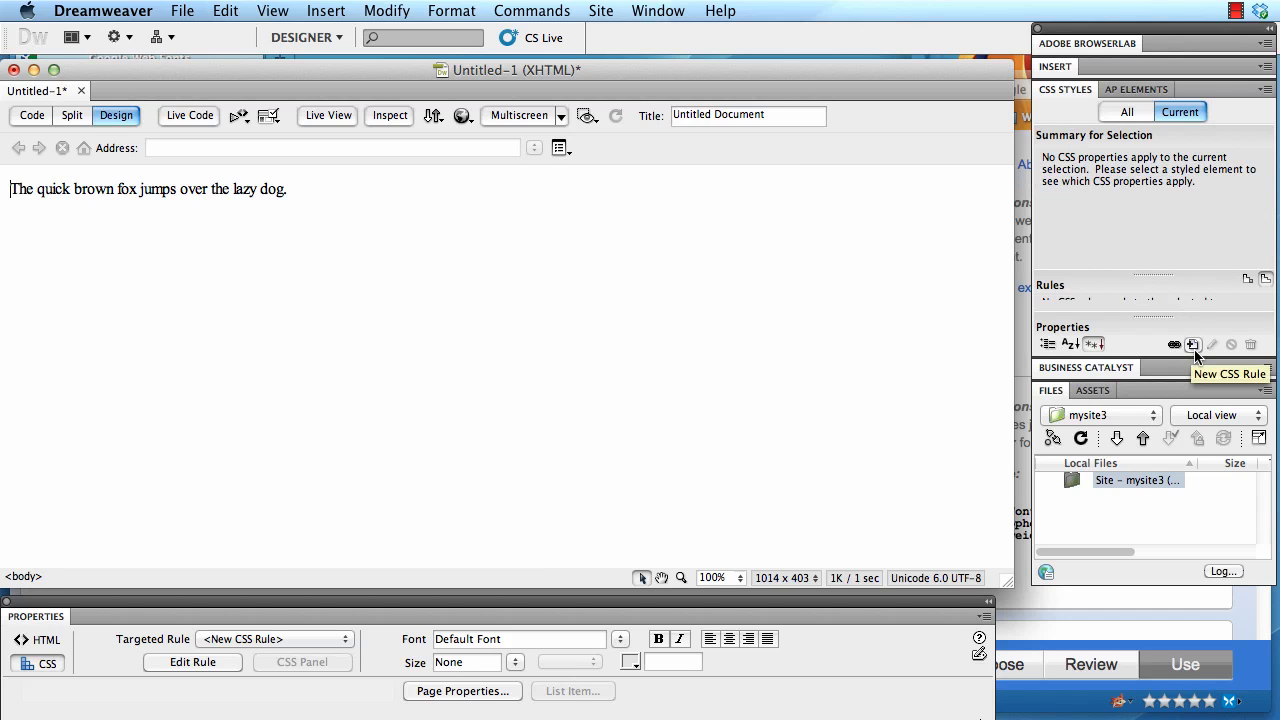
Create a new tag-type CSS rule for h1 and confirm its type properties
{"action": "left_click", "coordinate": [1192, 344]}
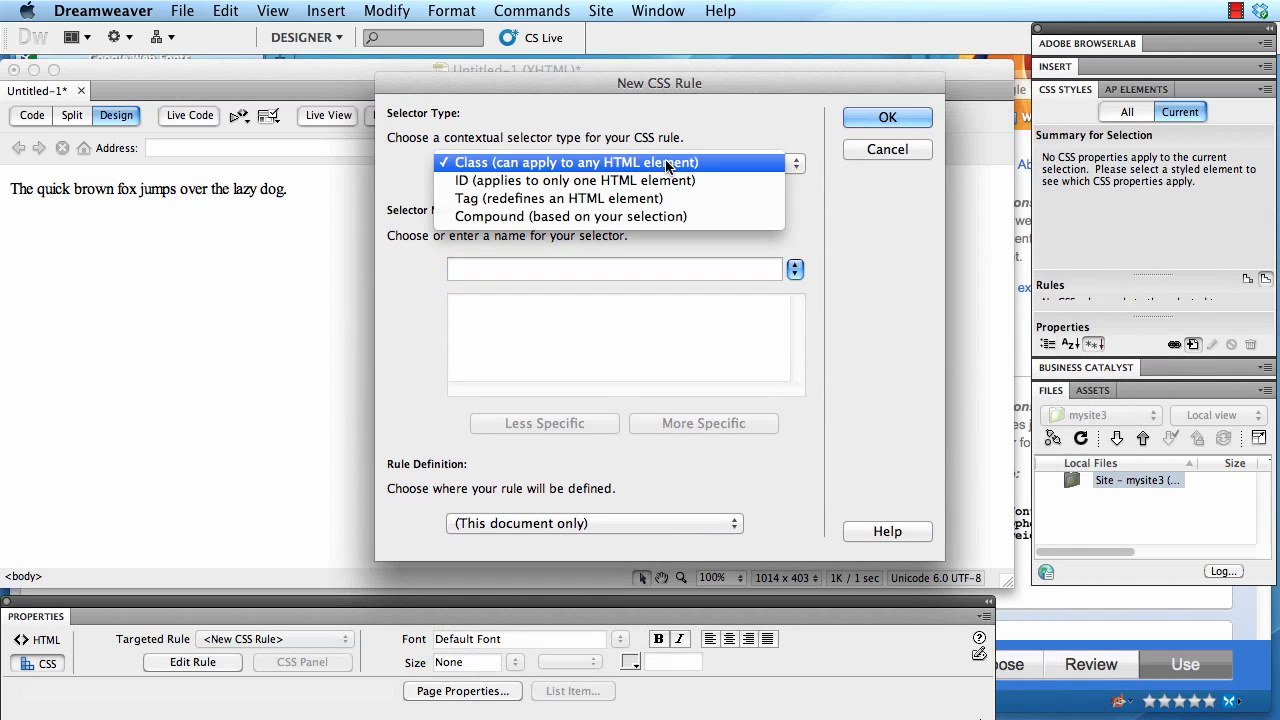
{"action": "mouse_move", "coordinate": [660, 198]}
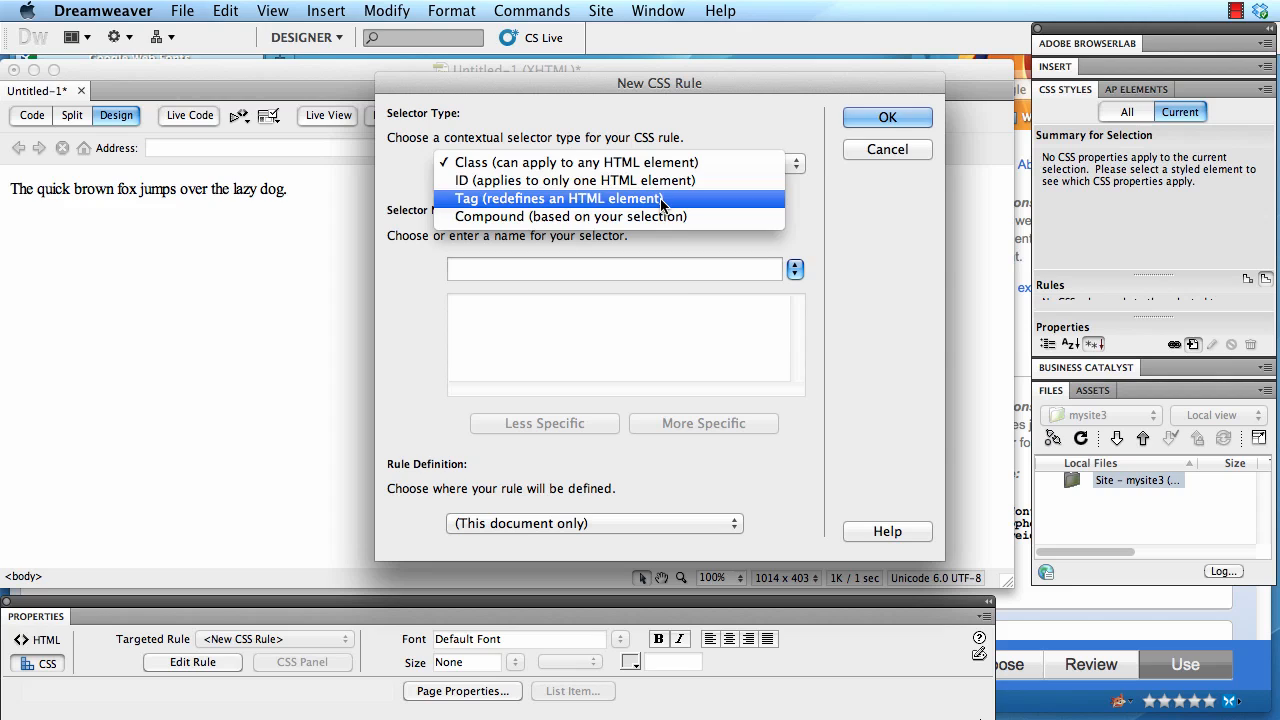
{"action": "left_click", "coordinate": [558, 198]}
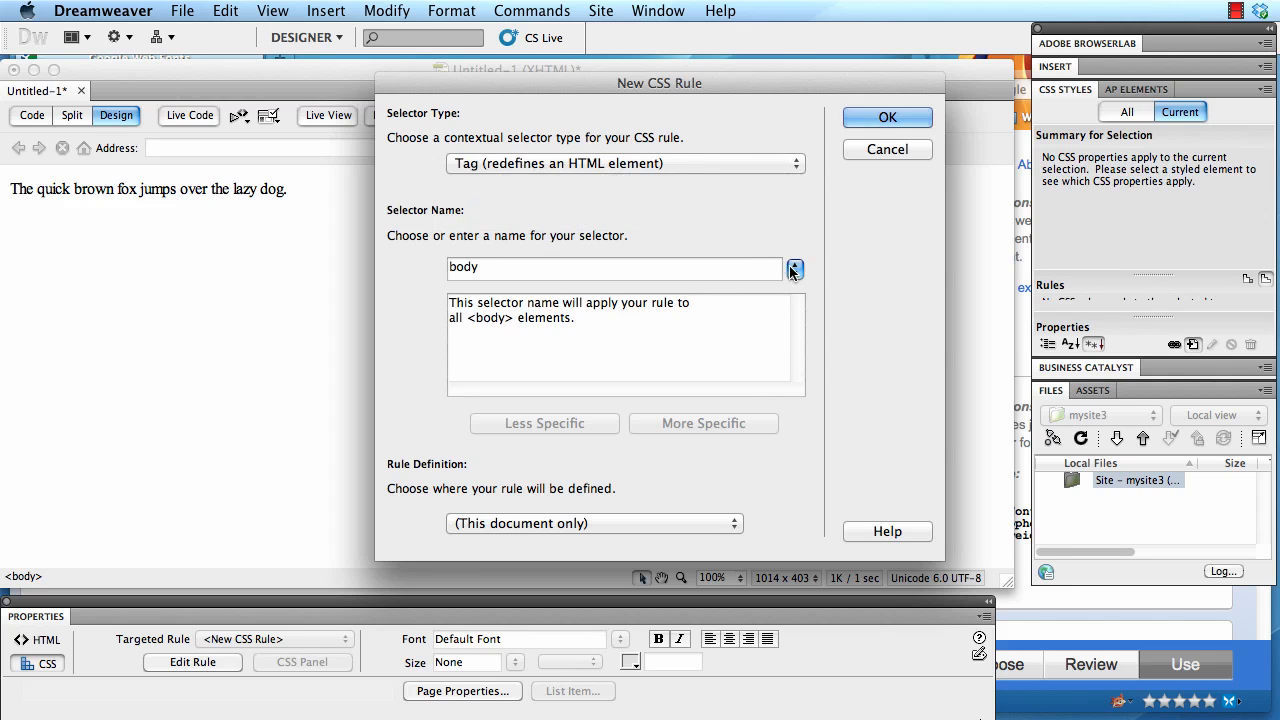
{"action": "left_click", "coordinate": [794, 268]}
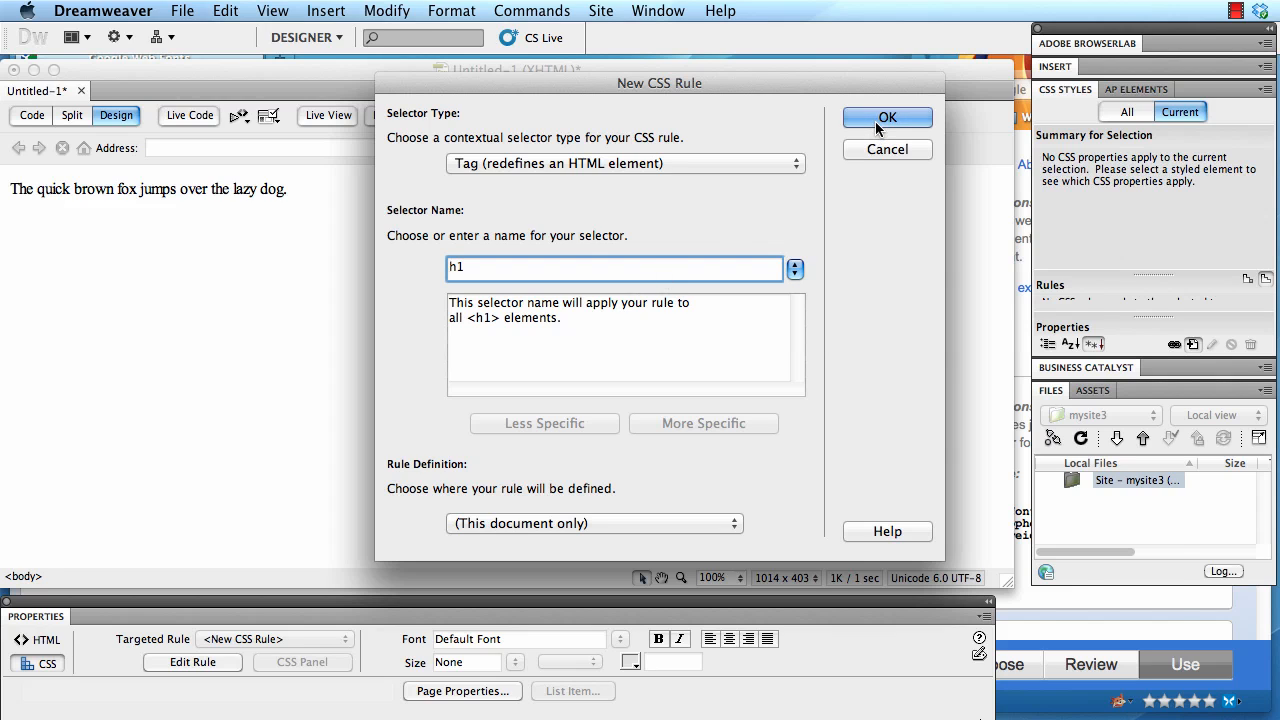
{"action": "left_click", "coordinate": [886, 116]}
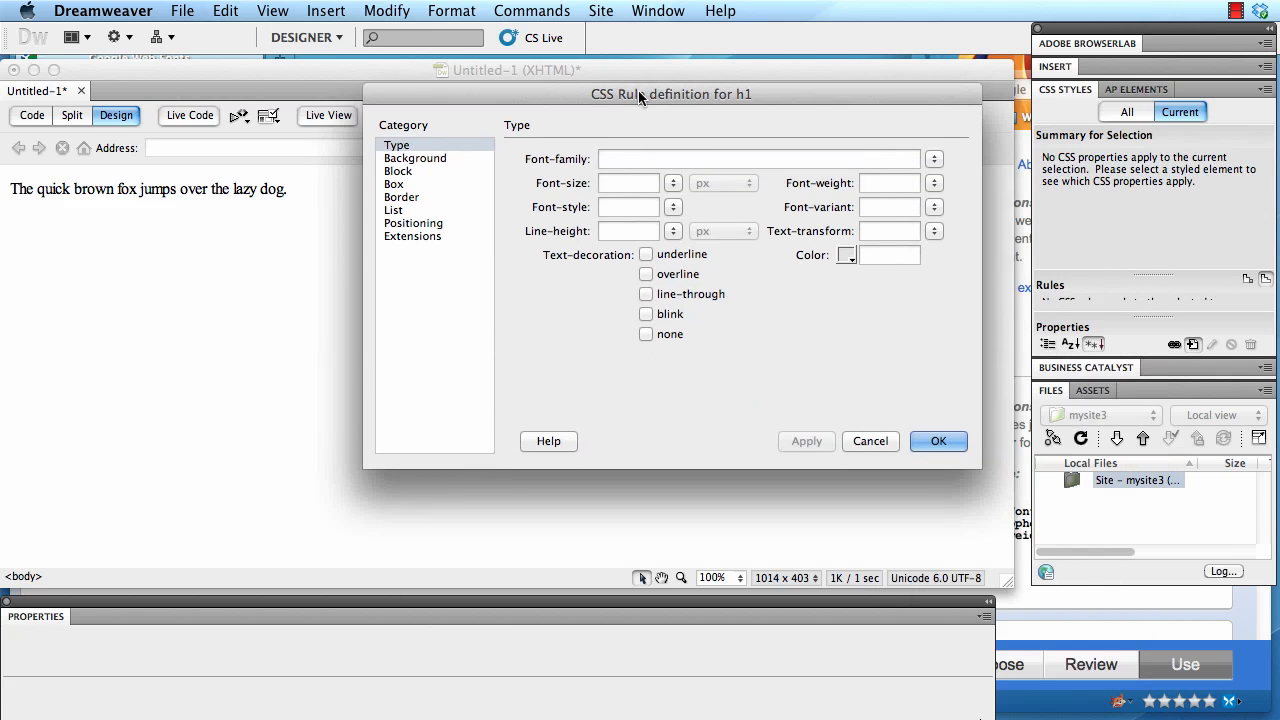
{"action": "left_click", "coordinate": [672, 184]}
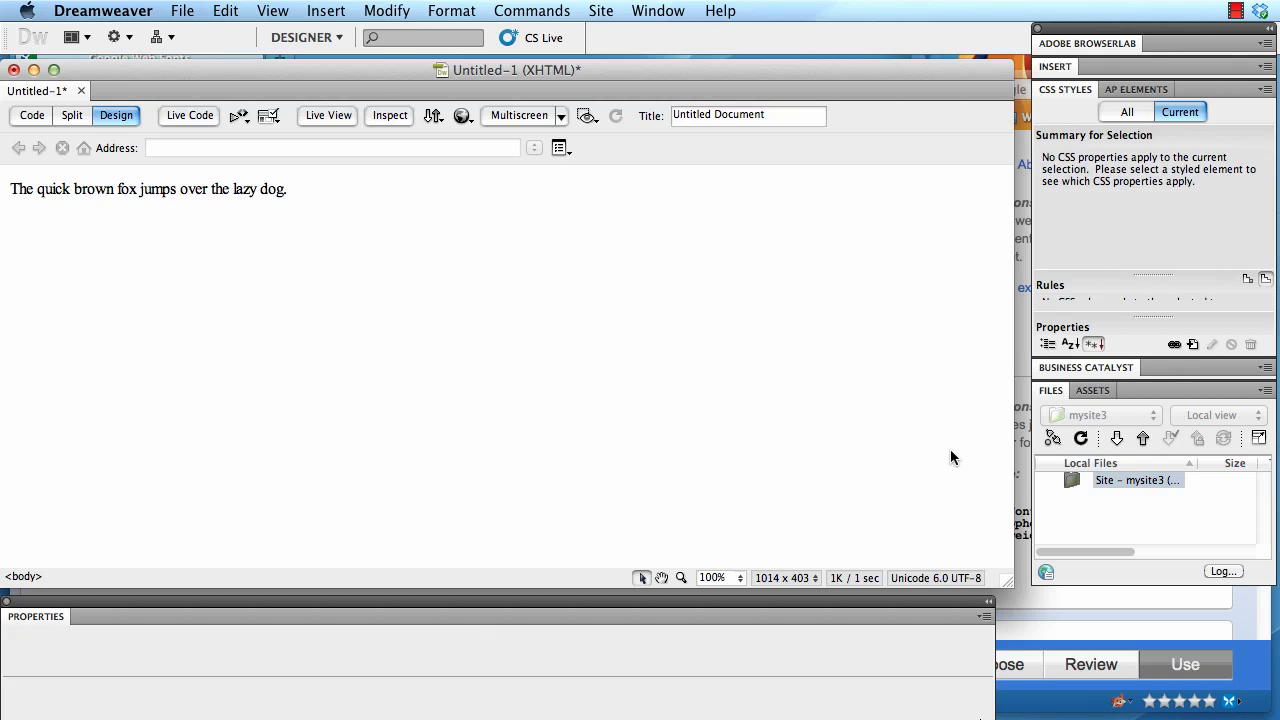
{"action": "mouse_move", "coordinate": [362, 204]}
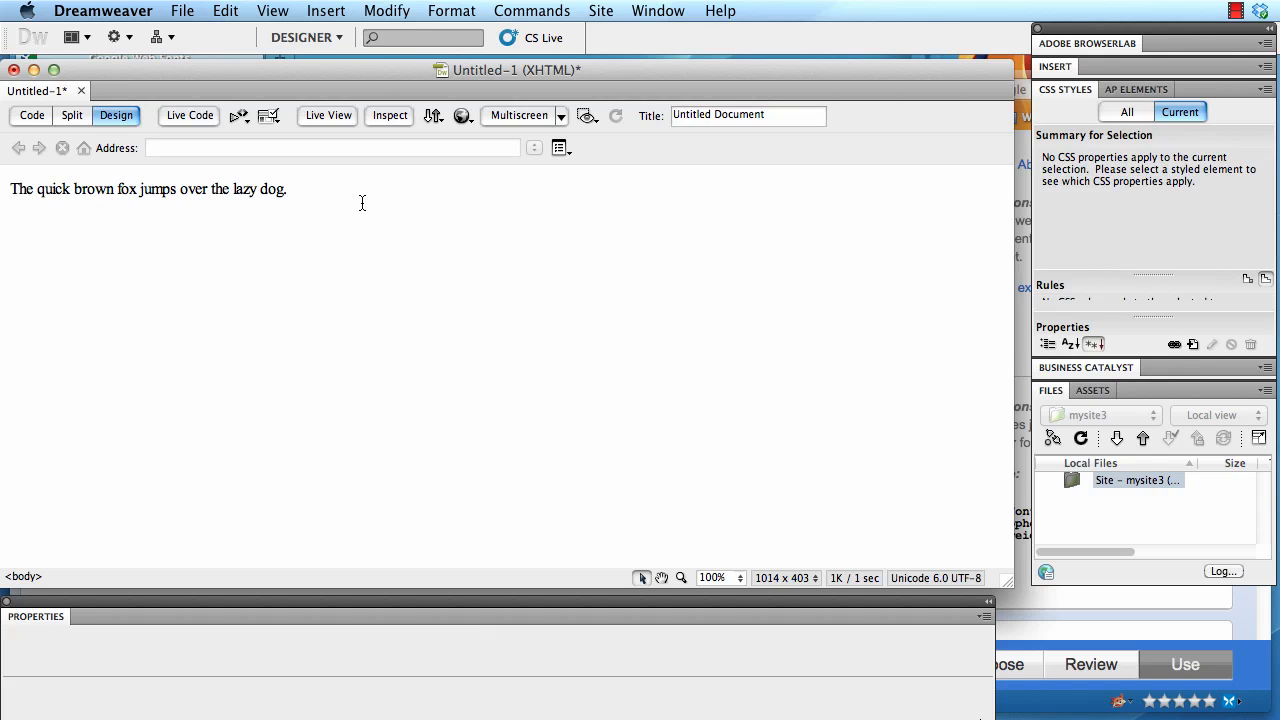
{"action": "mouse_move", "coordinate": [274, 208]}
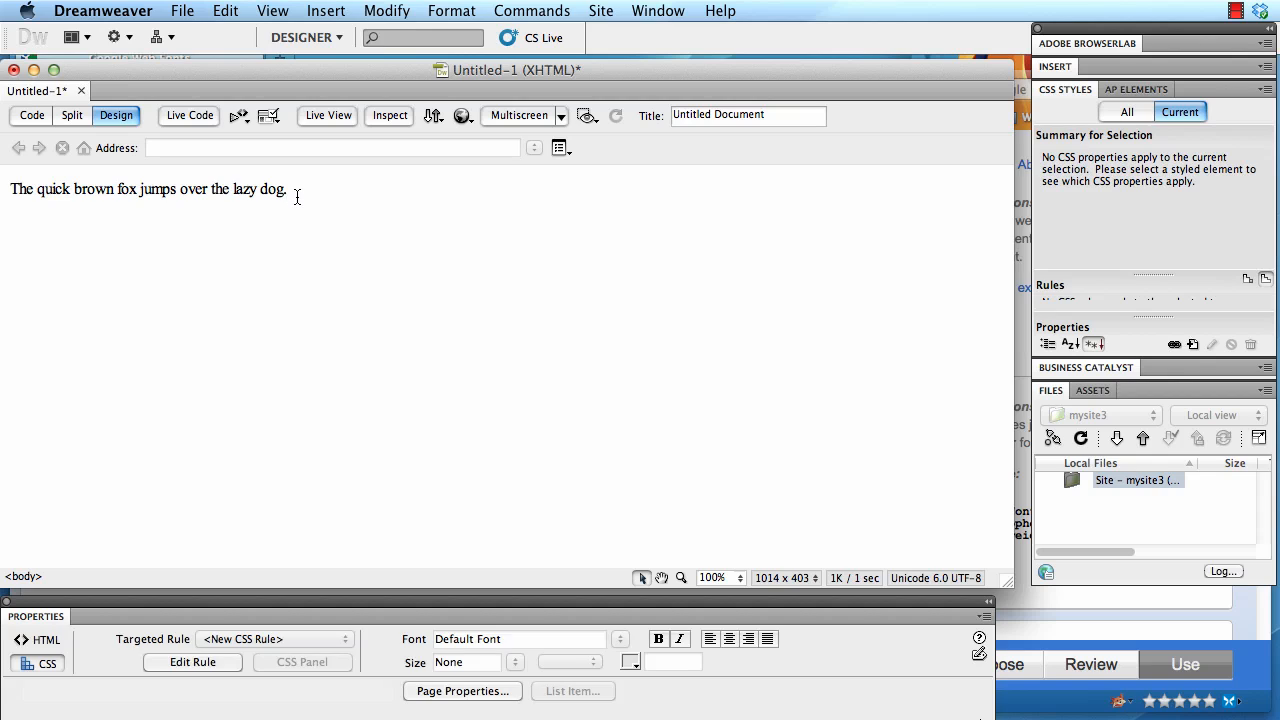
Format the selected sentence as Heading 1 via the HTML properties panel
{"action": "triple_click", "coordinate": [150, 188]}
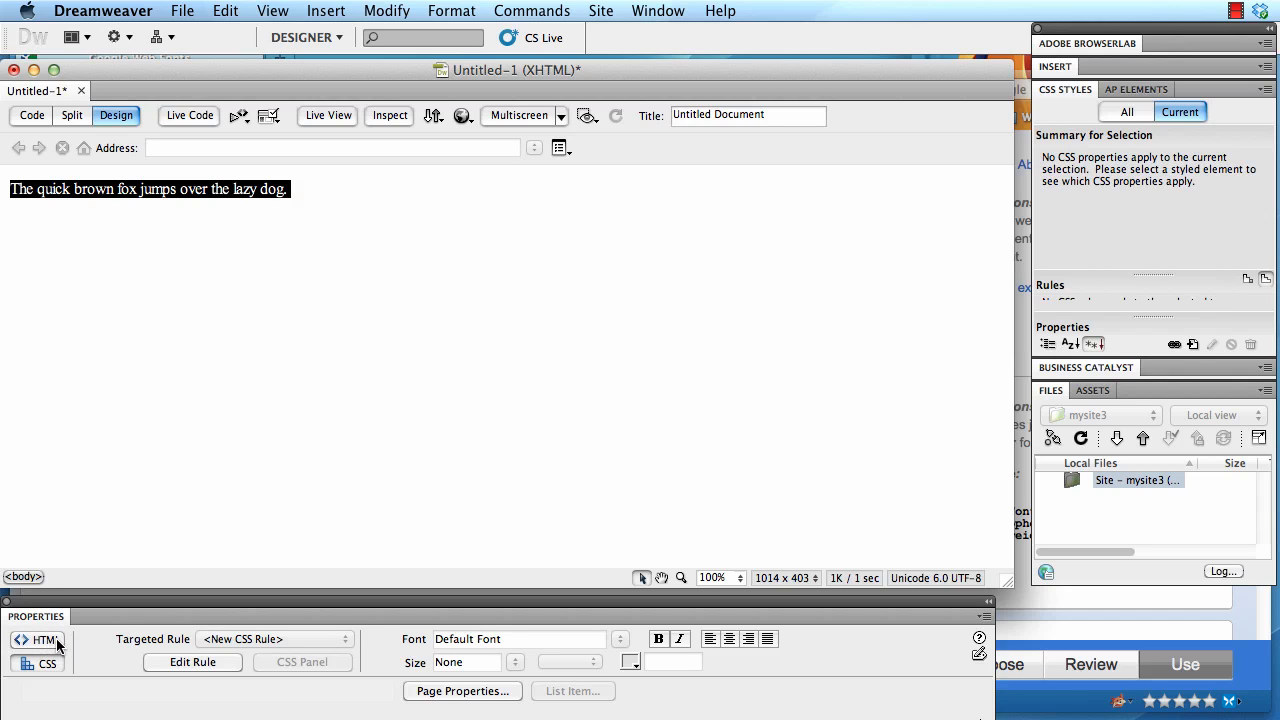
{"action": "left_click", "coordinate": [44, 640]}
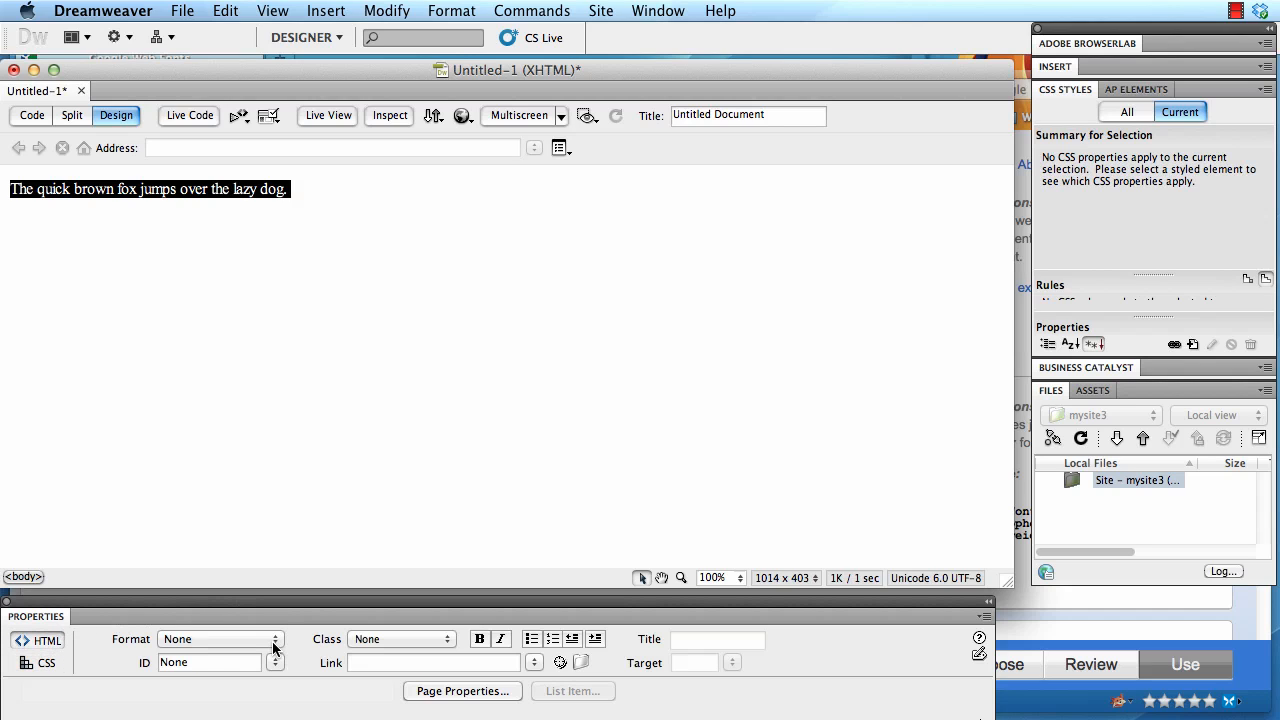
{"action": "left_click", "coordinate": [220, 640]}
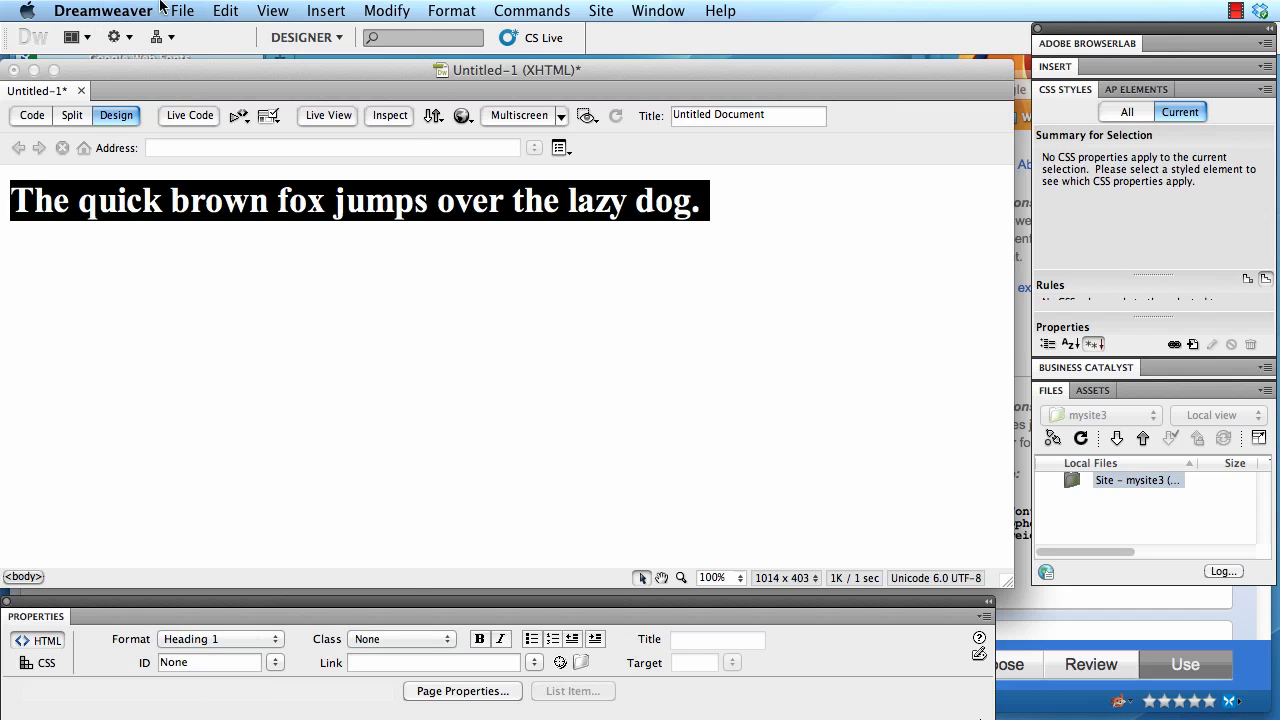
{"action": "left_click", "coordinate": [182, 12]}
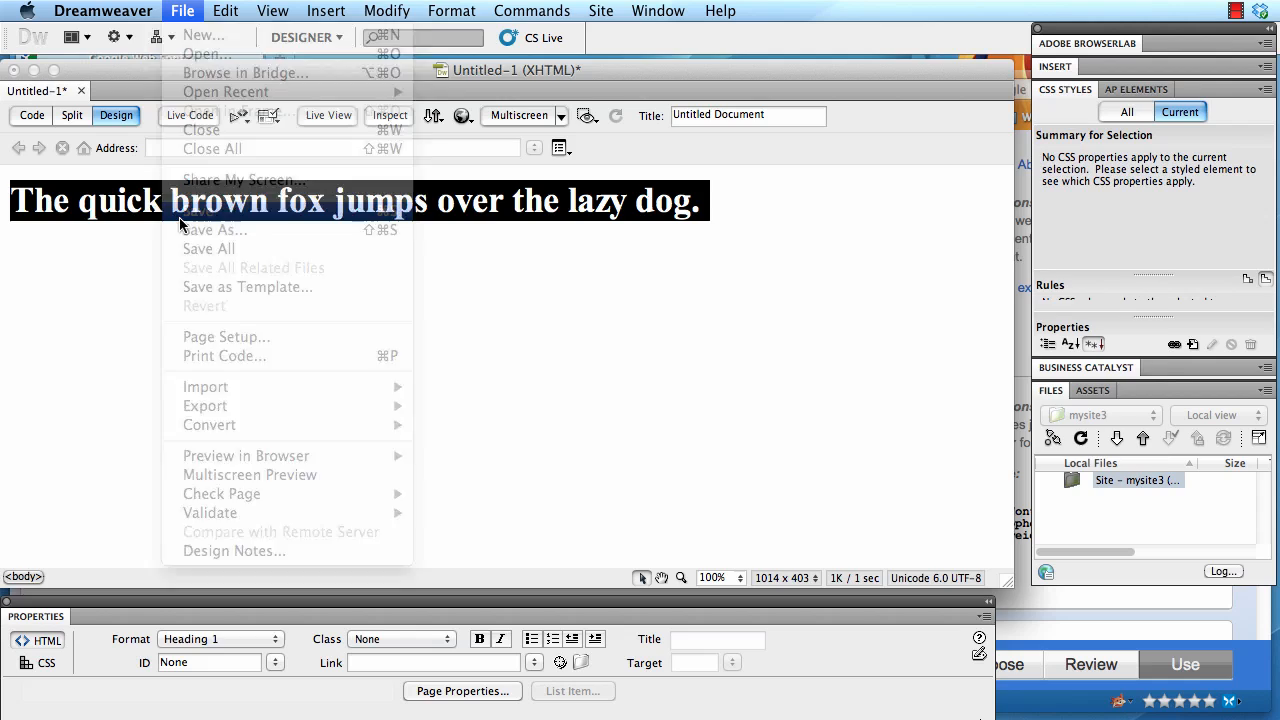
Save the page as test.html in the mysite3 folder and show its HTML source
{"action": "left_click", "coordinate": [216, 230]}
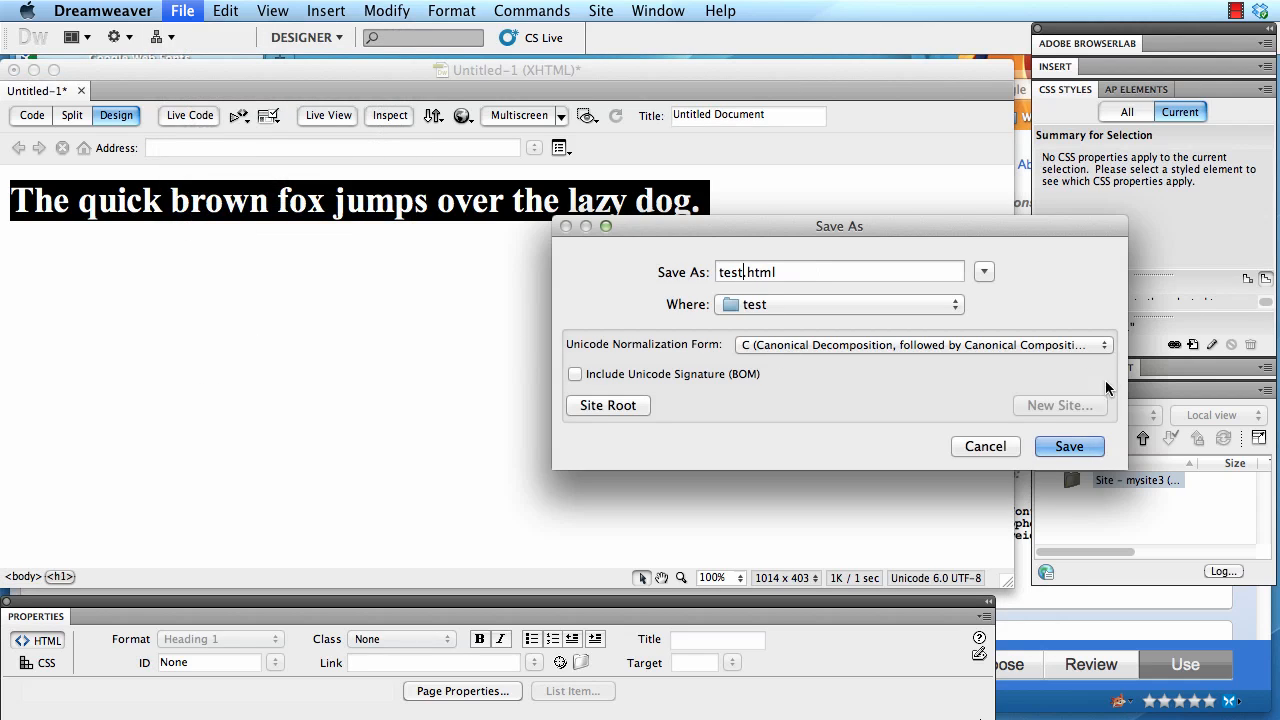
{"action": "left_click", "coordinate": [1068, 446]}
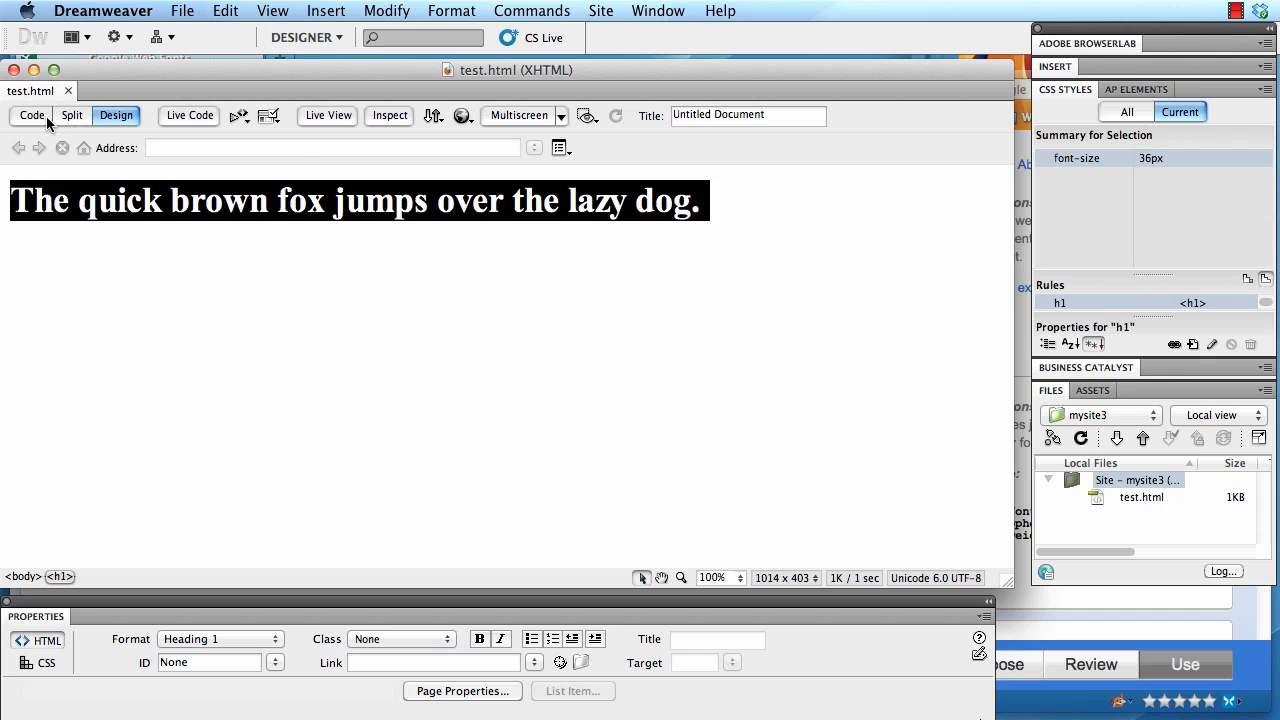
{"action": "left_click", "coordinate": [32, 114]}
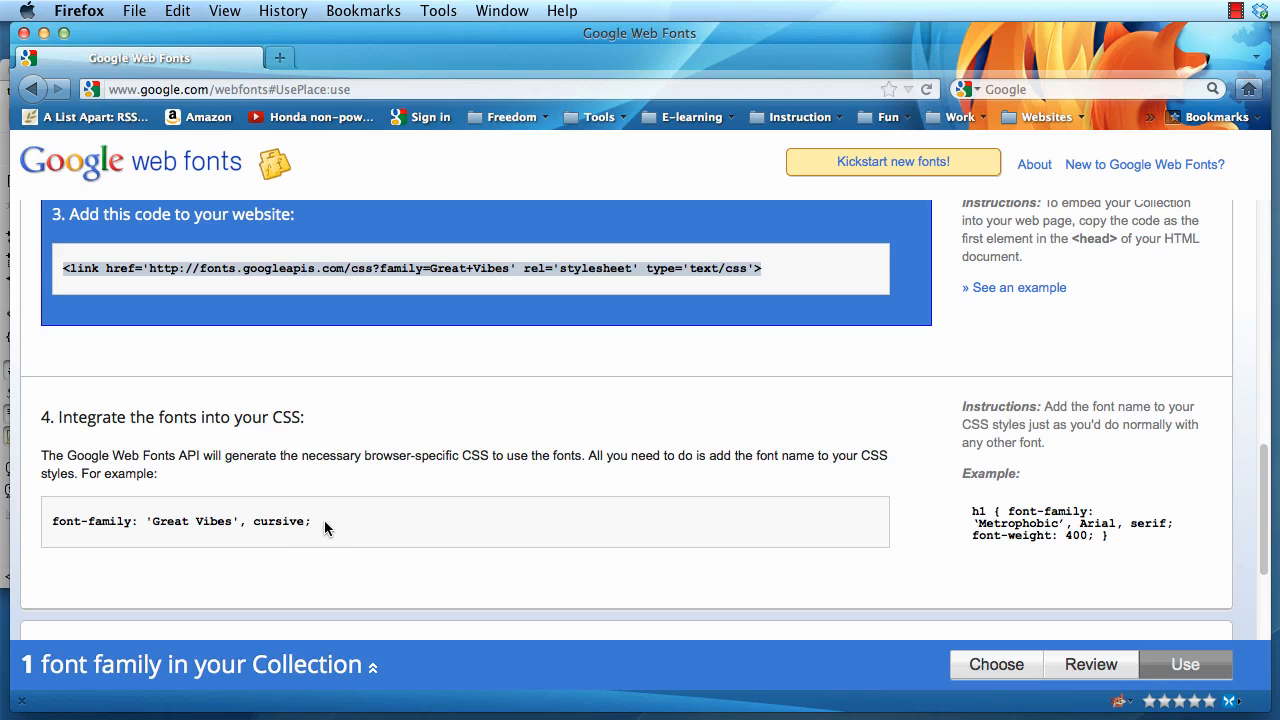
Select the font-family: 'Great Vibes', cursive; declaration on the Google Web Fonts page
{"action": "triple_click", "coordinate": [180, 520]}
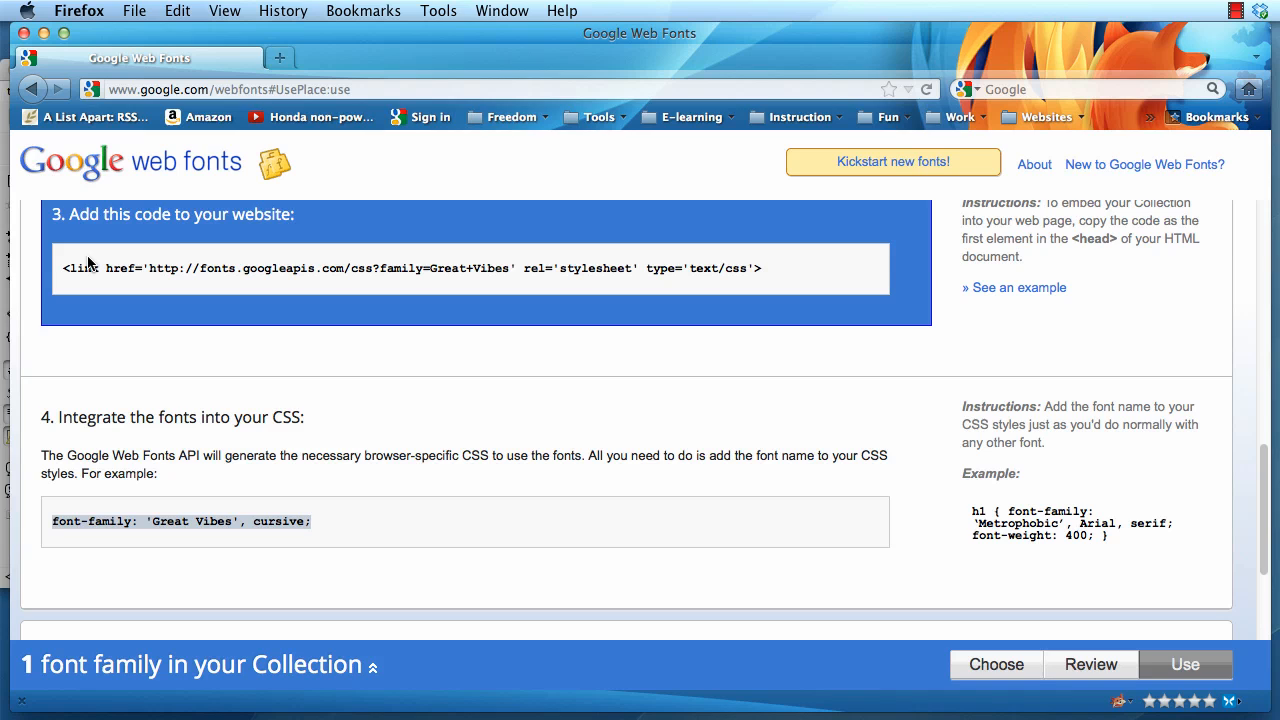
{"action": "mouse_move", "coordinate": [636, 492]}
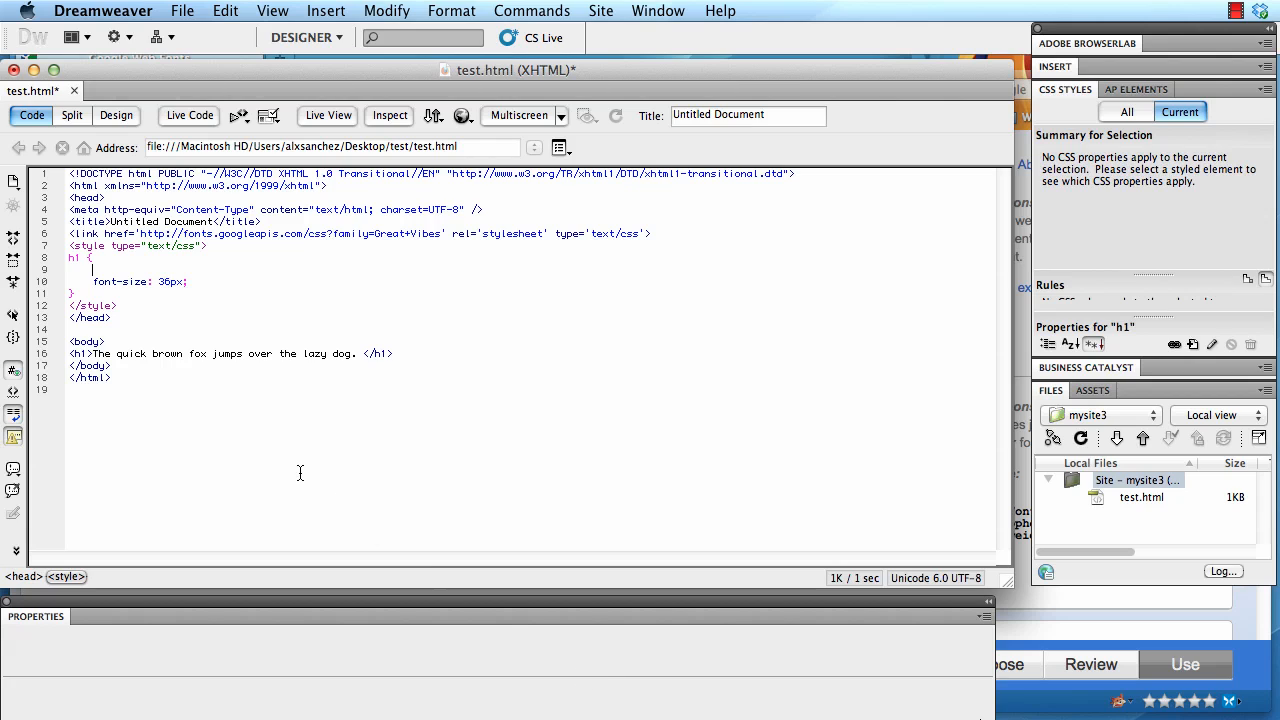
Add font-family: 'Great Vibes', cursive; to the h1 rule, save test.html and show it in Design view
{"action": "type", "text": "font-family: 'Great Vibes', cursive;"}
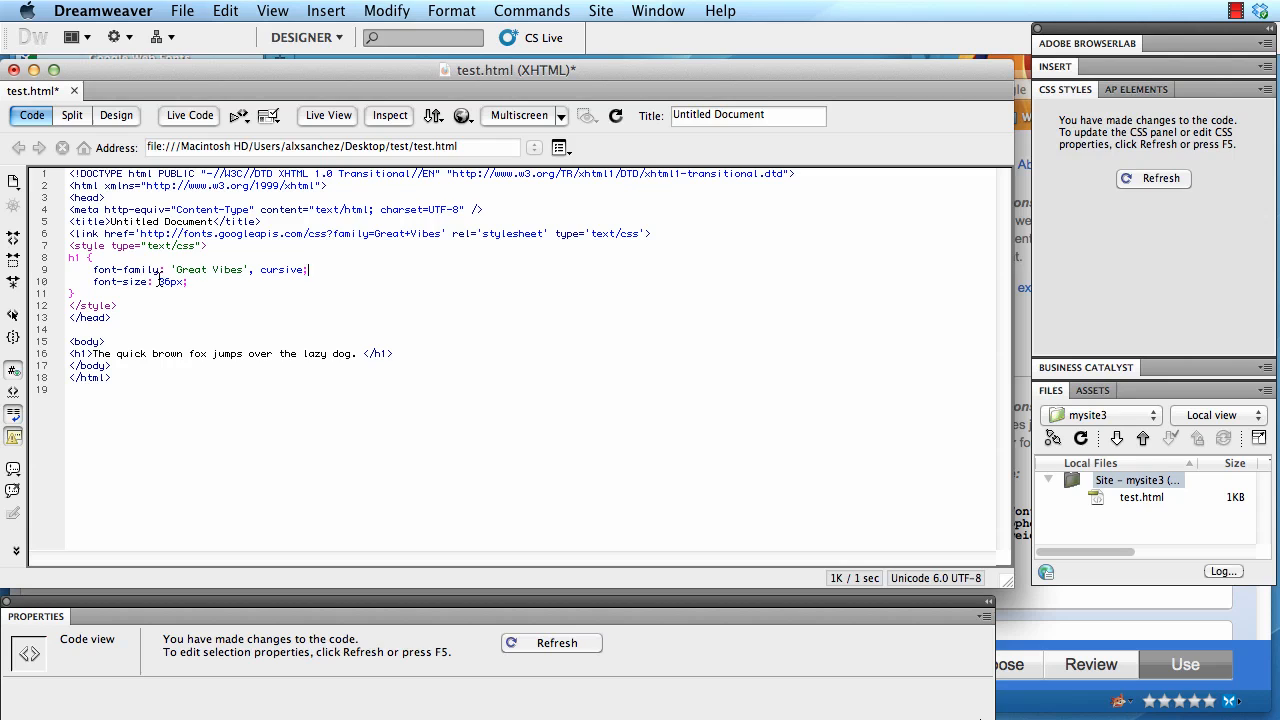
{"action": "left_click", "coordinate": [182, 12]}
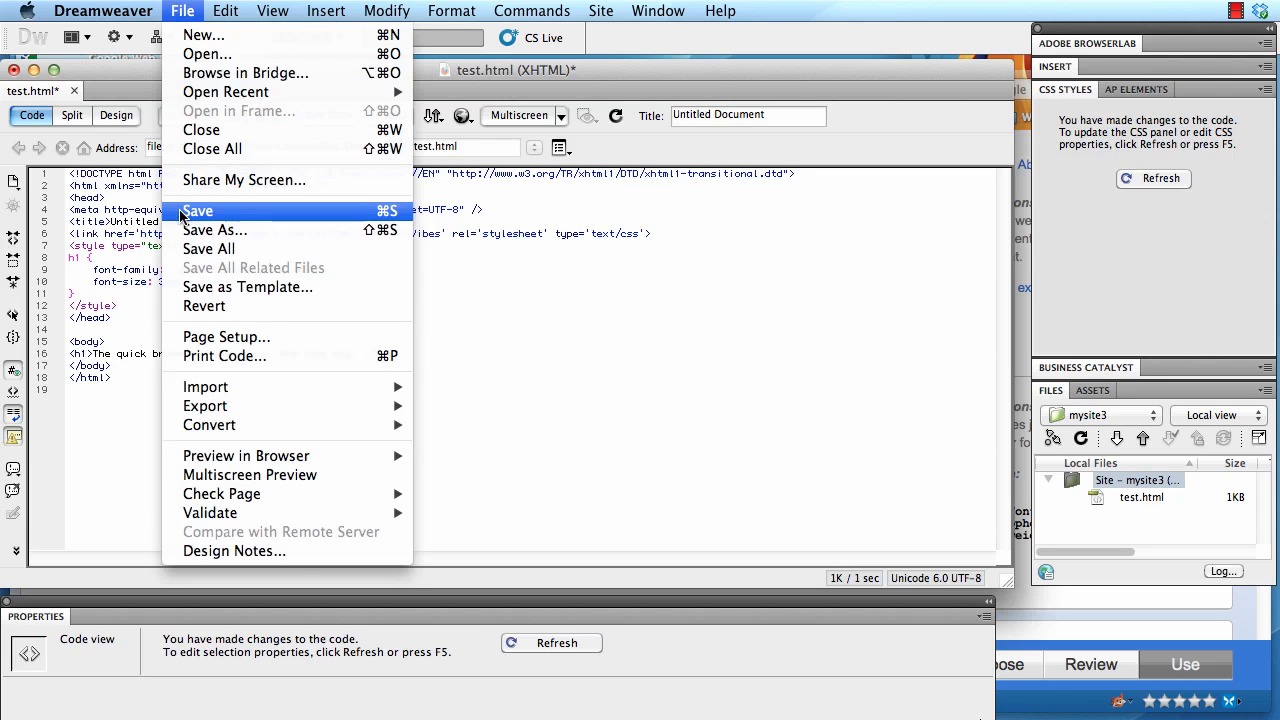
{"action": "left_click", "coordinate": [198, 210]}
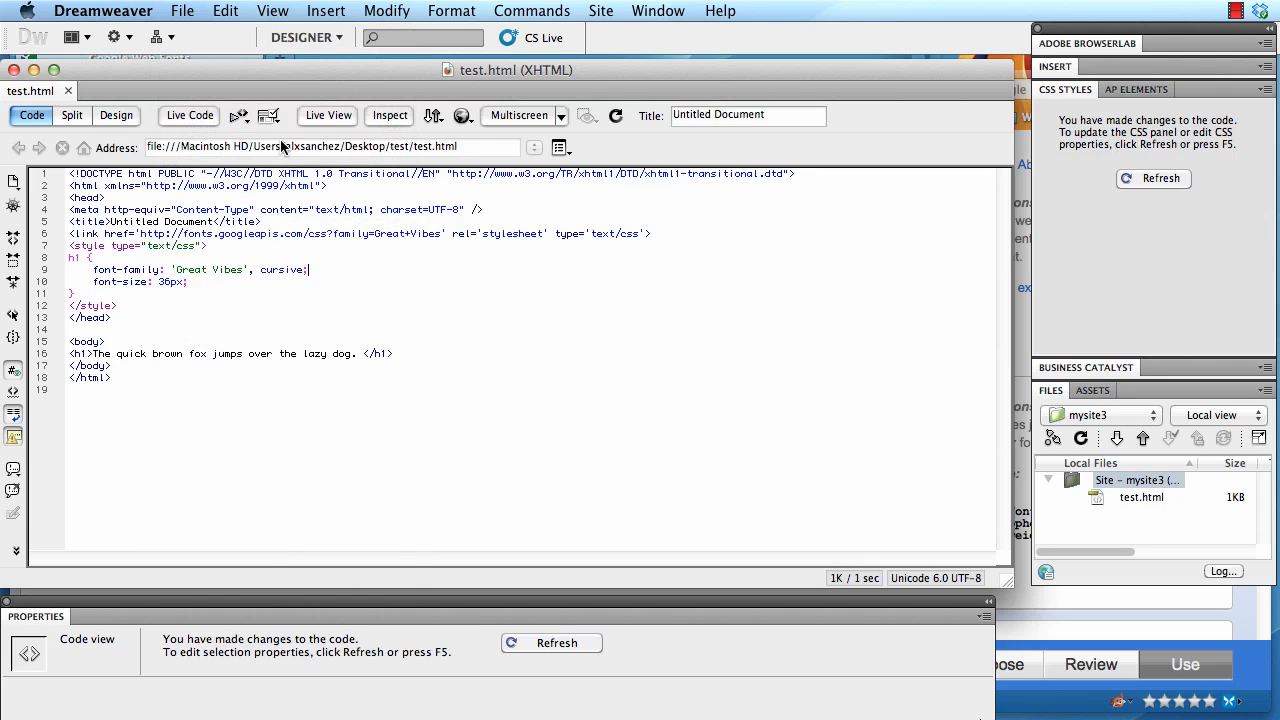
{"action": "left_click", "coordinate": [116, 114]}
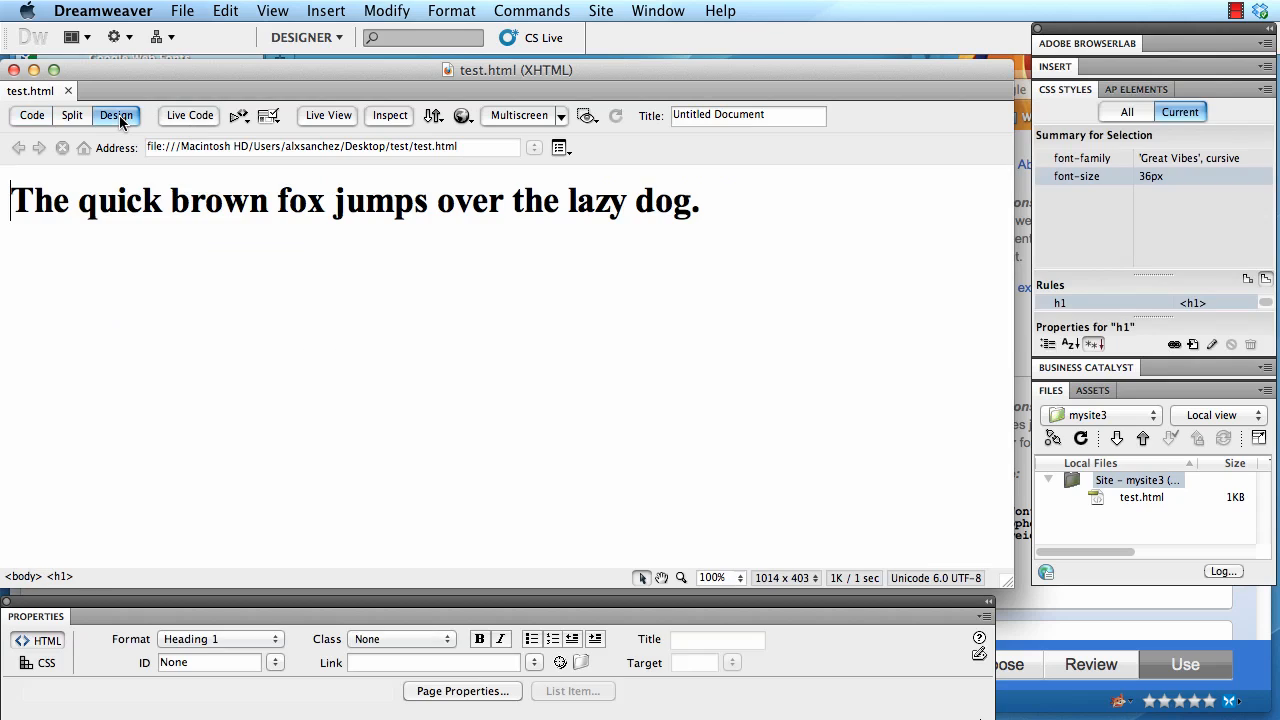
{"action": "mouse_move", "coordinate": [222, 210]}
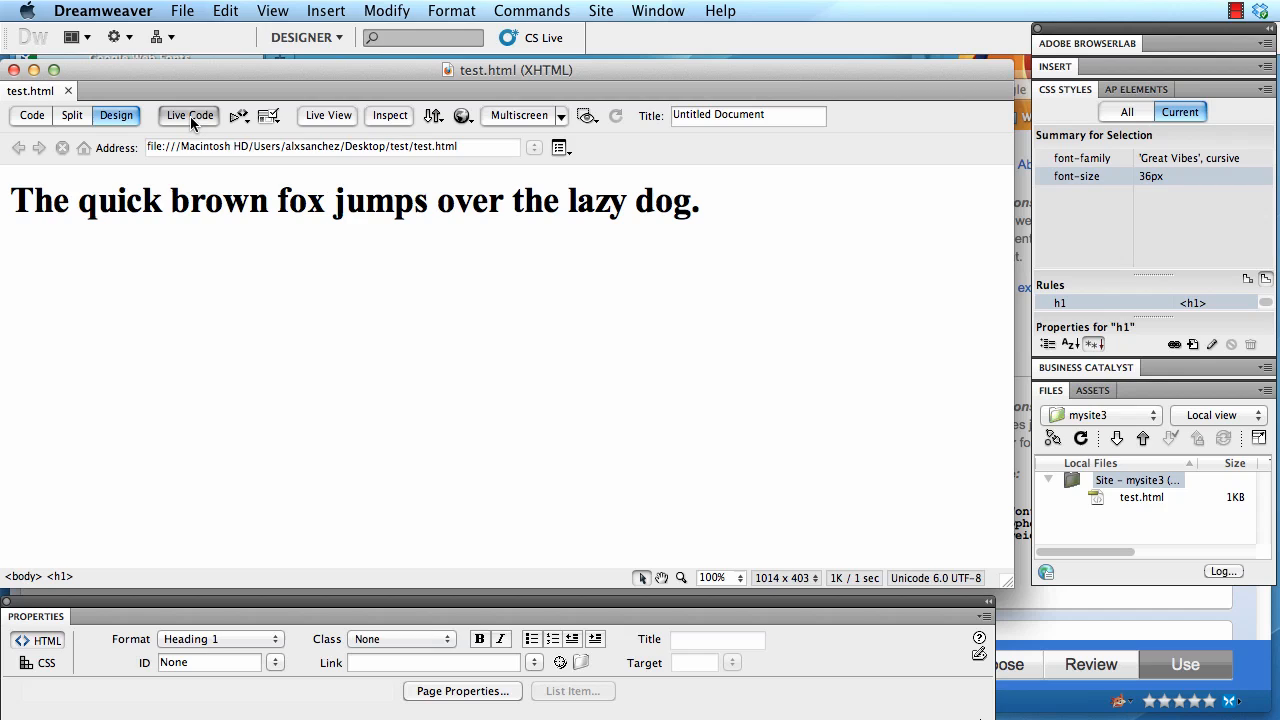
Check the heading rendered in Great Vibes in Live View, then return to the source code
{"action": "left_click", "coordinate": [328, 114]}
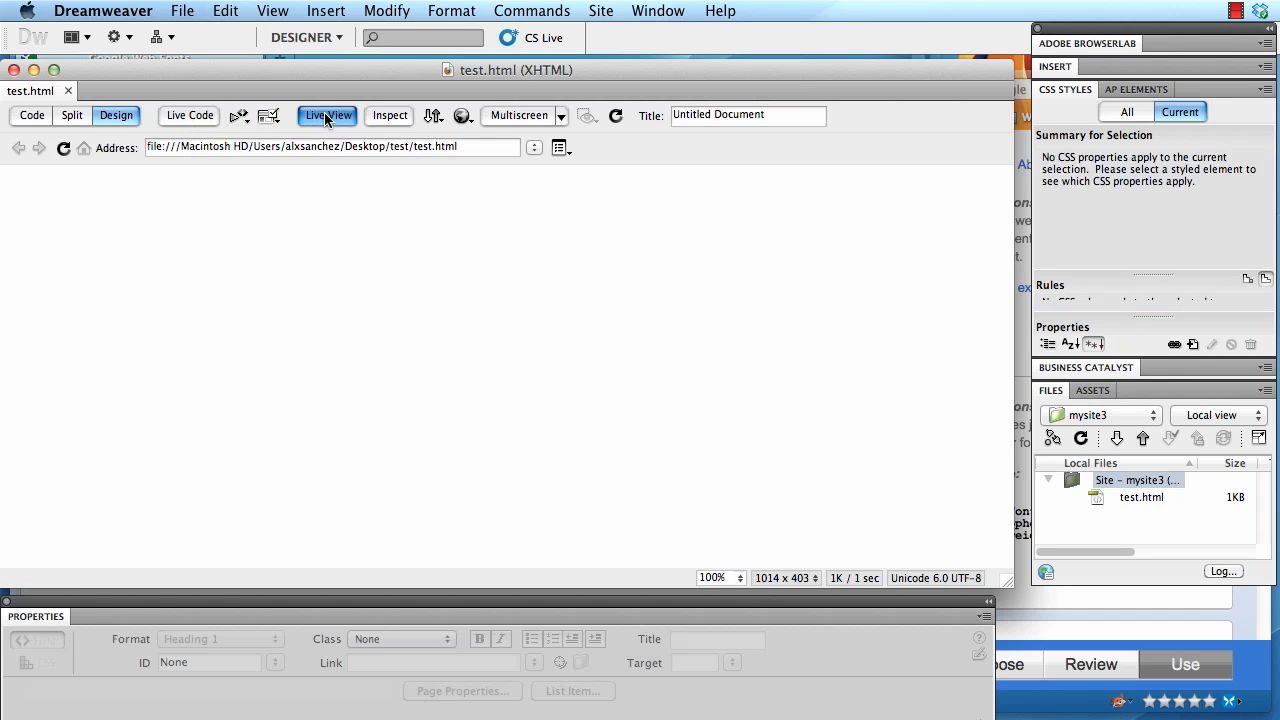
{"action": "left_click", "coordinate": [328, 114]}
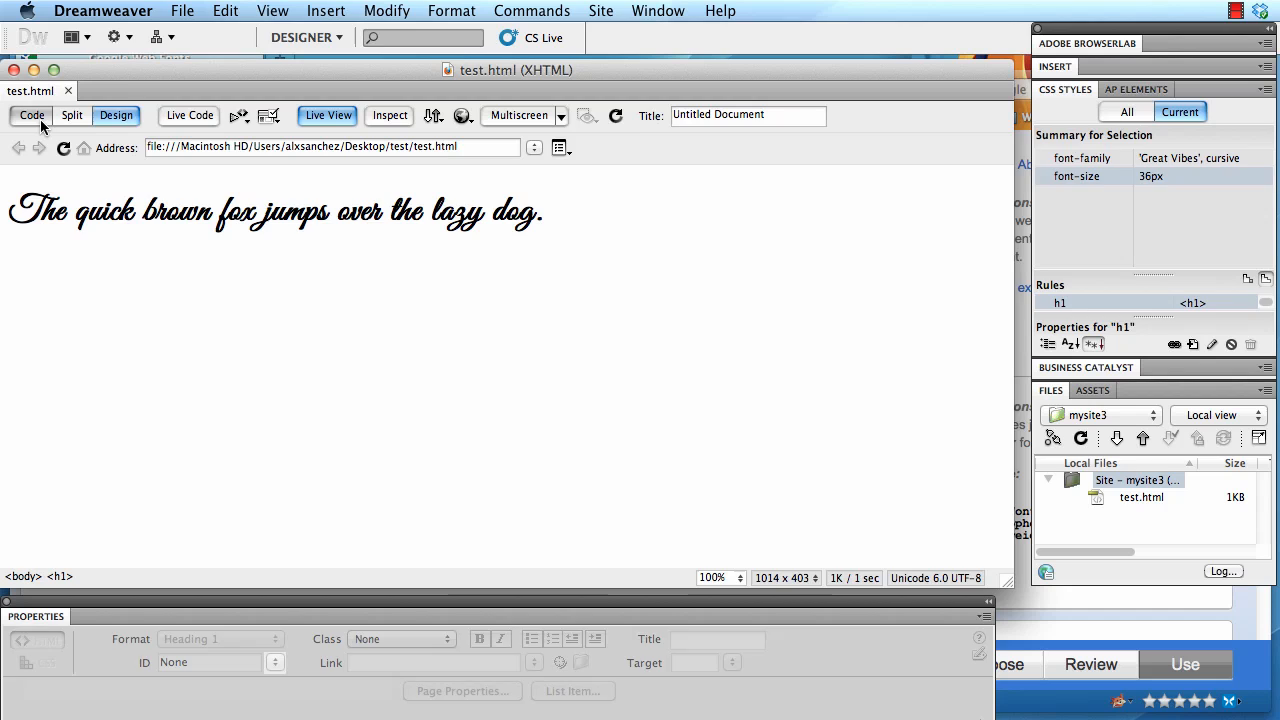
{"action": "left_click", "coordinate": [30, 114]}
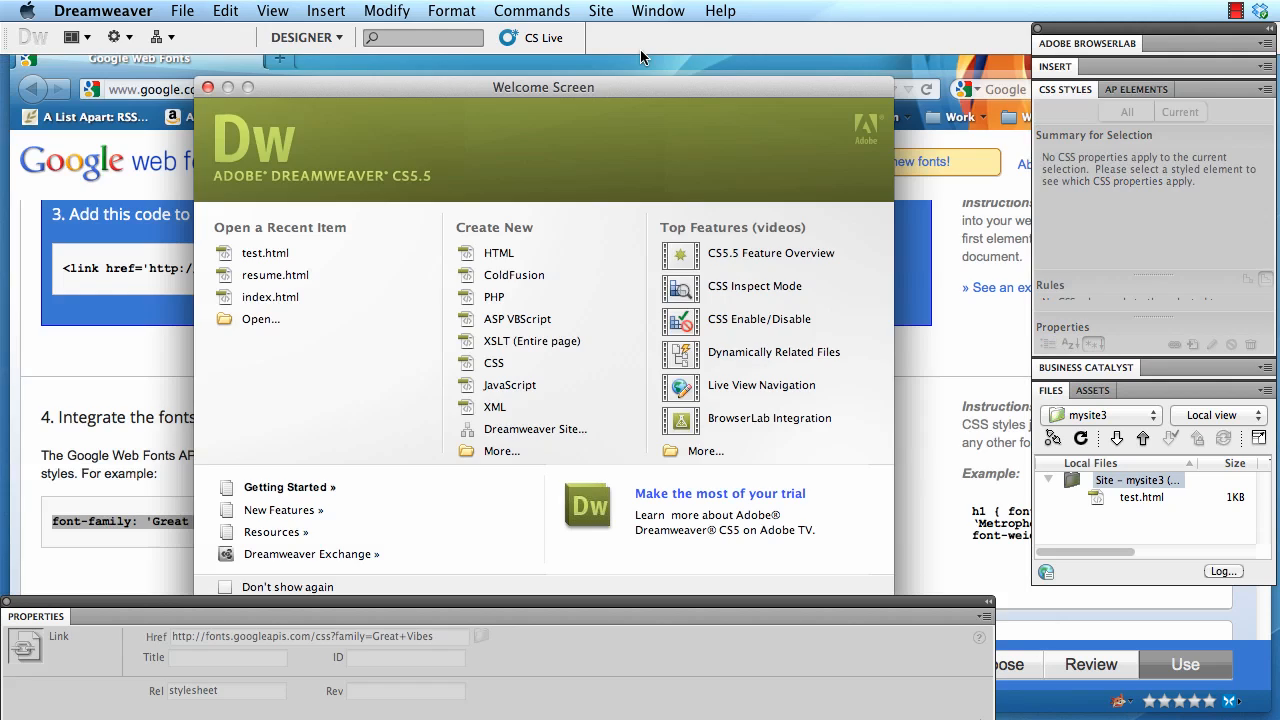
{"action": "mouse_move", "coordinate": [212, 196]}
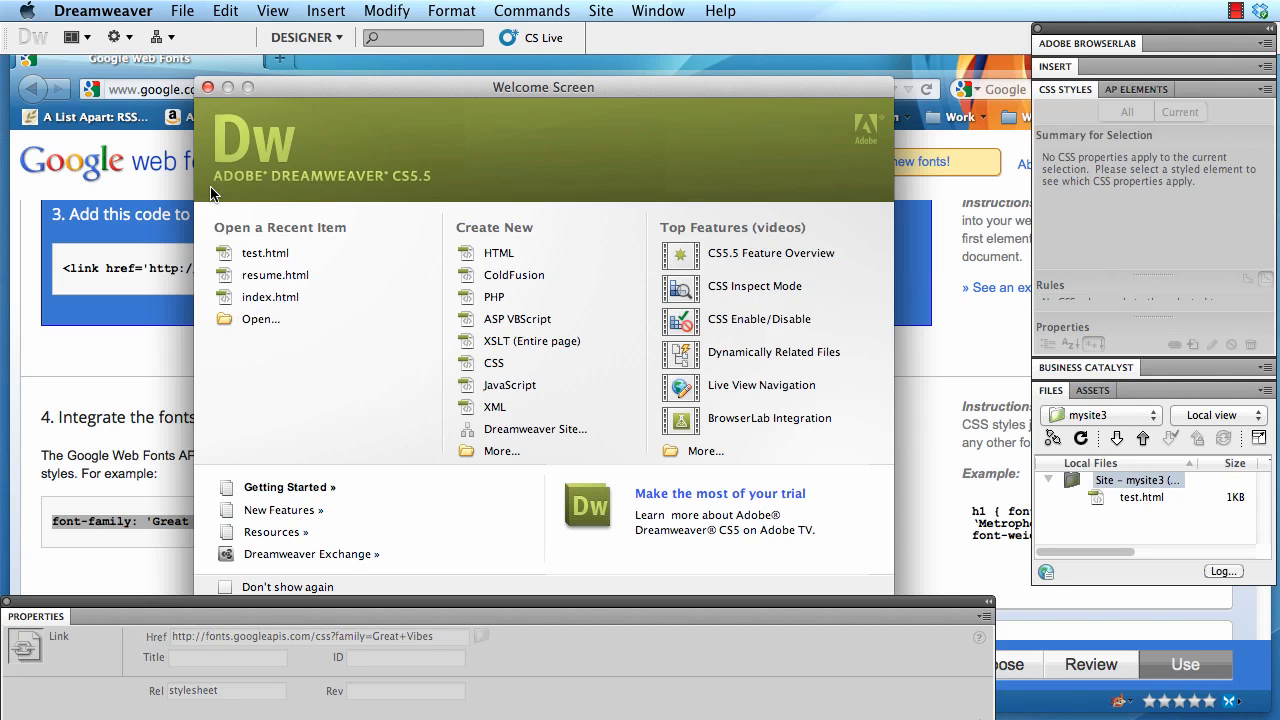
{"action": "mouse_move", "coordinate": [490, 8]}
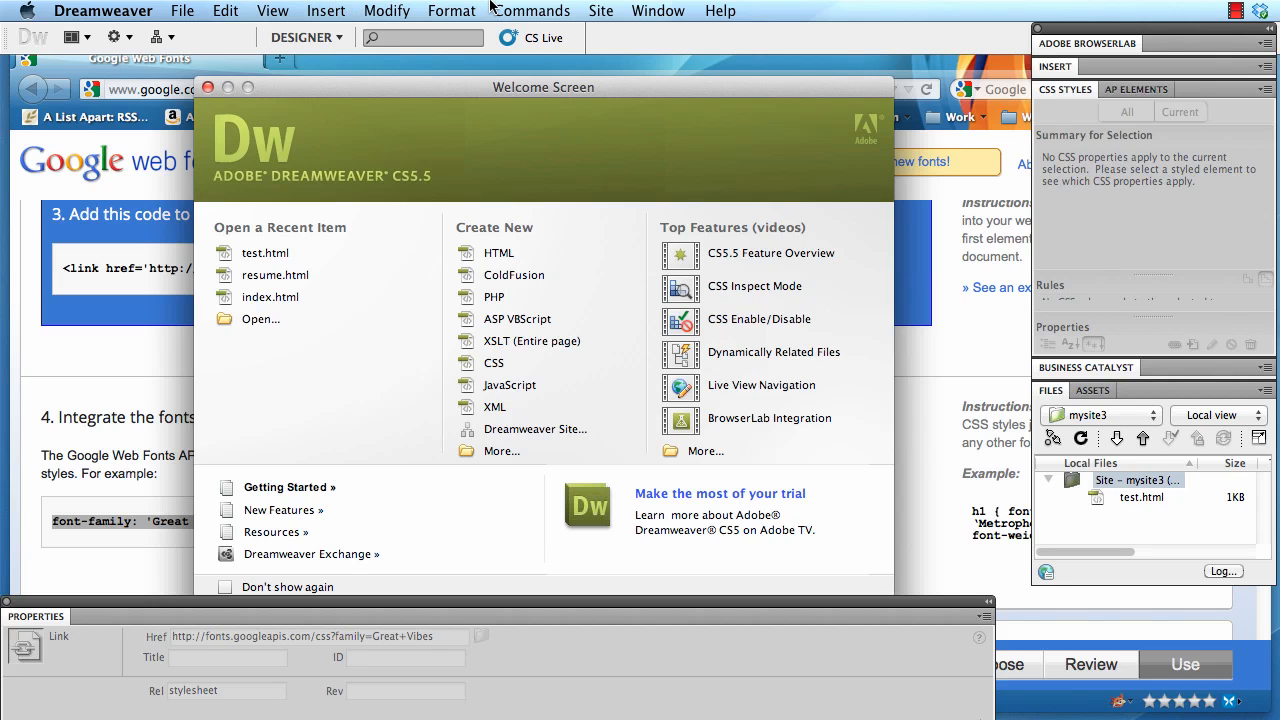
Define a new site named folio with the Desktop Theme folder as its local root
{"action": "left_click", "coordinate": [600, 12]}
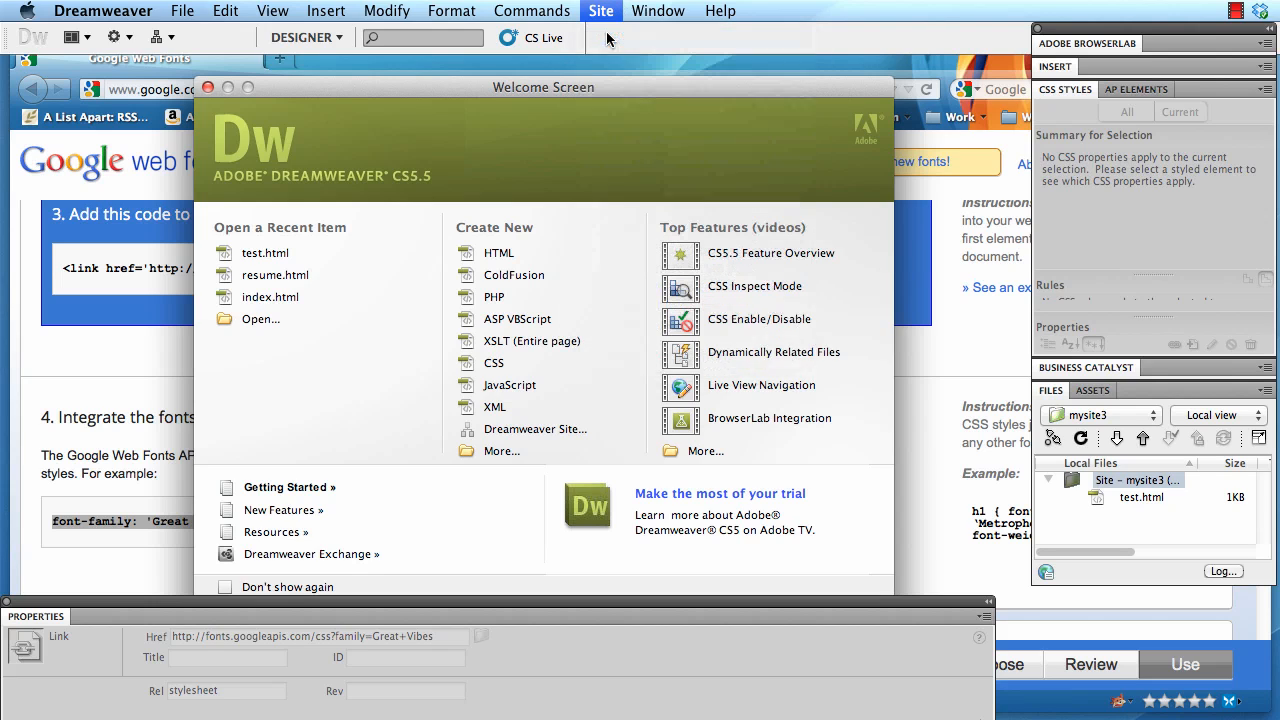
{"action": "left_click", "coordinate": [536, 428]}
{"action": "type", "text": "folio"}
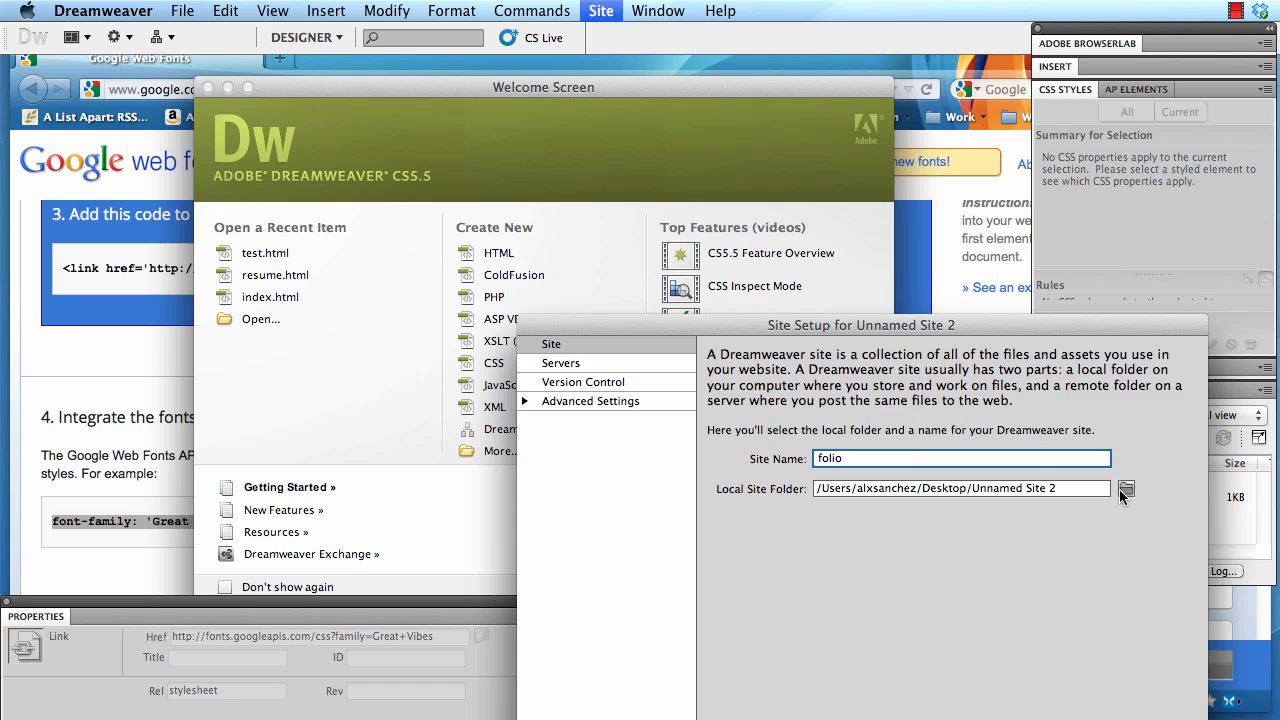
{"action": "left_click", "coordinate": [1126, 488]}
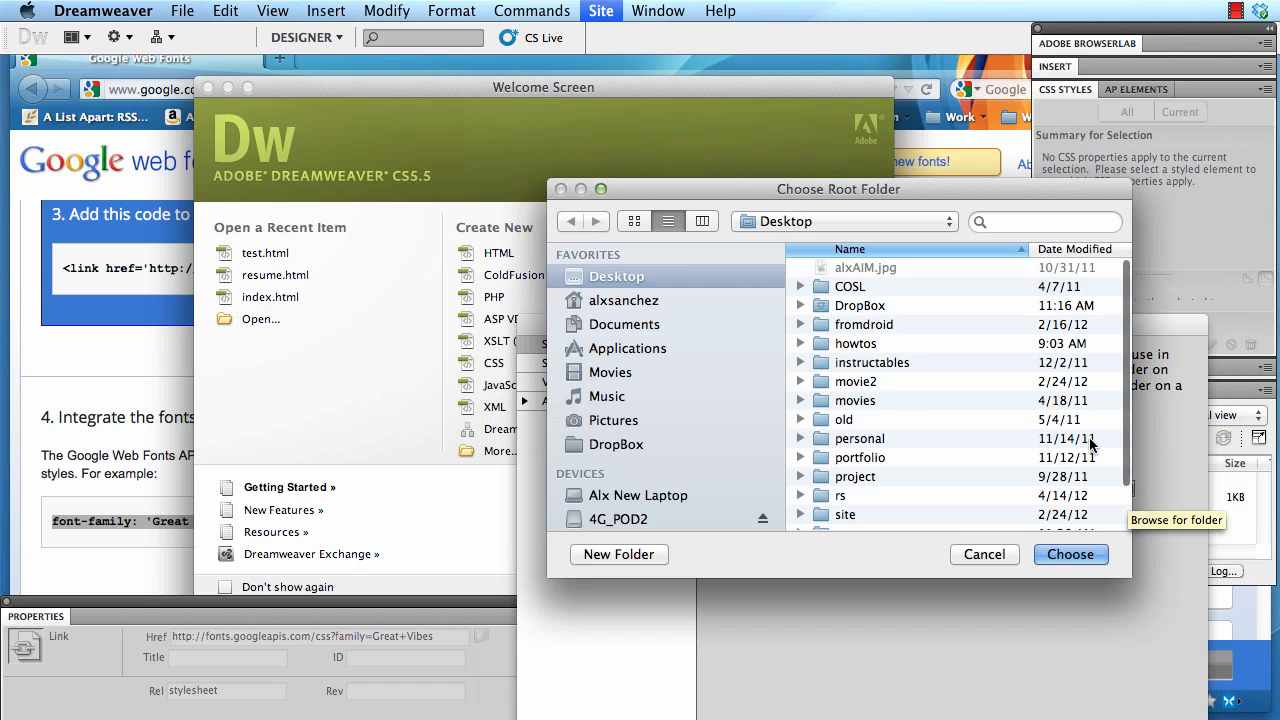
{"action": "scroll", "scroll_direction": "down", "scroll_amount": 3}
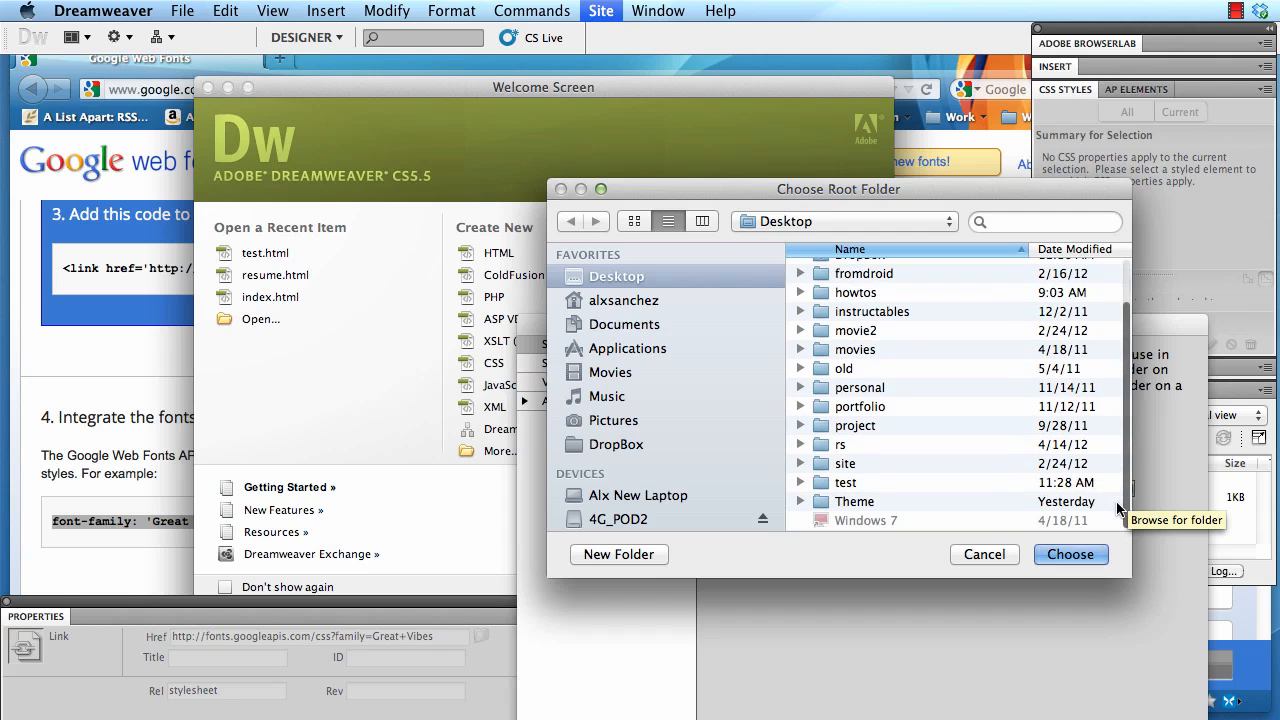
{"action": "double_click", "coordinate": [856, 500]}
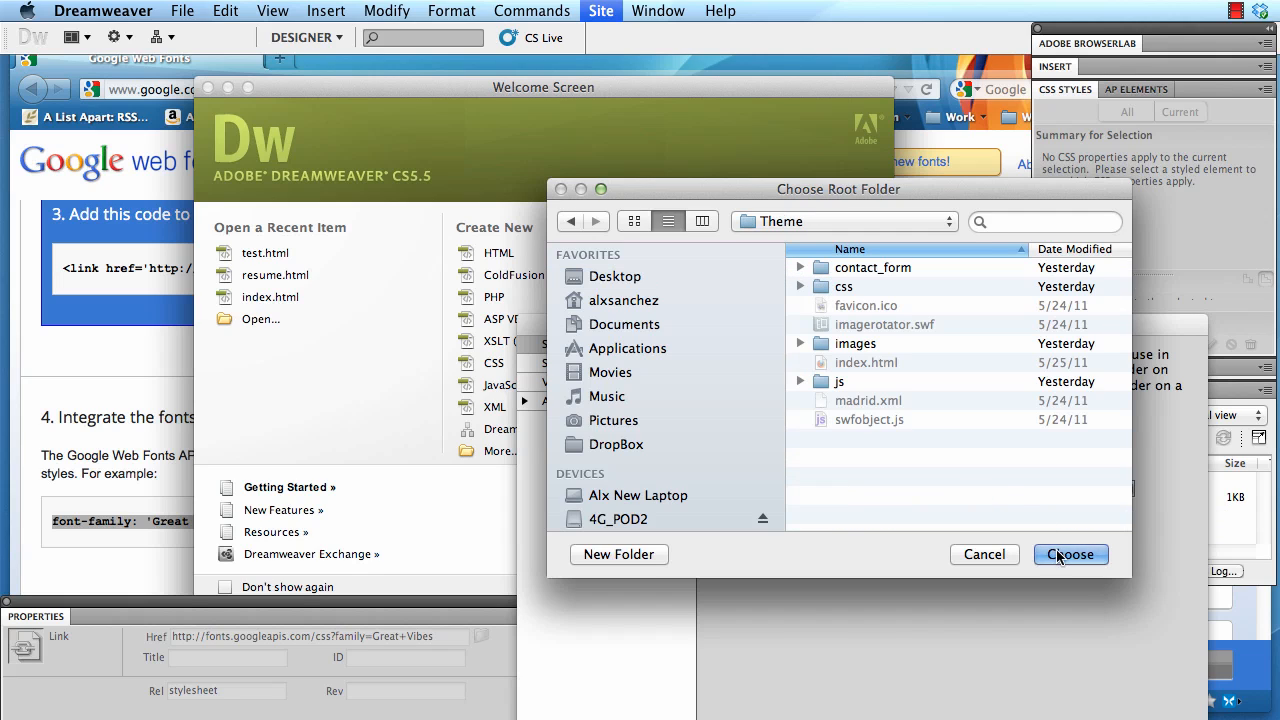
{"action": "left_click", "coordinate": [1070, 554]}
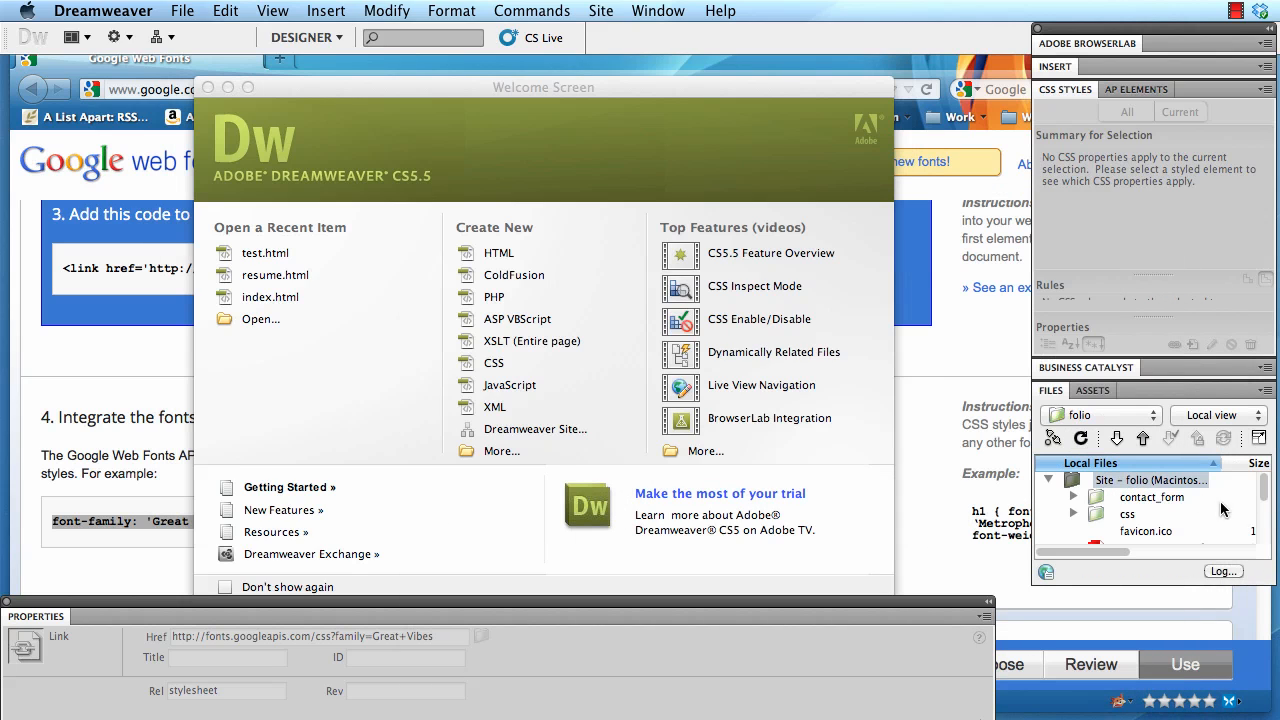
{"action": "scroll", "scroll_direction": "down", "scroll_amount": 3}
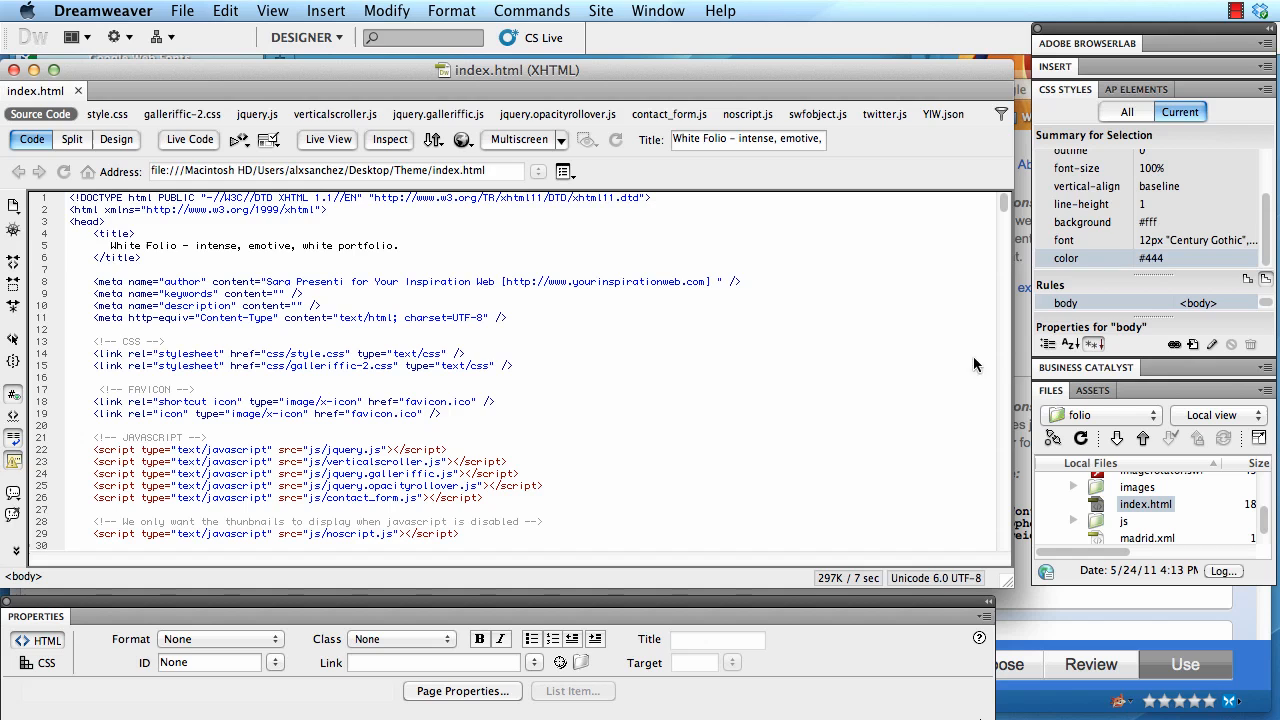
Show index.html in Design view and select the About h2 heading to see its style rules
{"action": "left_click", "coordinate": [116, 140]}
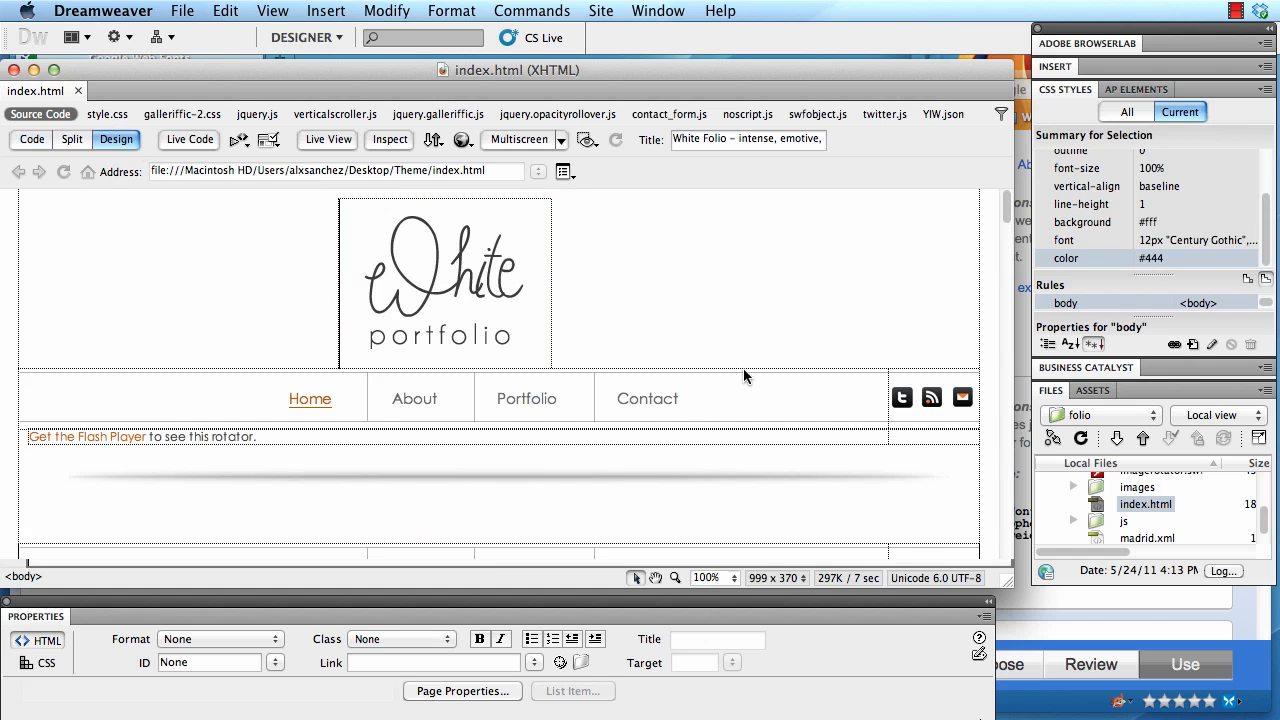
{"action": "scroll", "scroll_direction": "down", "scroll_amount": 3}
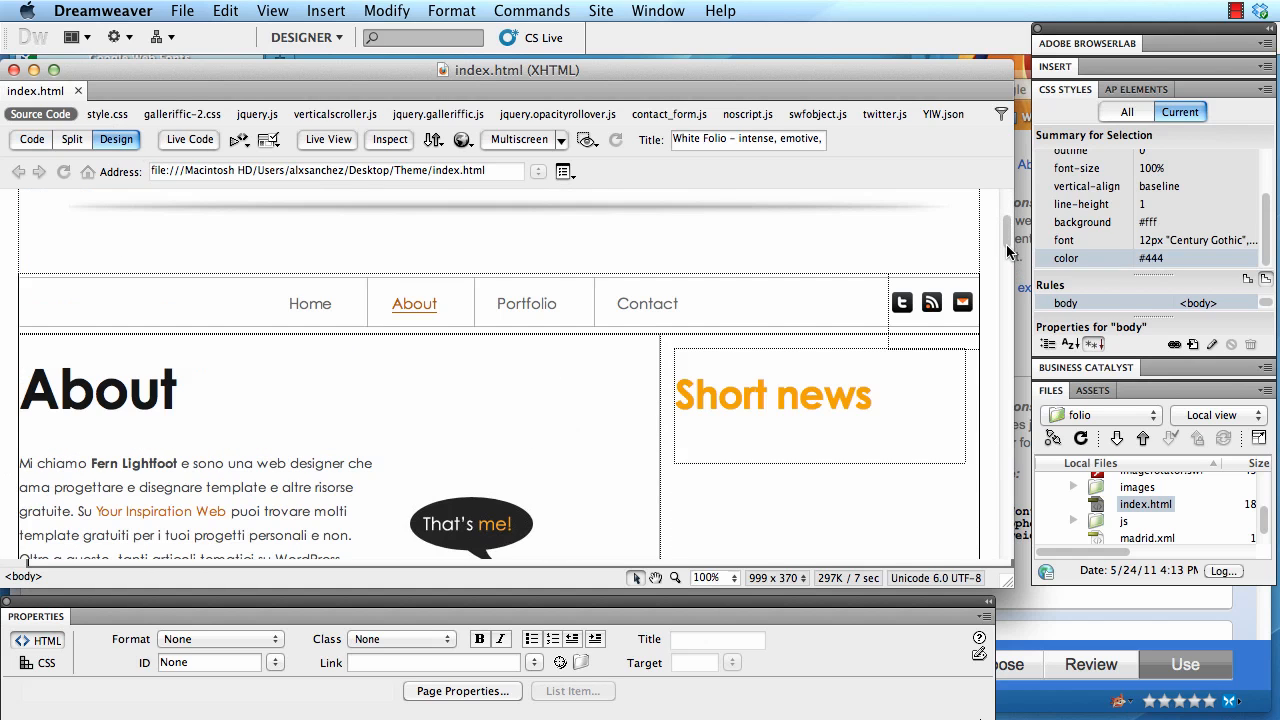
{"action": "left_click", "coordinate": [110, 388]}
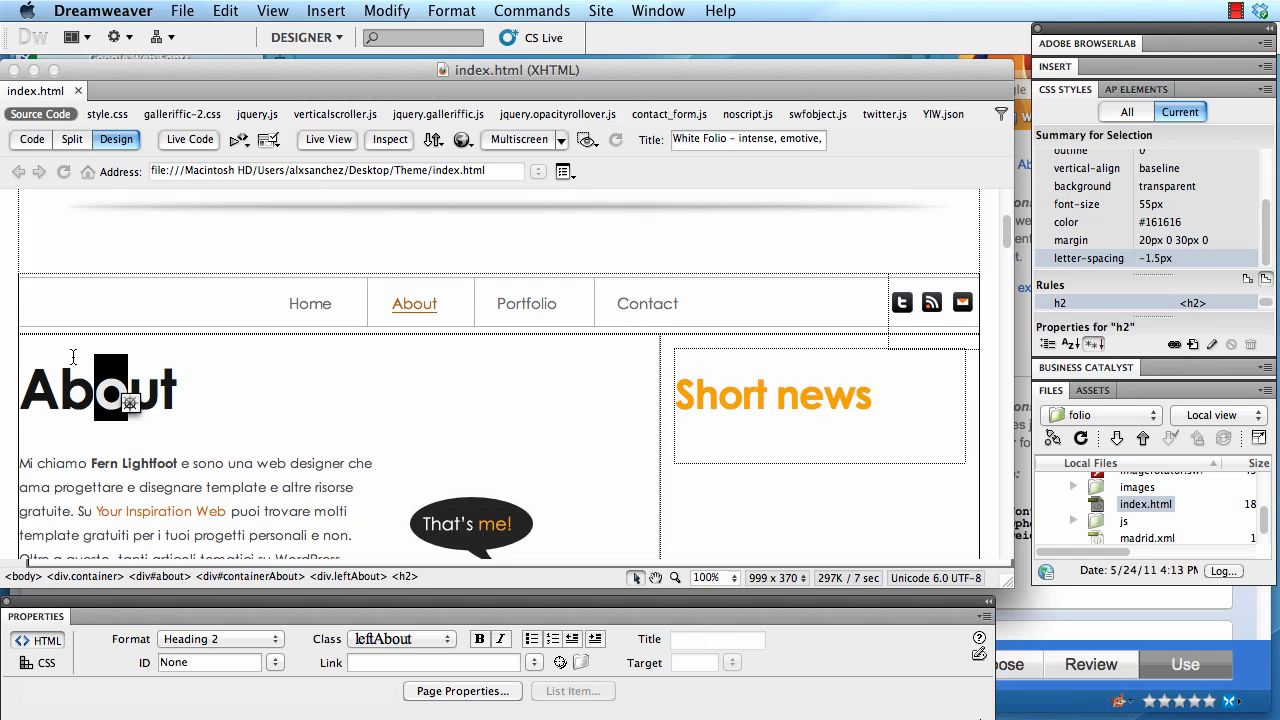
{"action": "mouse_move", "coordinate": [100, 128]}
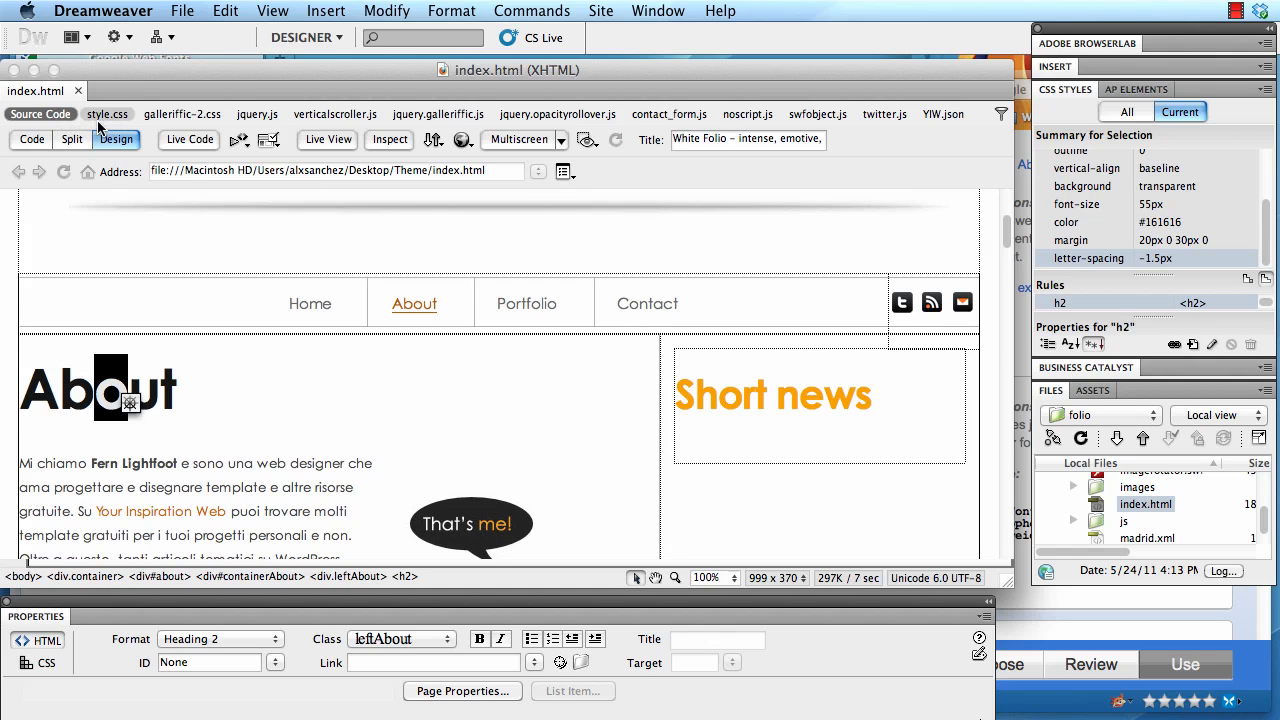
{"action": "mouse_move", "coordinate": [108, 114]}
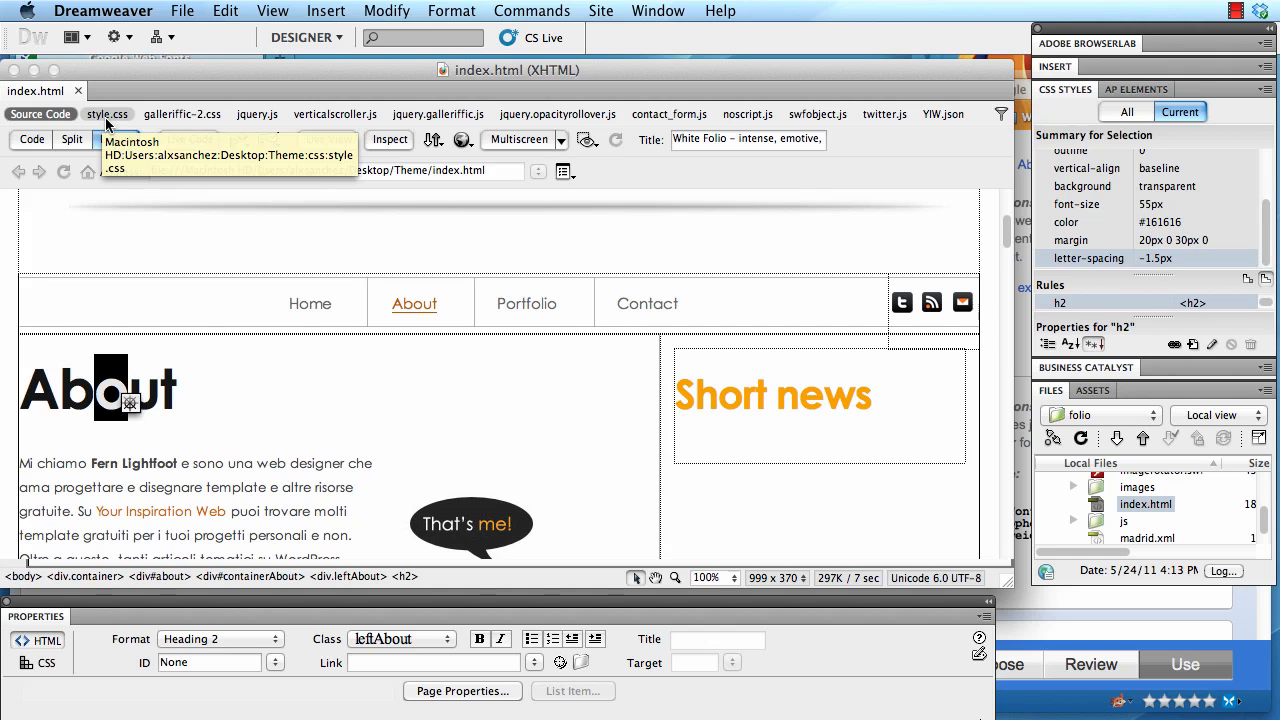
Browse the linked style.css, then show index.html's source beside the rendered page
{"action": "left_click", "coordinate": [72, 140]}
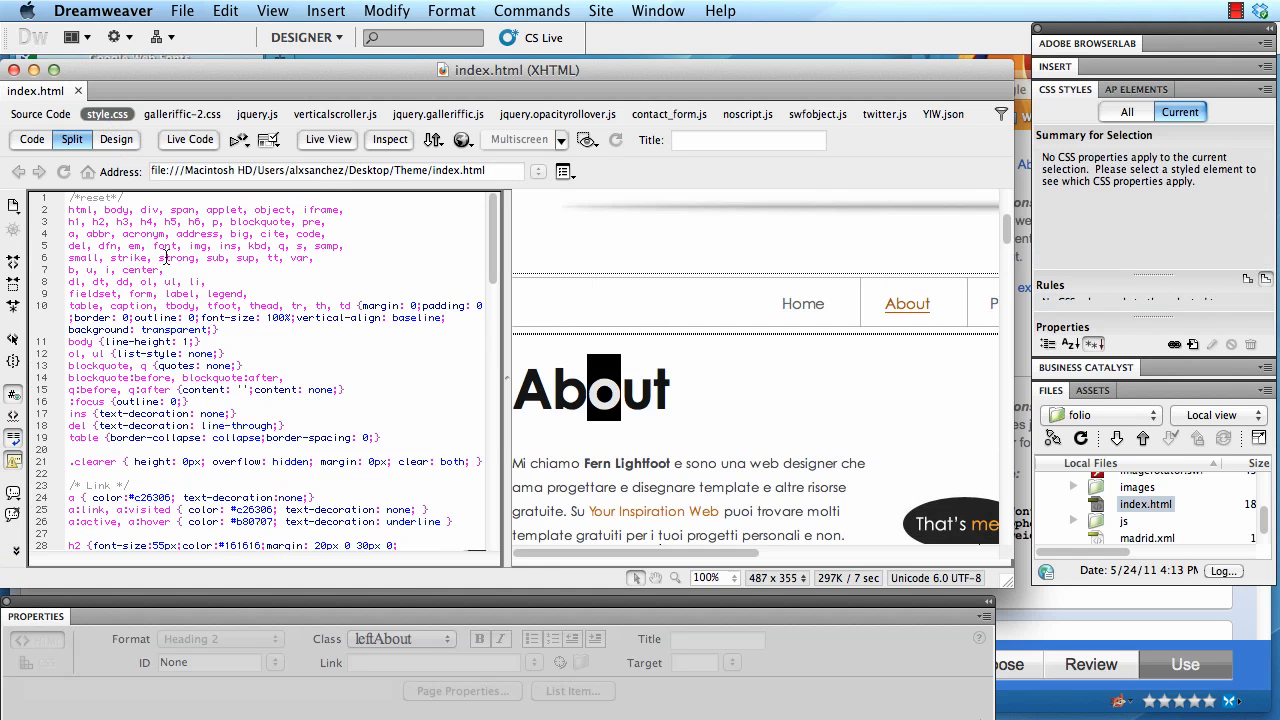
{"action": "left_click", "coordinate": [596, 390]}
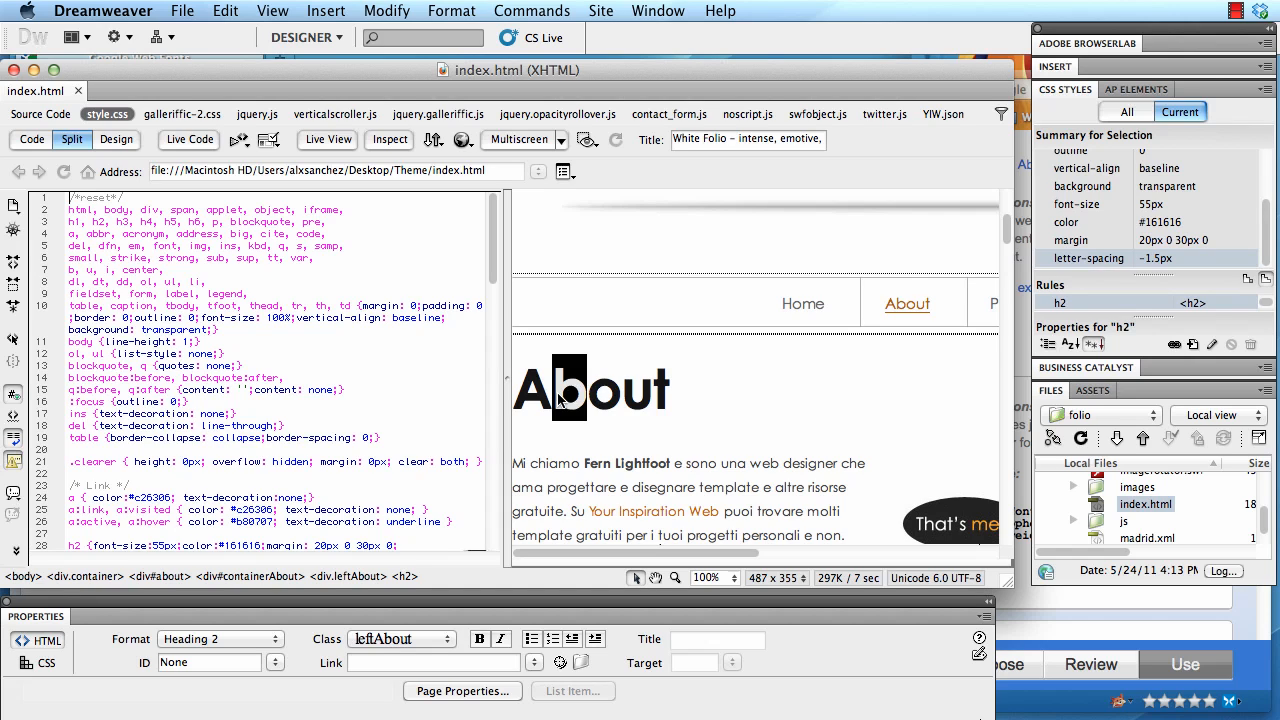
{"action": "mouse_move", "coordinate": [240, 644]}
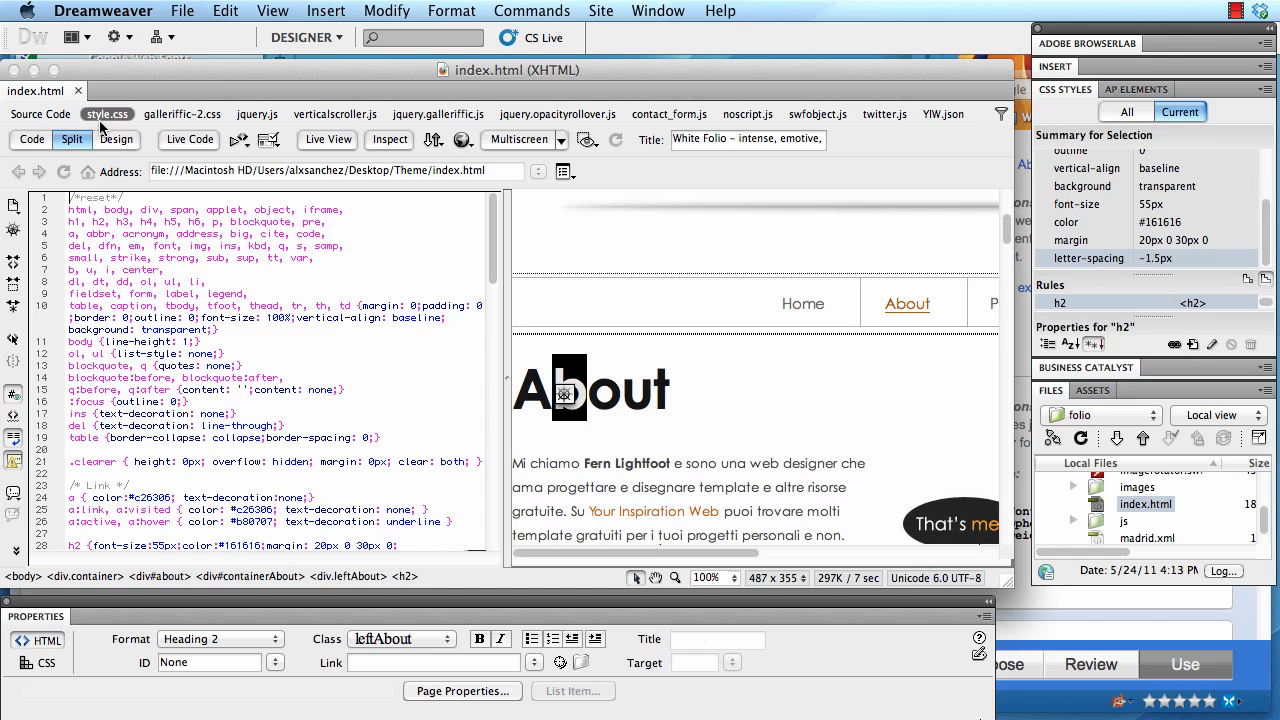
{"action": "mouse_move", "coordinate": [490, 236]}
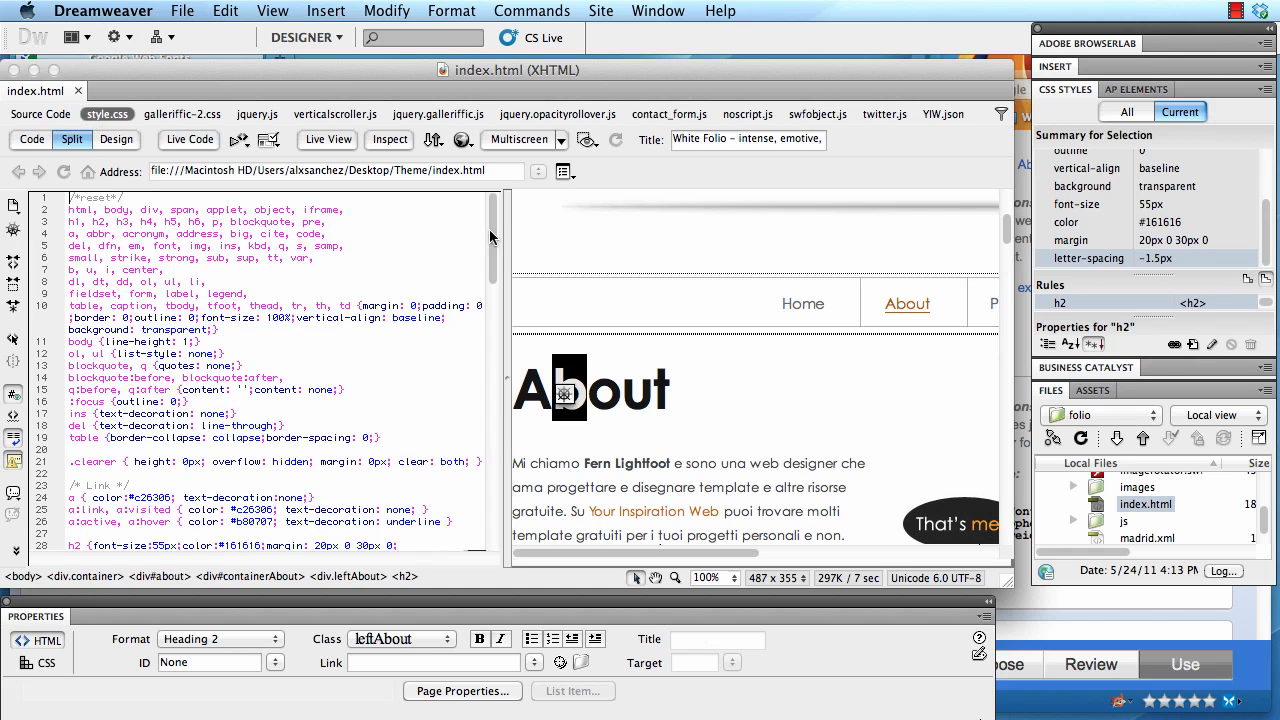
{"action": "scroll", "scroll_direction": "down", "scroll_amount": 3}
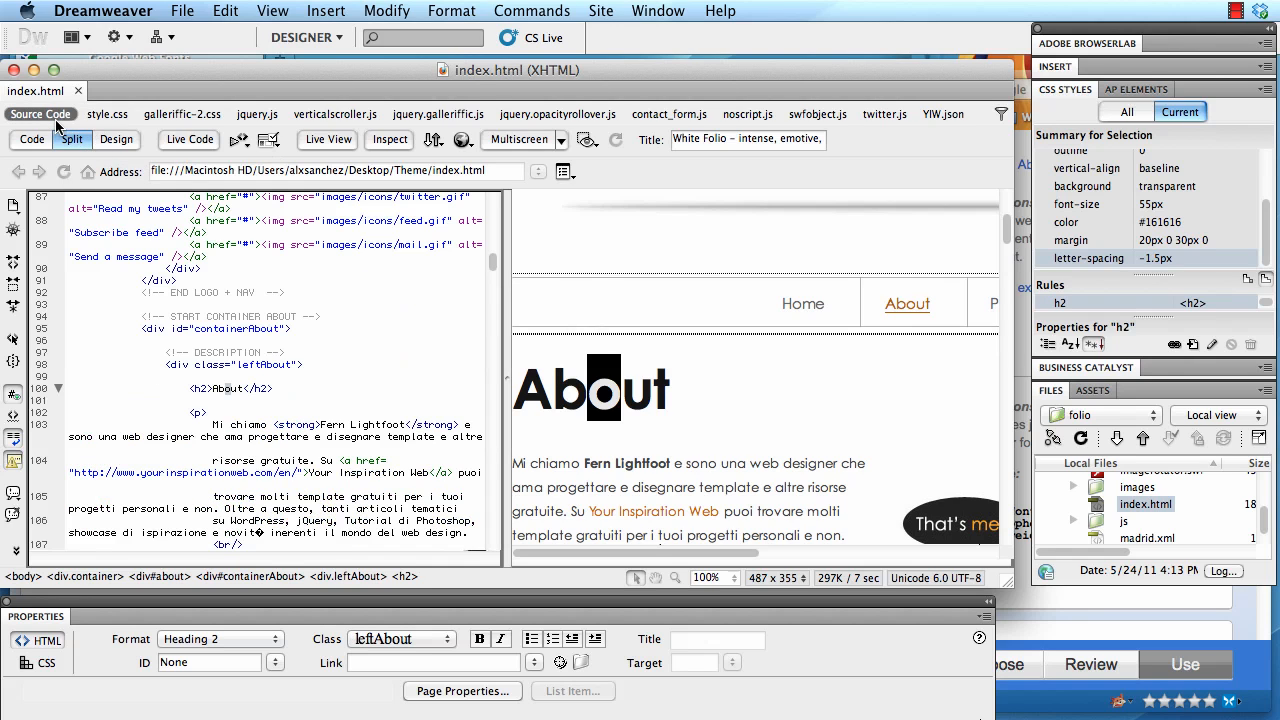
{"action": "mouse_move", "coordinate": [656, 368]}
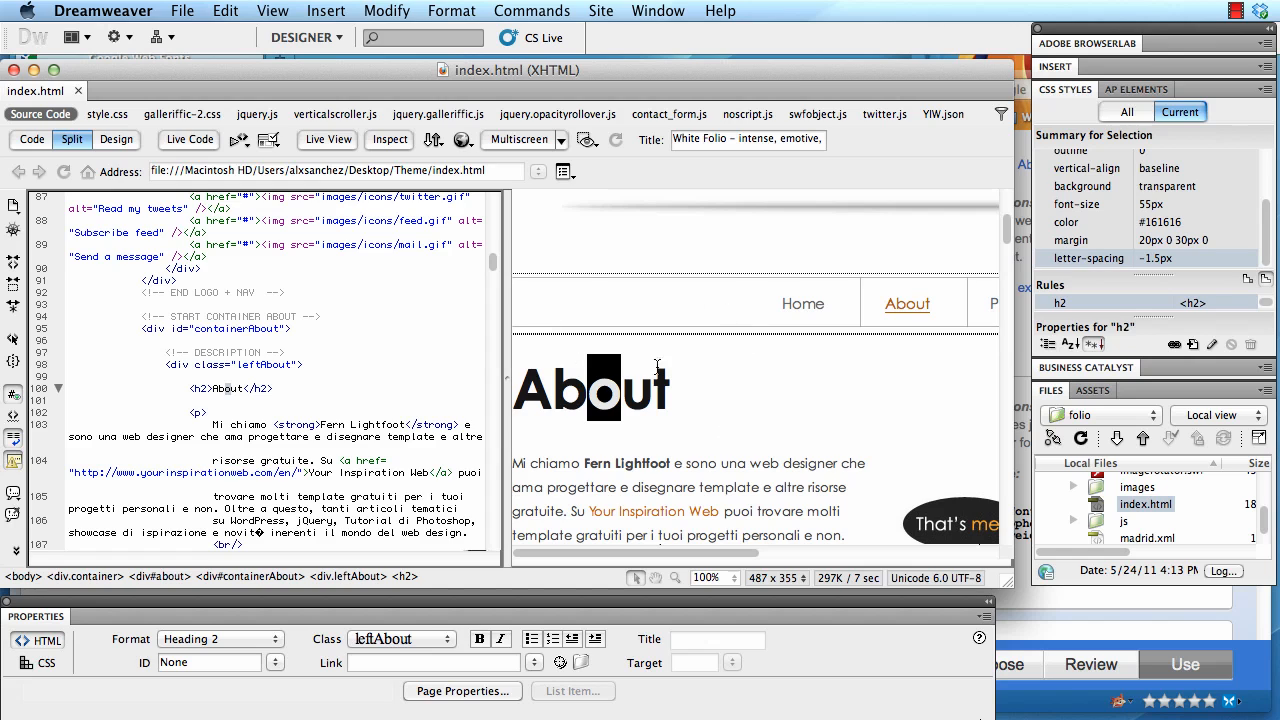
Select the About h2 heading to read its font size and letter spacing in the CSS Styles panel
{"action": "left_click", "coordinate": [108, 114]}
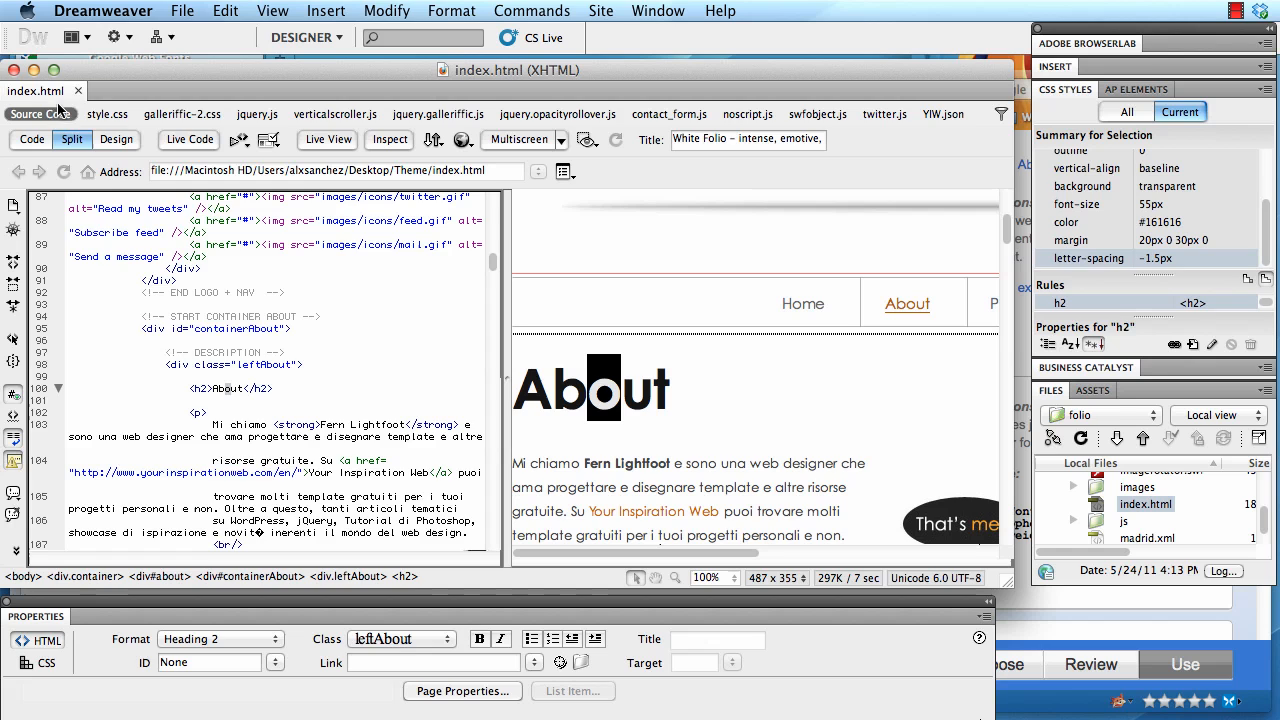
{"action": "left_click", "coordinate": [108, 112]}
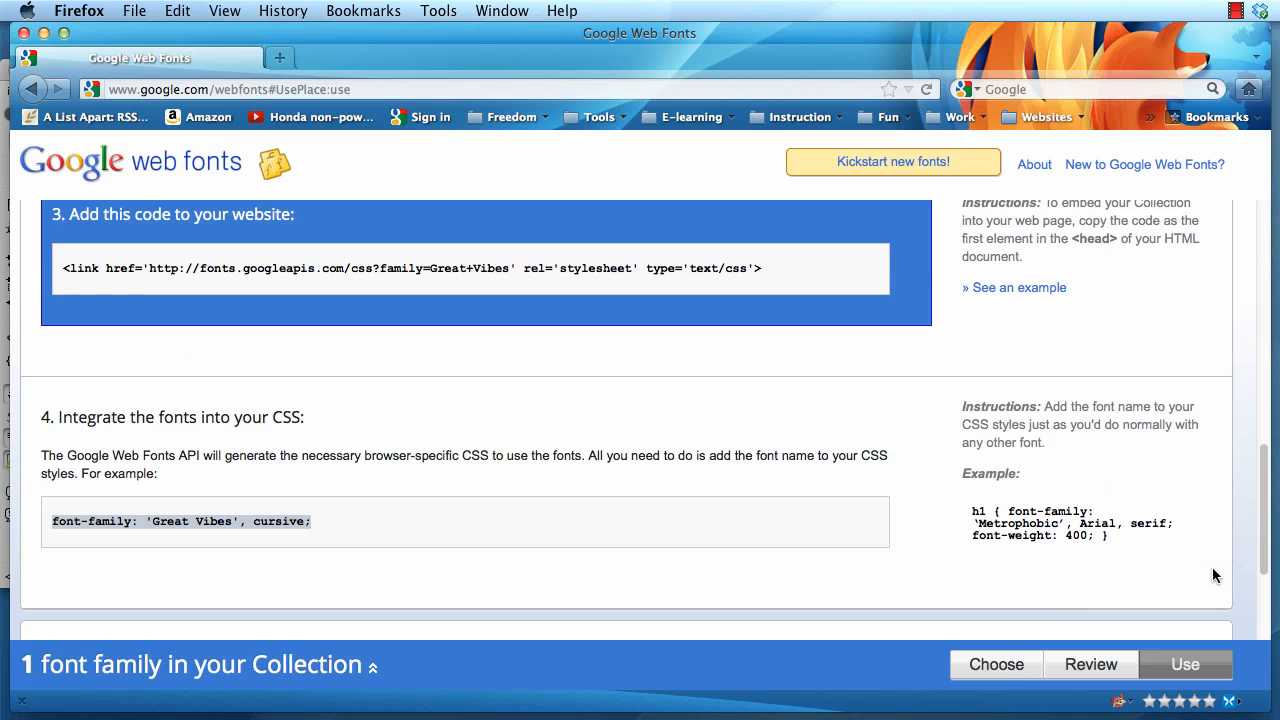
Scroll the Use page to the Great Vibes stylesheet <link> code in section 3
{"action": "scroll", "scroll_direction": "up", "scroll_amount": 3}
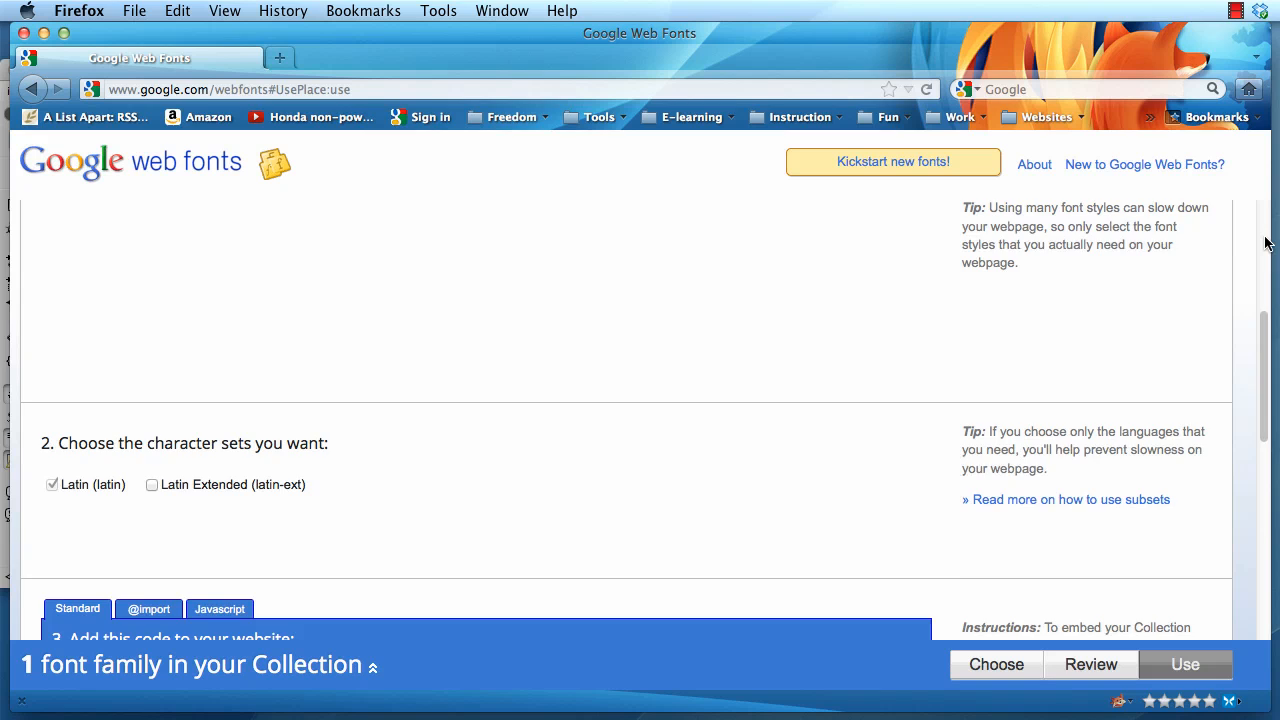
{"action": "scroll", "scroll_direction": "up", "scroll_amount": 3}
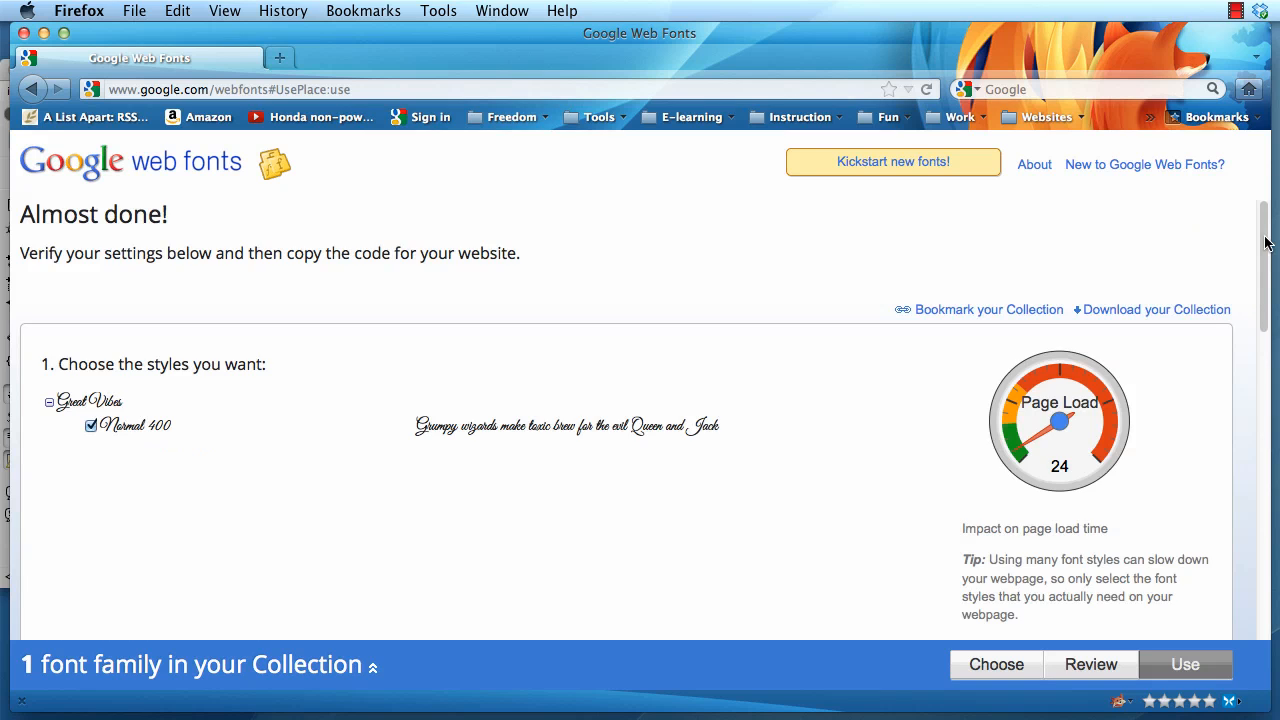
{"action": "scroll", "scroll_direction": "down", "scroll_amount": 3}
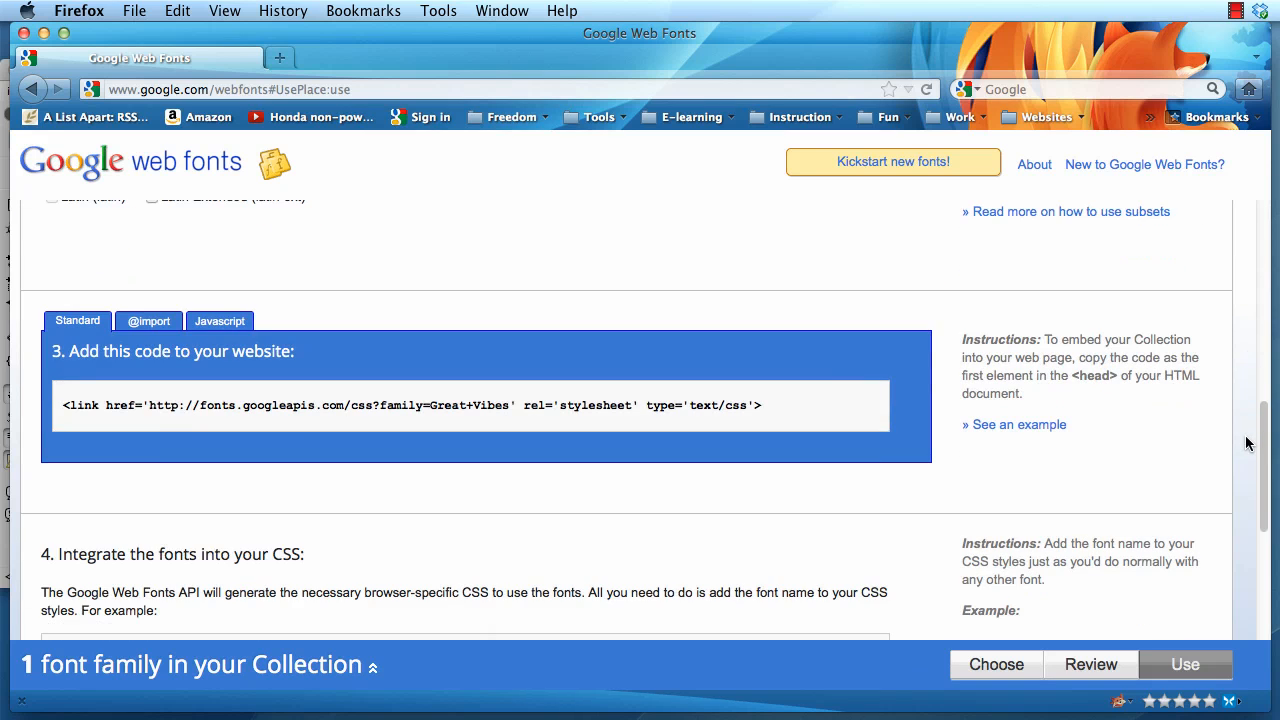
{"action": "scroll", "scroll_direction": "up", "scroll_amount": 3}
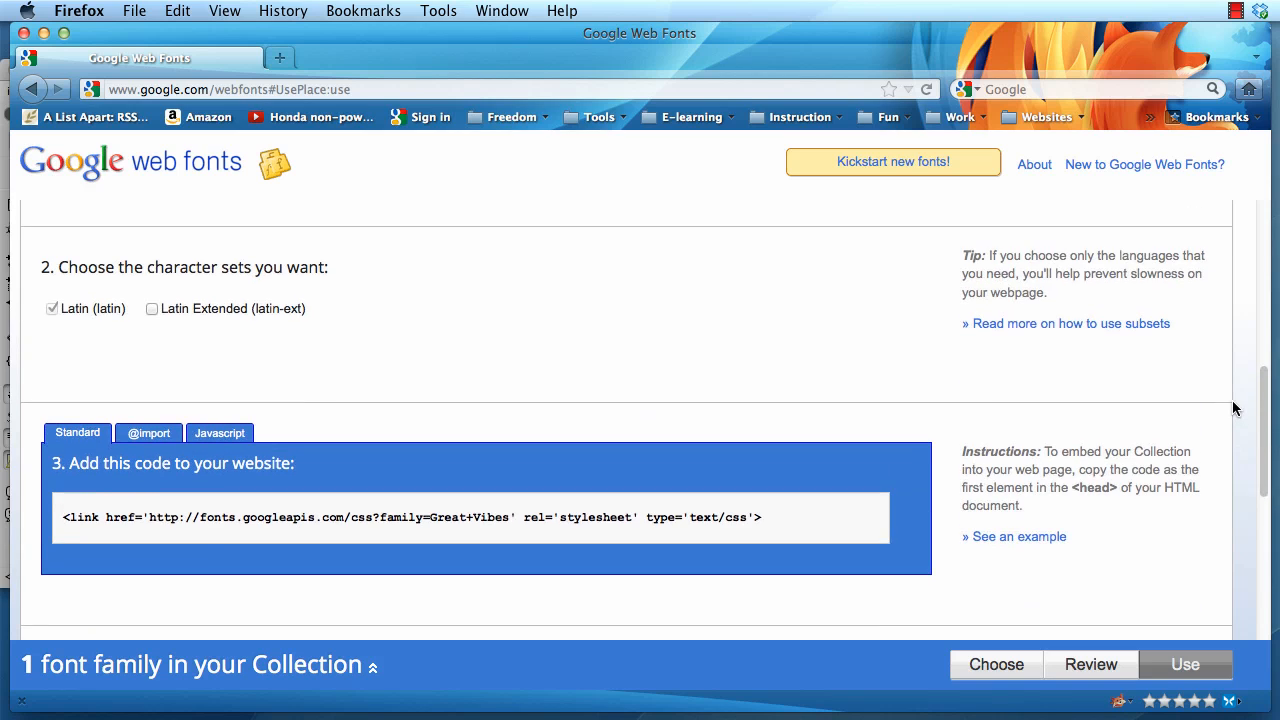
{"action": "scroll", "scroll_direction": "down", "scroll_amount": 3}
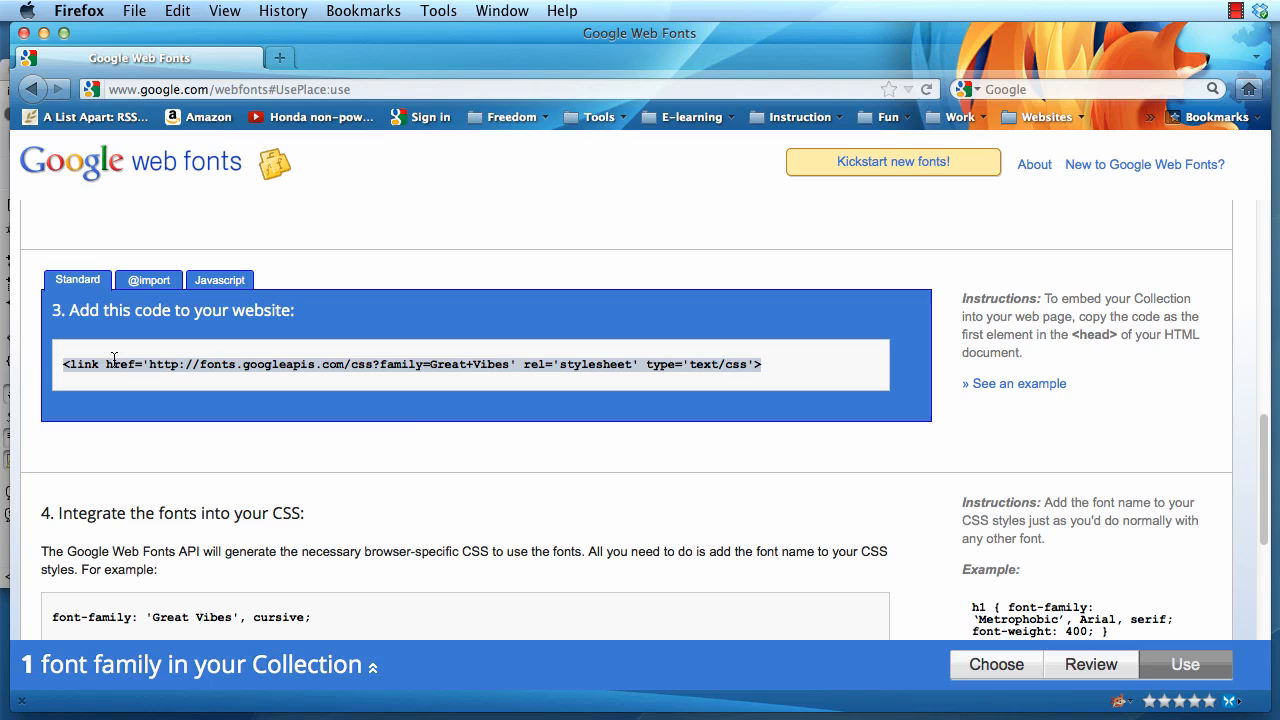
{"action": "mouse_move", "coordinate": [252, 616]}
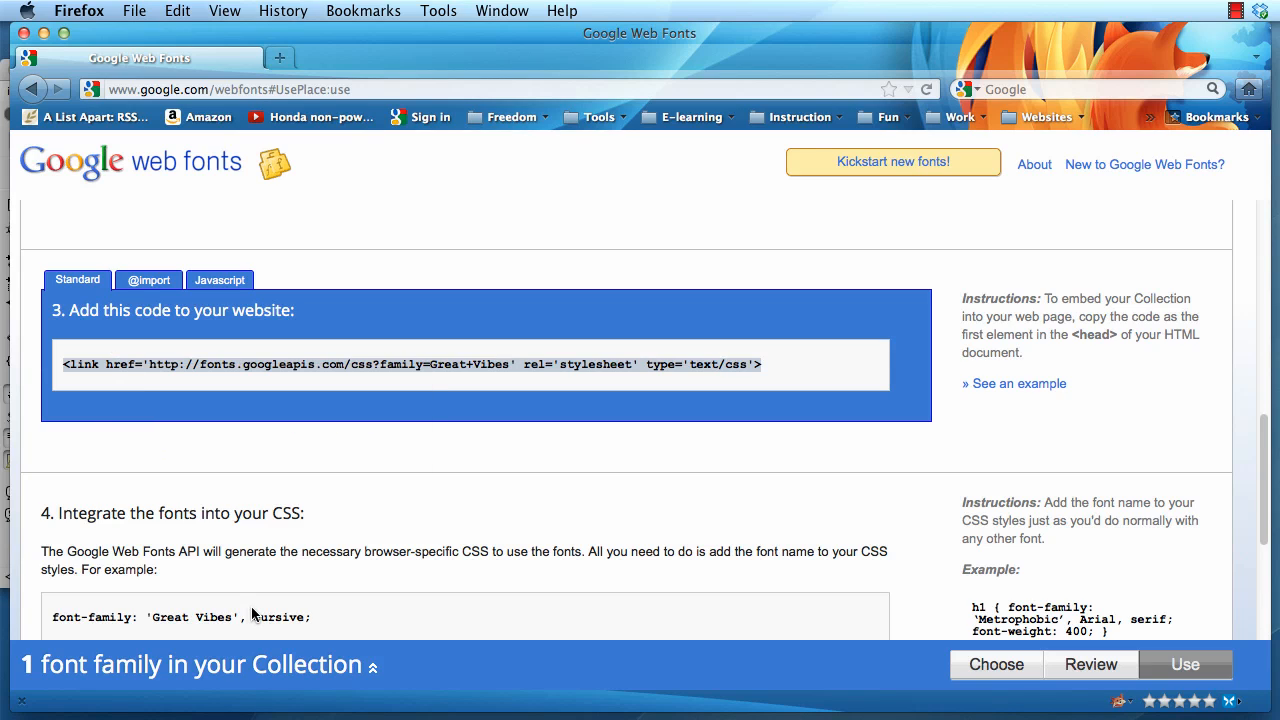
{"action": "mouse_move", "coordinate": [1244, 520]}
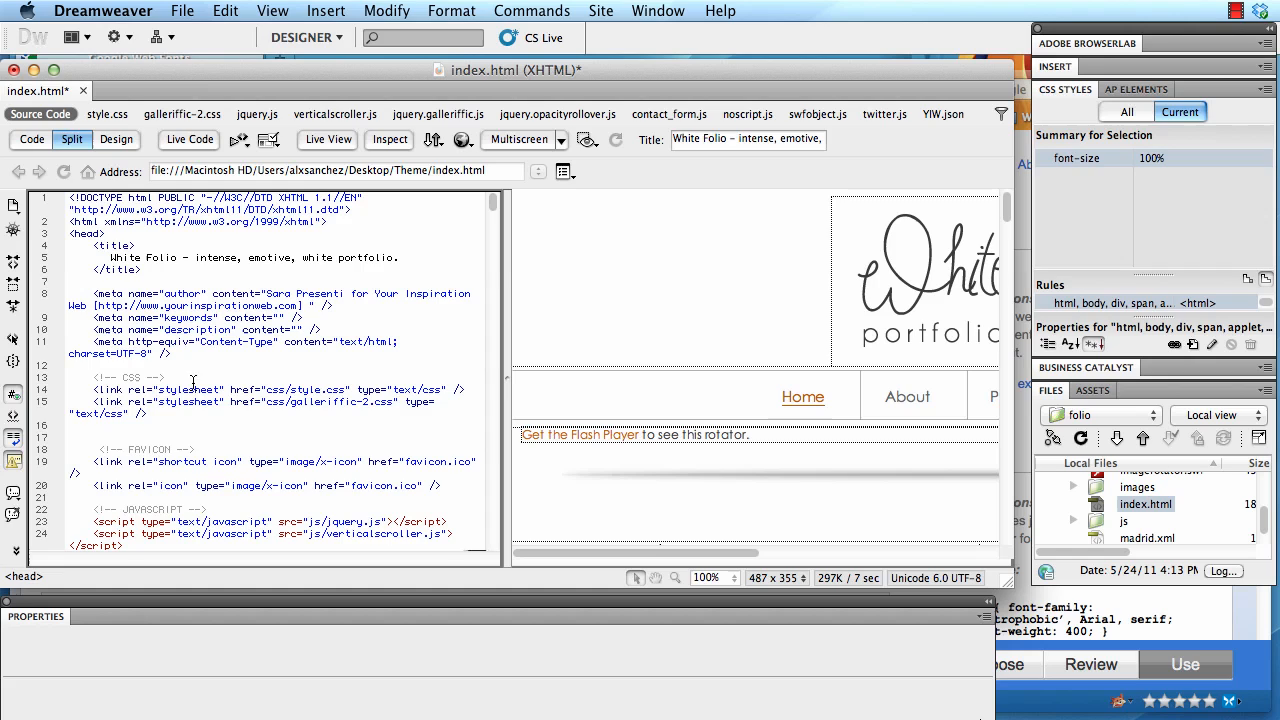
Insert the Great Vibes Google Fonts <link> tag in the head below the existing stylesheet links
{"action": "left_click", "coordinate": [112, 432]}
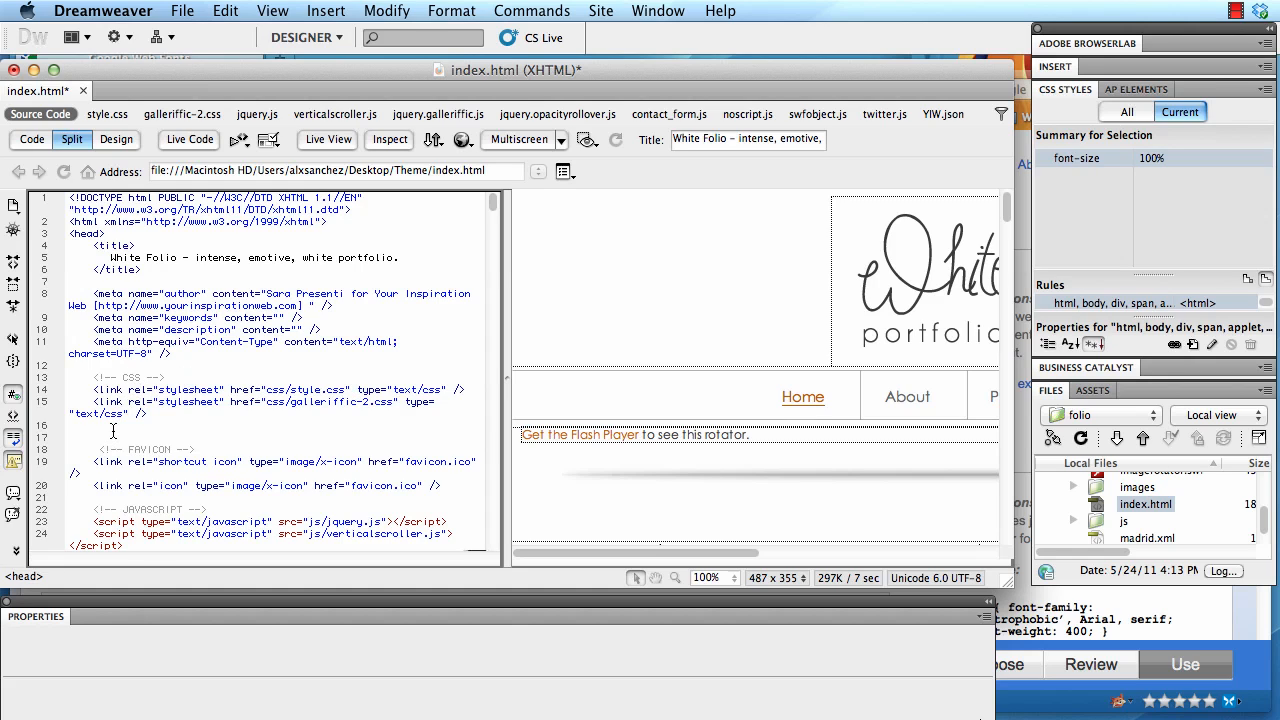
{"action": "type", "text": "<link href='http://fonts.googleapis.com/css?family=Great+Vibes' rel='stylesheet' type='text/css'>"}
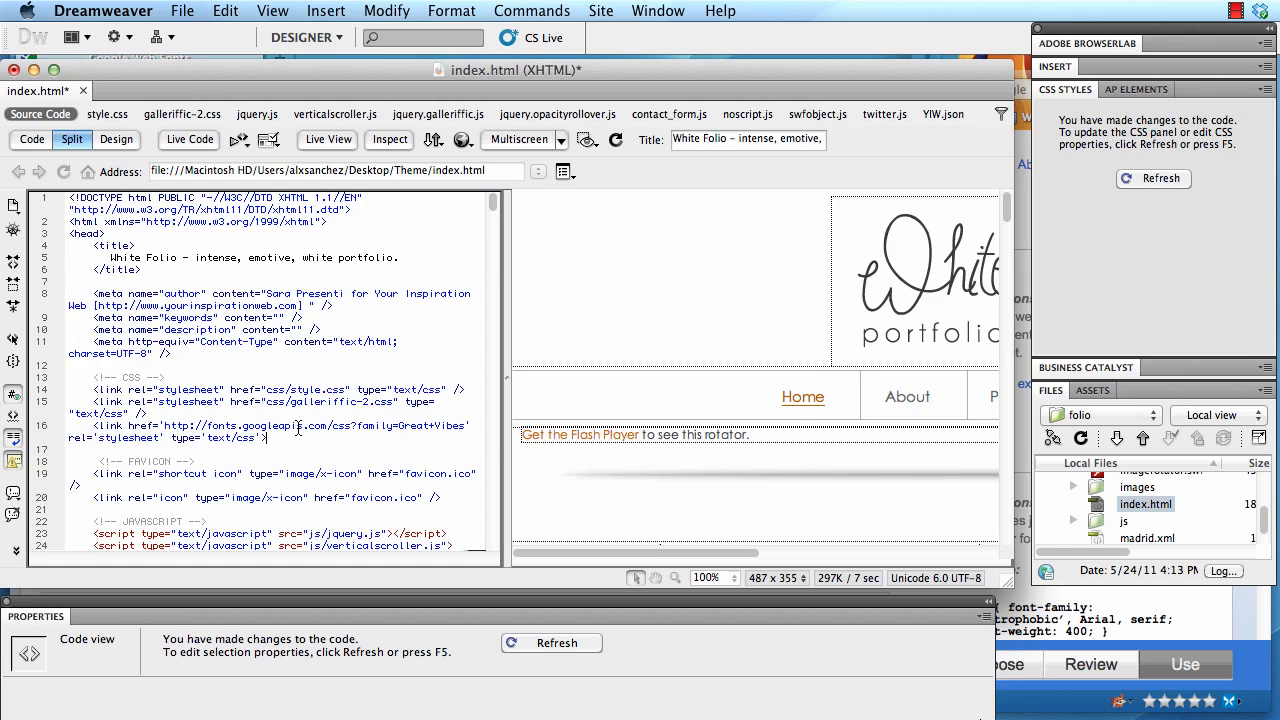
{"action": "mouse_move", "coordinate": [196, 24]}
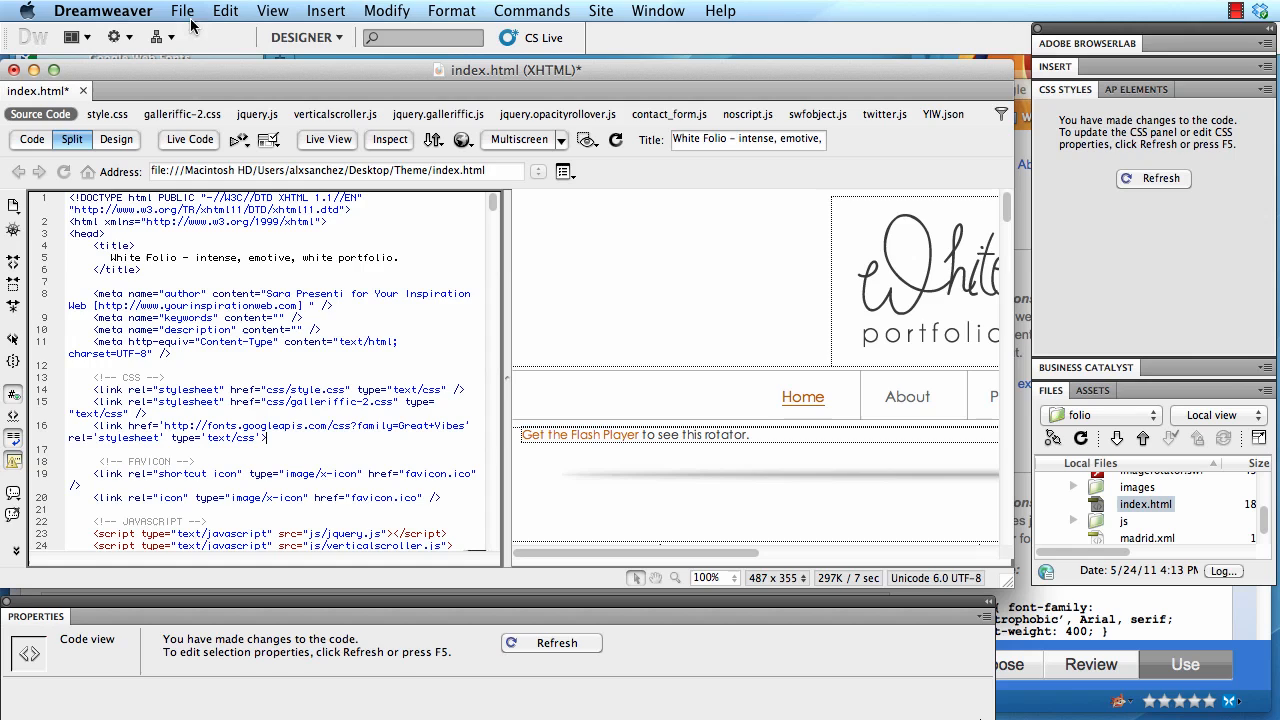
{"action": "mouse_move", "coordinate": [364, 384]}
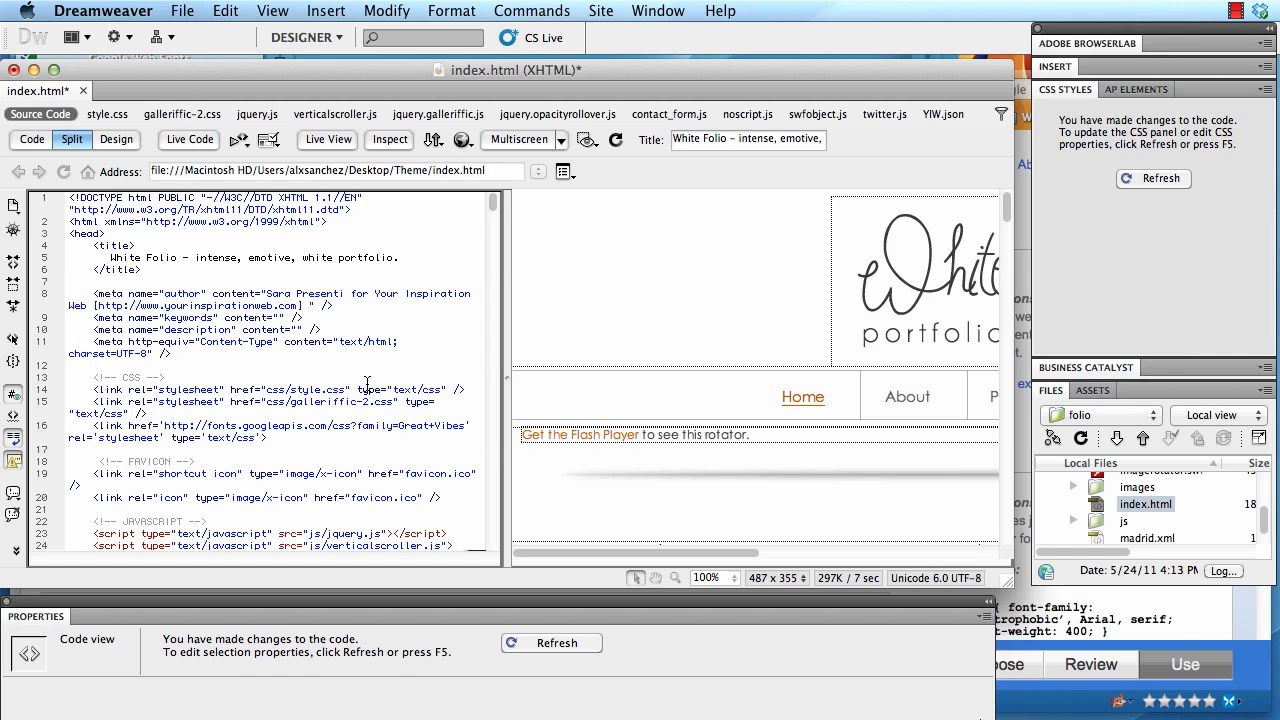
{"action": "left_click", "coordinate": [108, 112]}
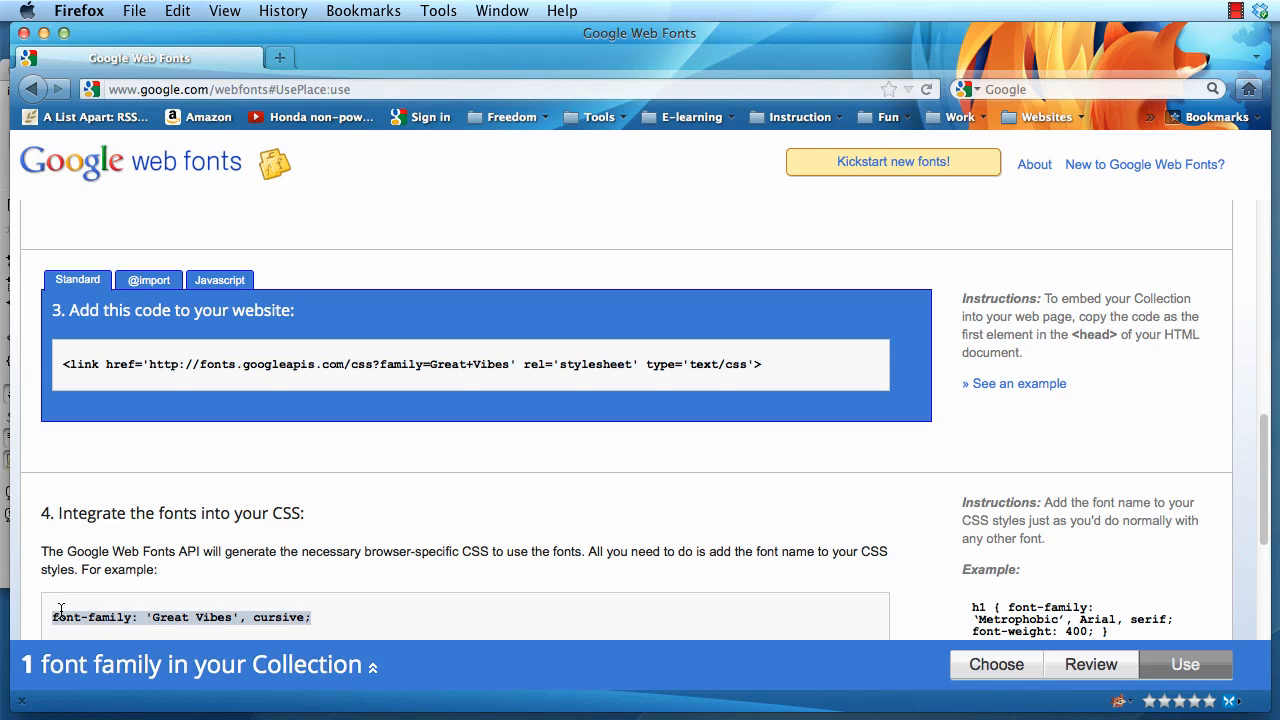
{"action": "mouse_move", "coordinate": [528, 598]}
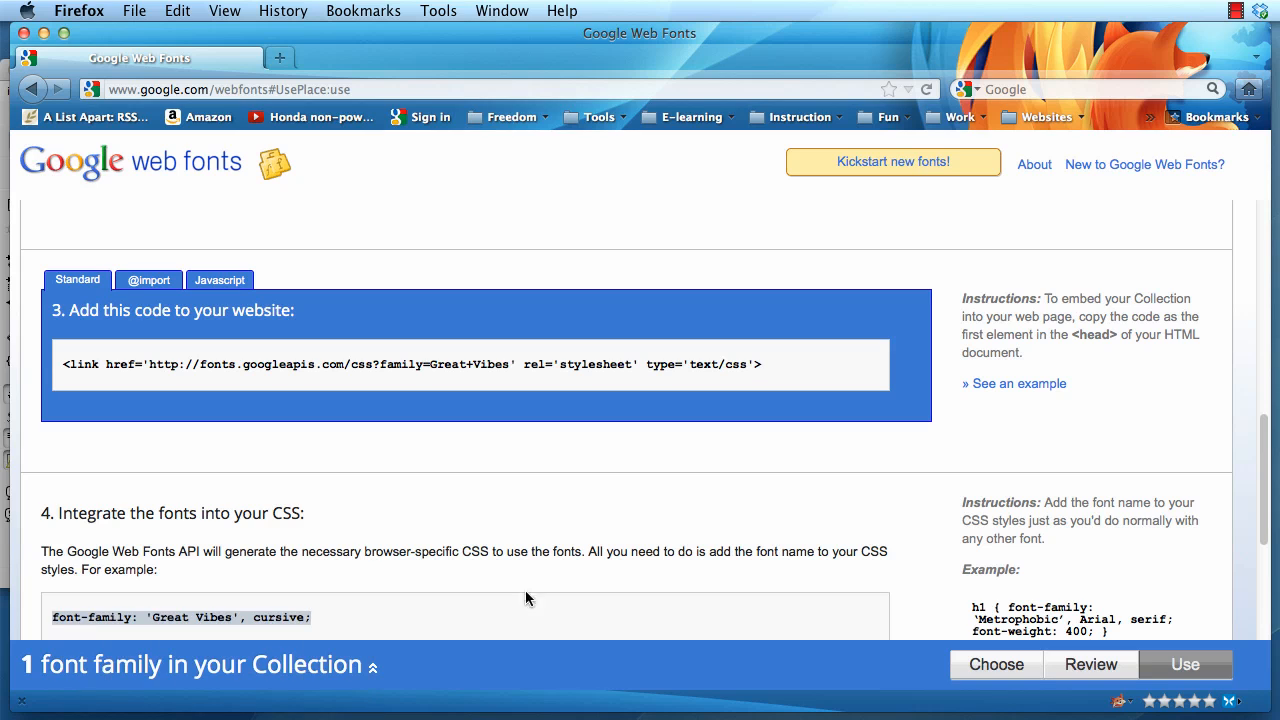
{"action": "mouse_move", "coordinate": [528, 600]}
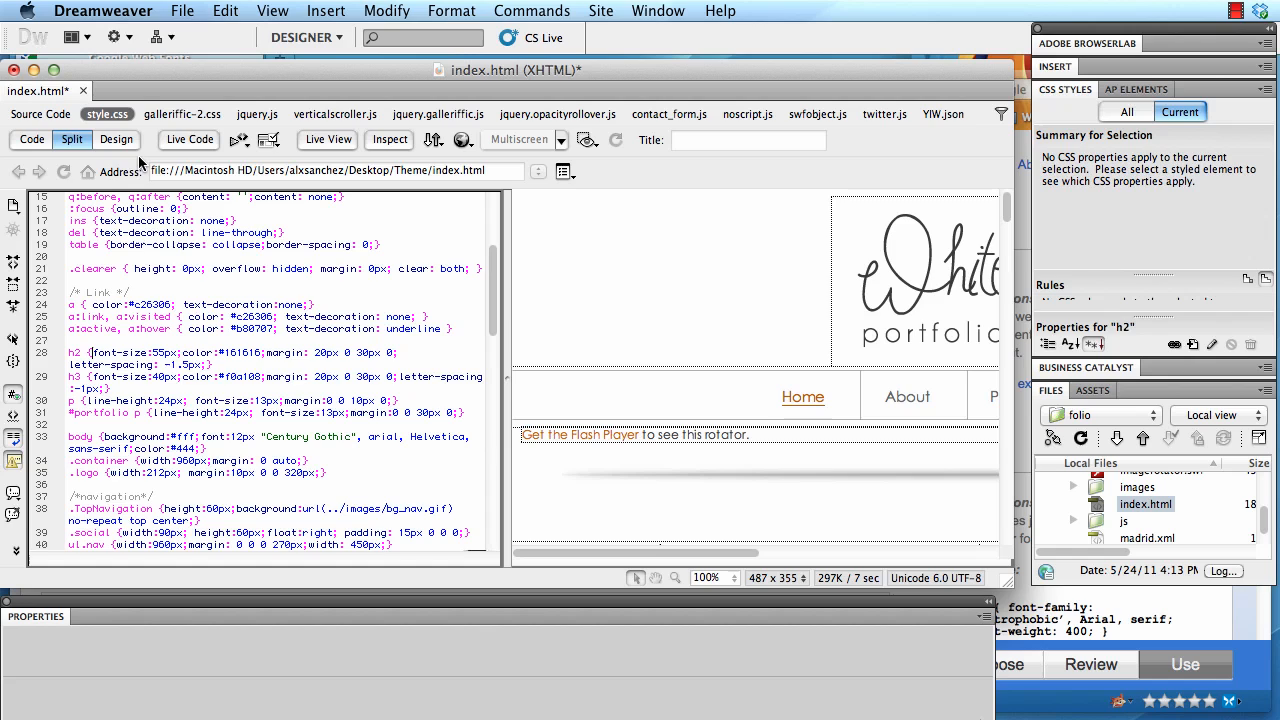
{"action": "mouse_move", "coordinate": [216, 536]}
{"action": "type", "text": "font-family: 'Great Vibes', cursive; "}
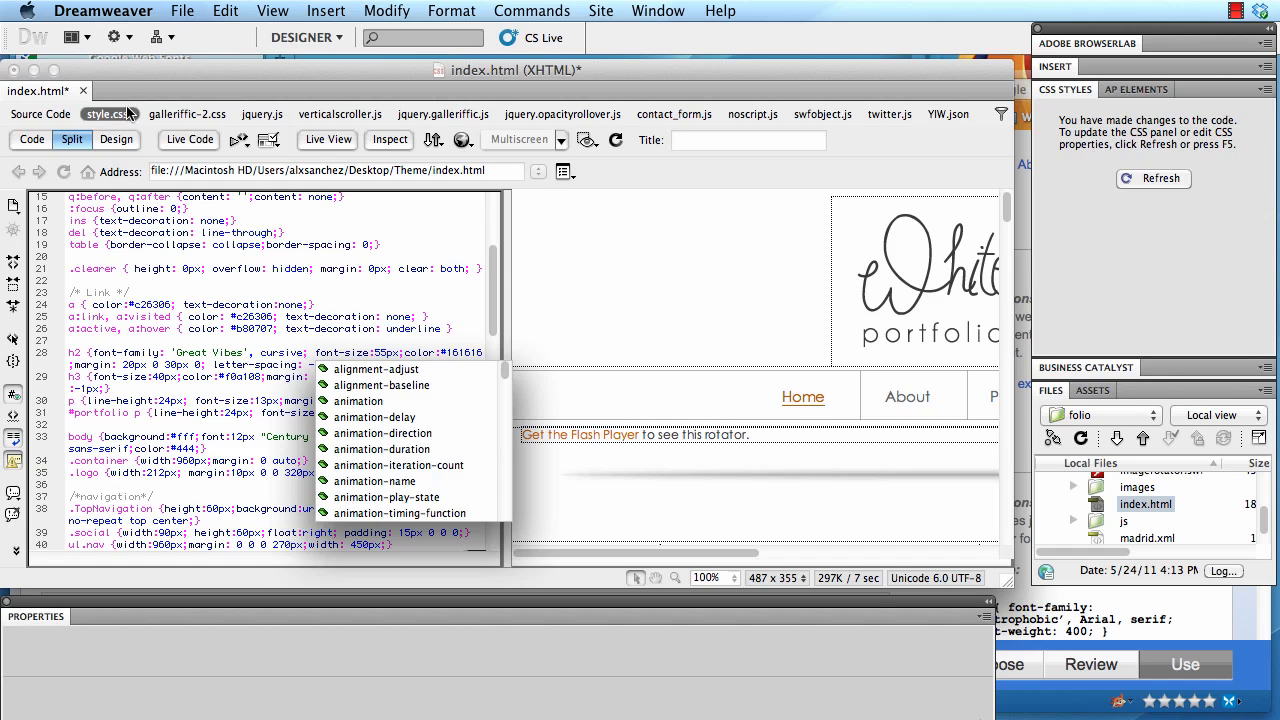
{"action": "mouse_move", "coordinate": [102, 112]}
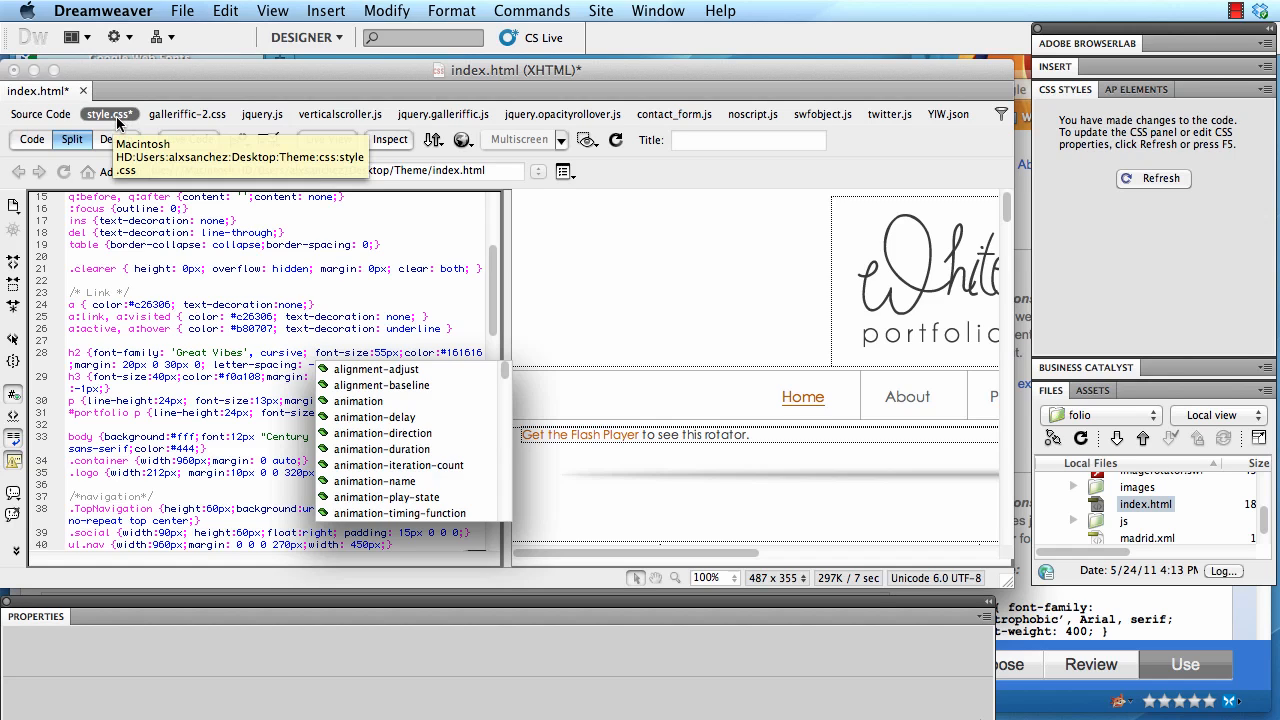
Give the h2 rule font-family 'Great Vibes', cursive and preview index.html in Firefox
{"action": "left_click", "coordinate": [184, 12]}
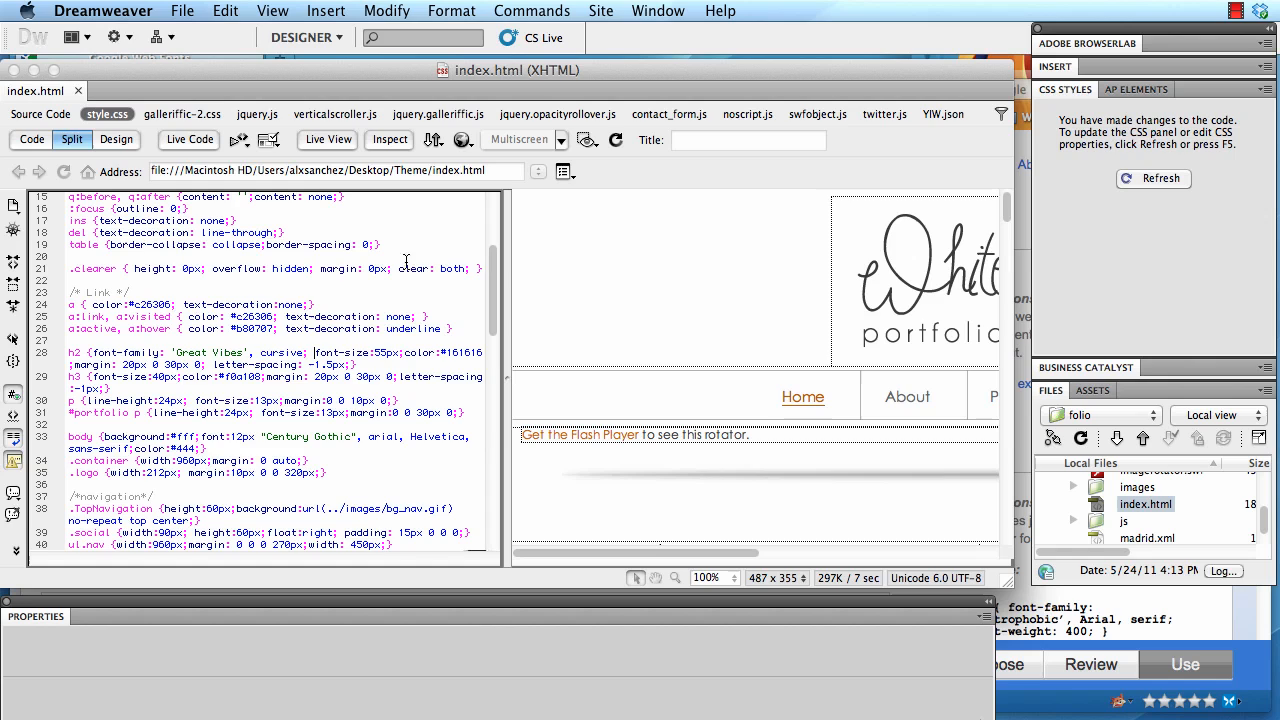
{"action": "left_click", "coordinate": [182, 12]}
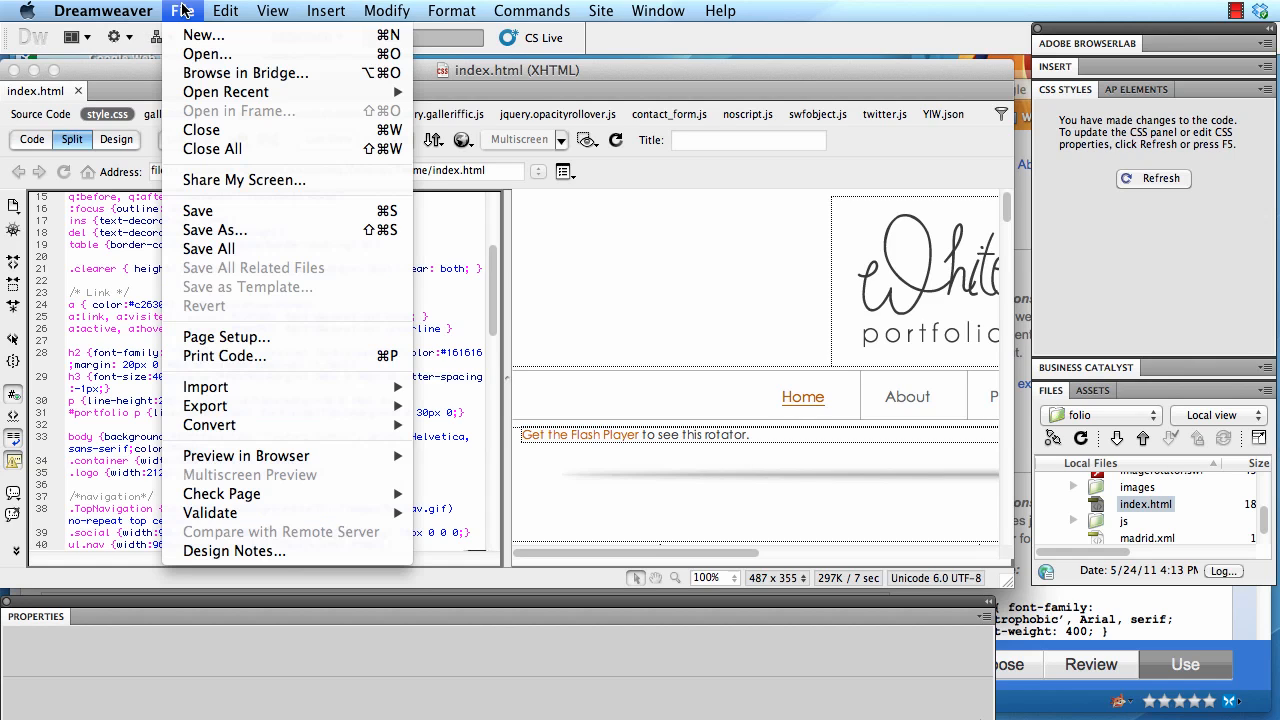
{"action": "mouse_move", "coordinate": [244, 456]}
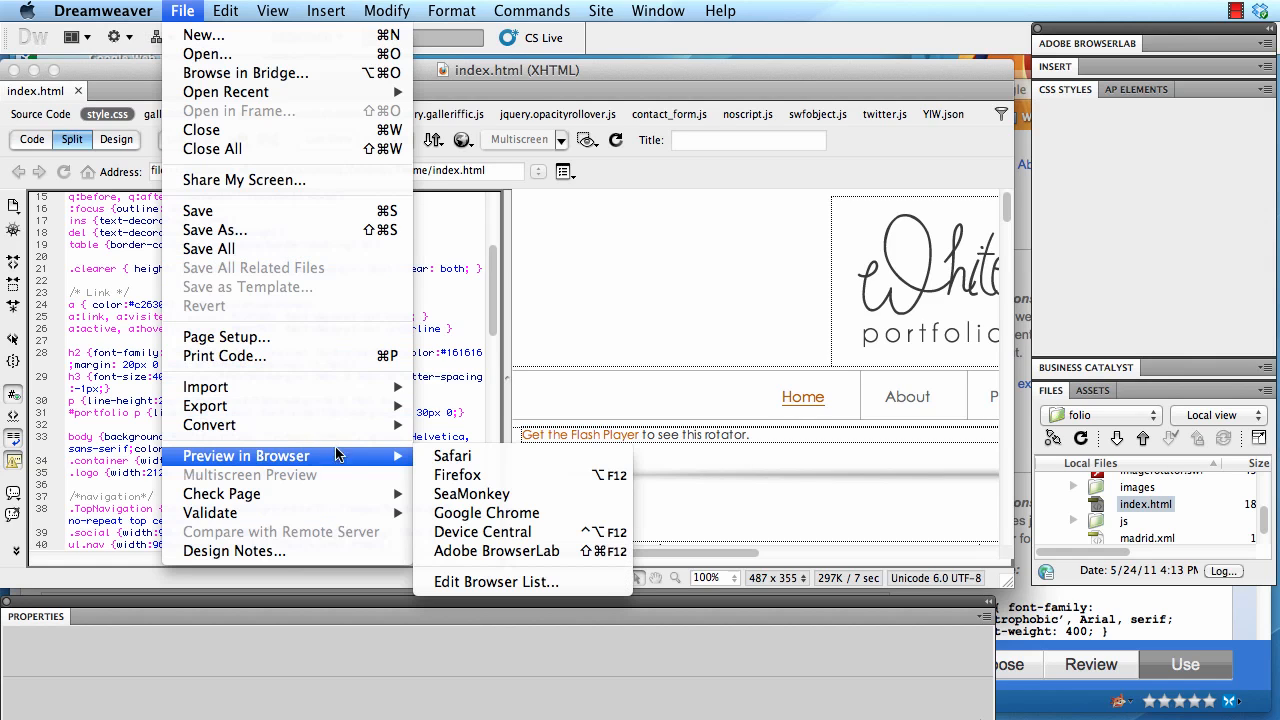
{"action": "left_click", "coordinate": [456, 476]}
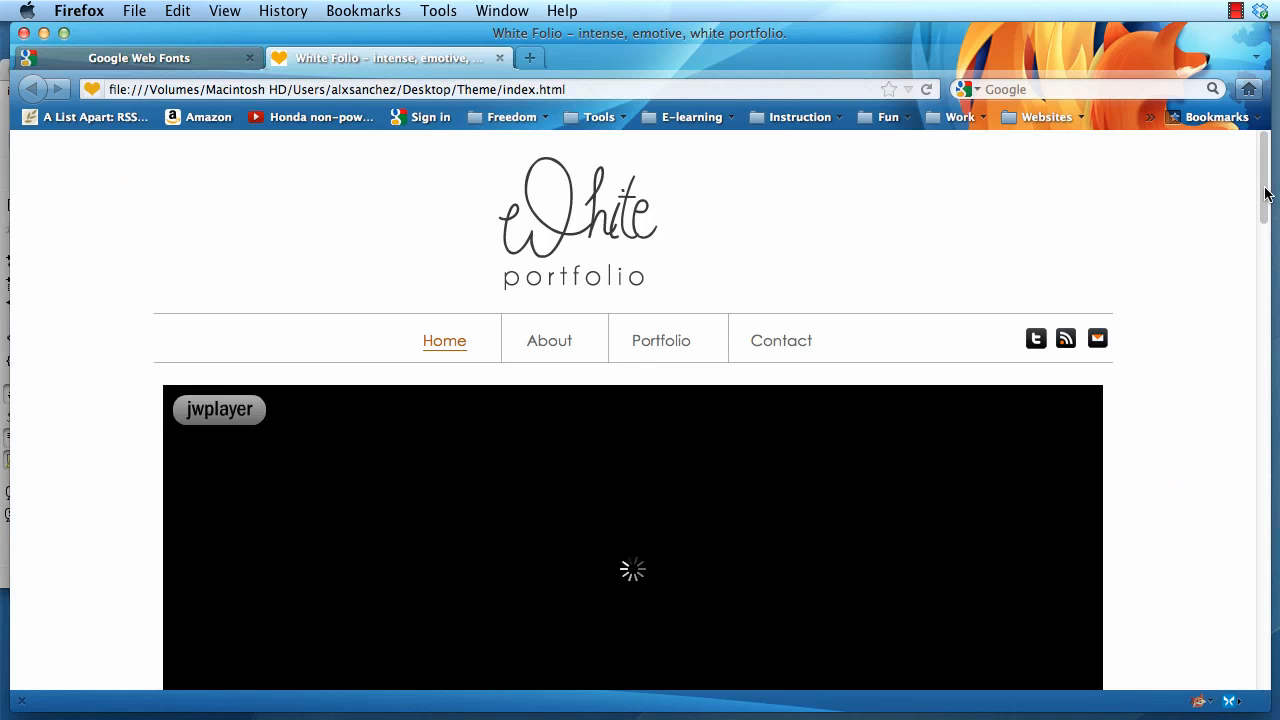
In Firefox, check the About heading renders in Great Vibes script, then review the Portfolio section
{"action": "left_click", "coordinate": [548, 340]}
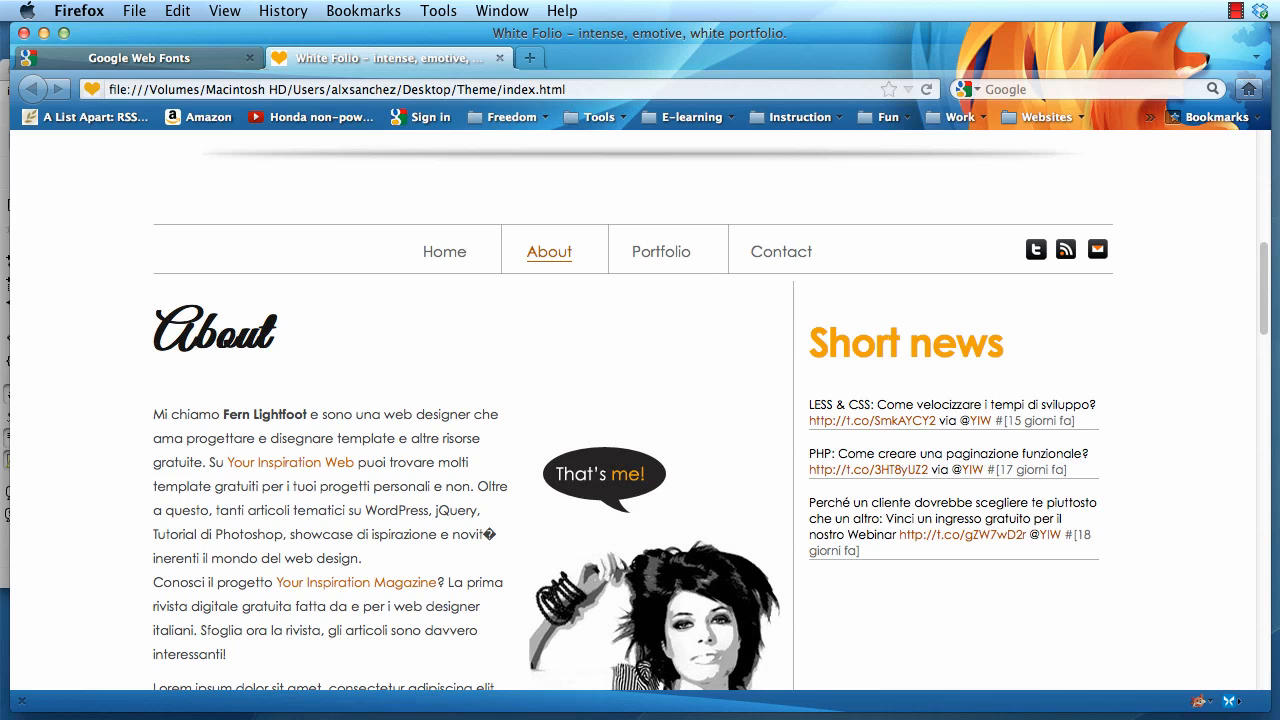
{"action": "left_click", "coordinate": [660, 252]}
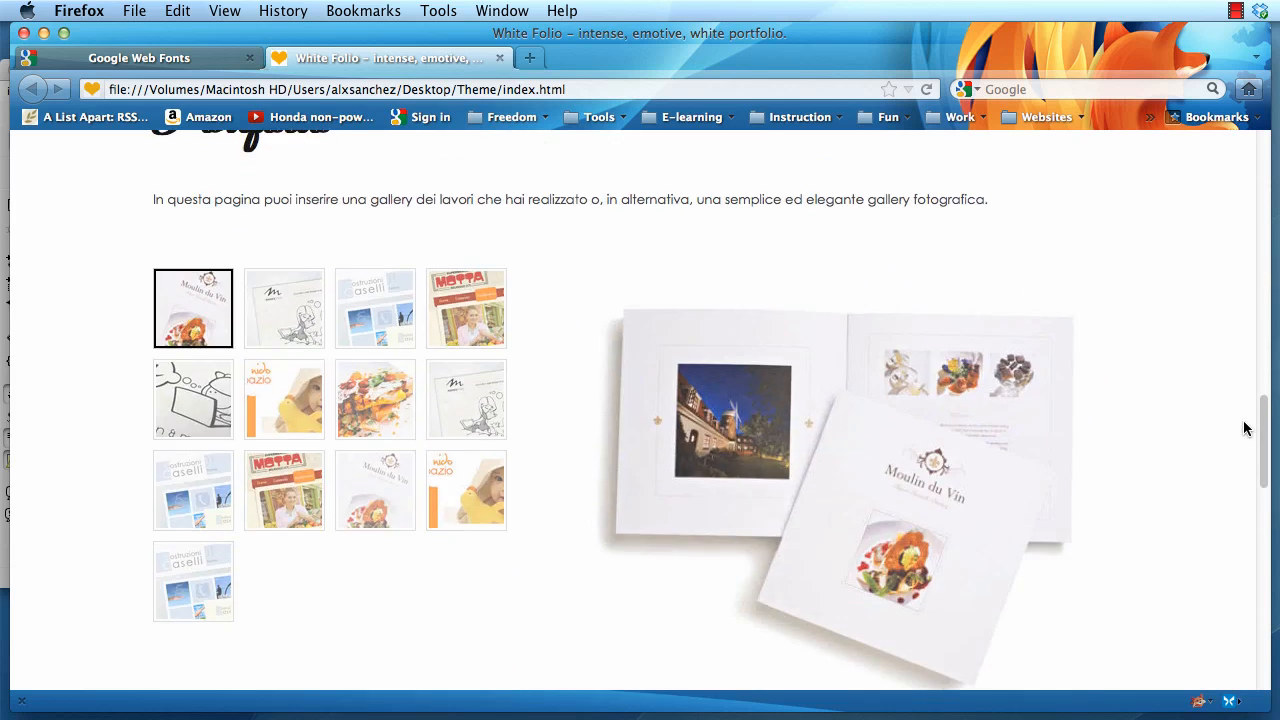
{"action": "scroll", "scroll_direction": "up", "scroll_amount": 3}
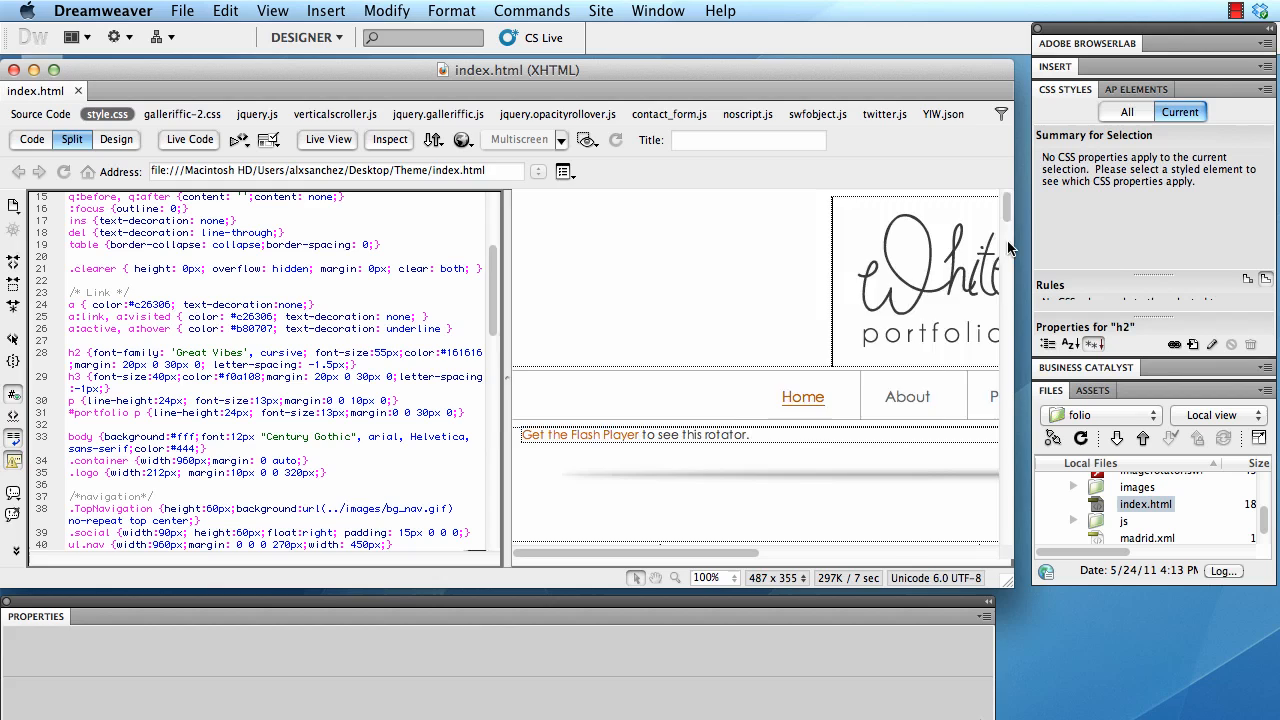
In Dreamweaver Live View, show the About heading rendered in Great Vibes script
{"action": "left_click", "coordinate": [906, 396]}
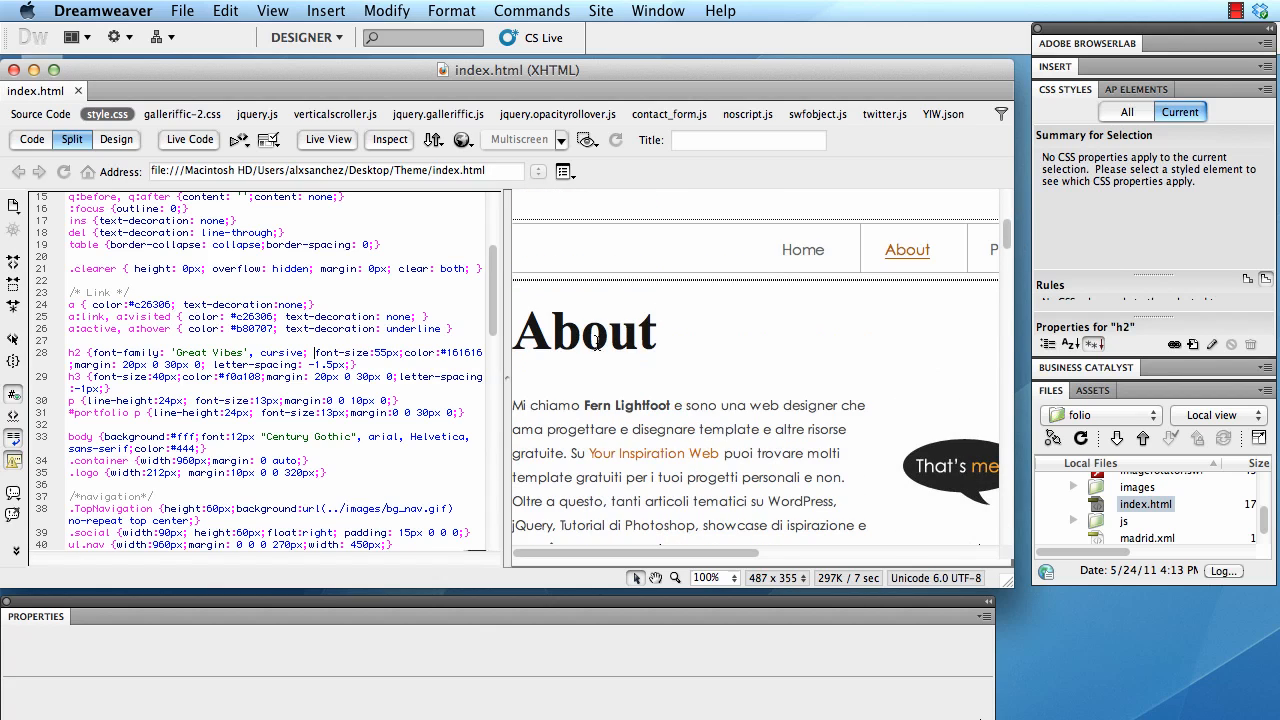
{"action": "mouse_move", "coordinate": [196, 160]}
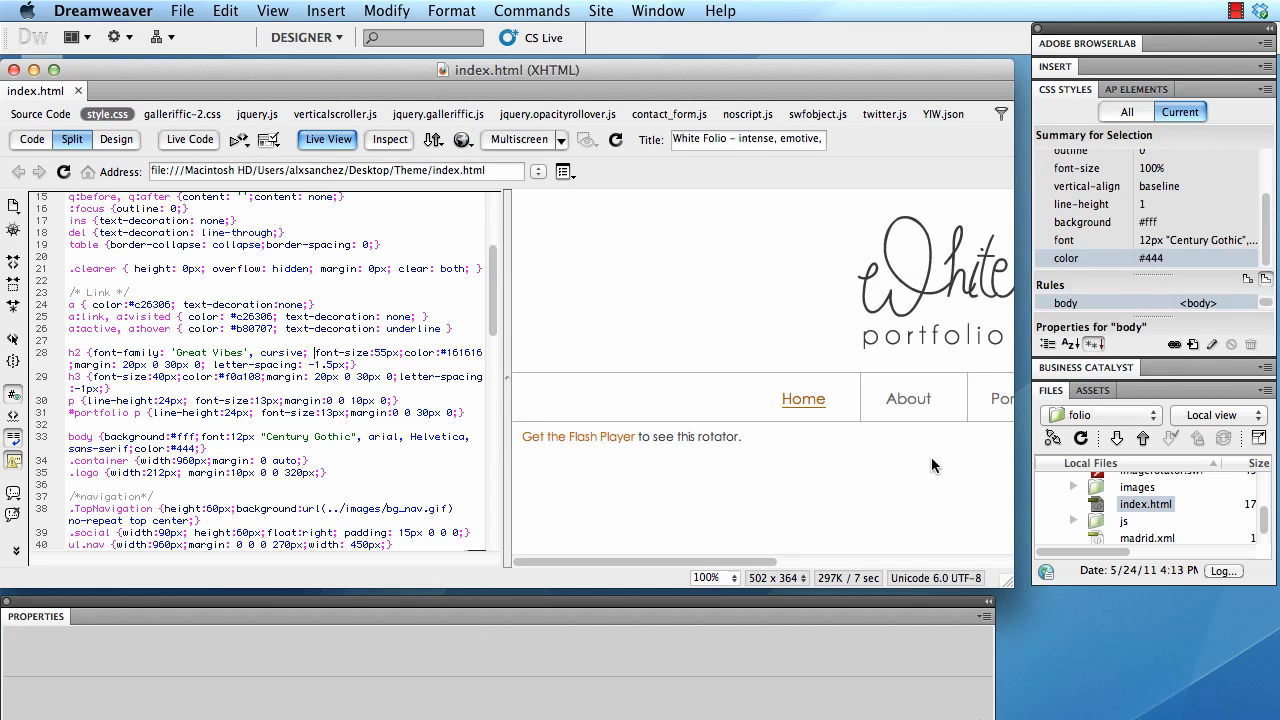
{"action": "left_click", "coordinate": [908, 398]}
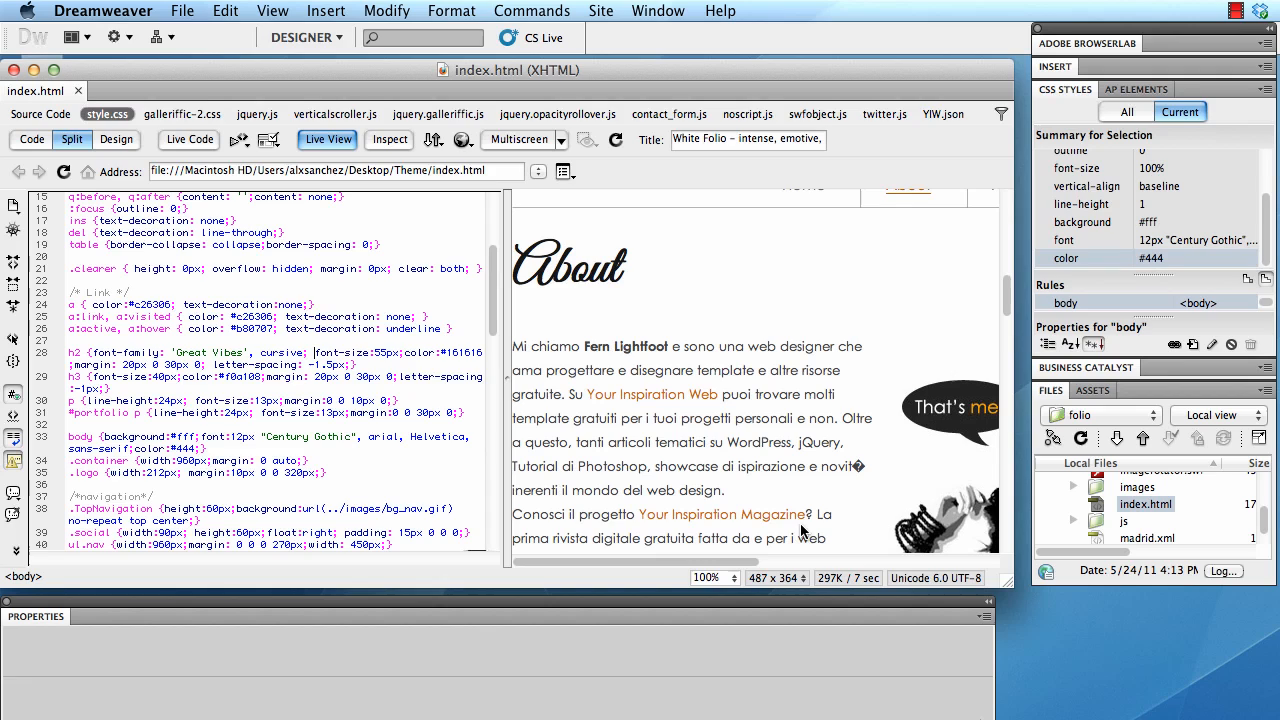